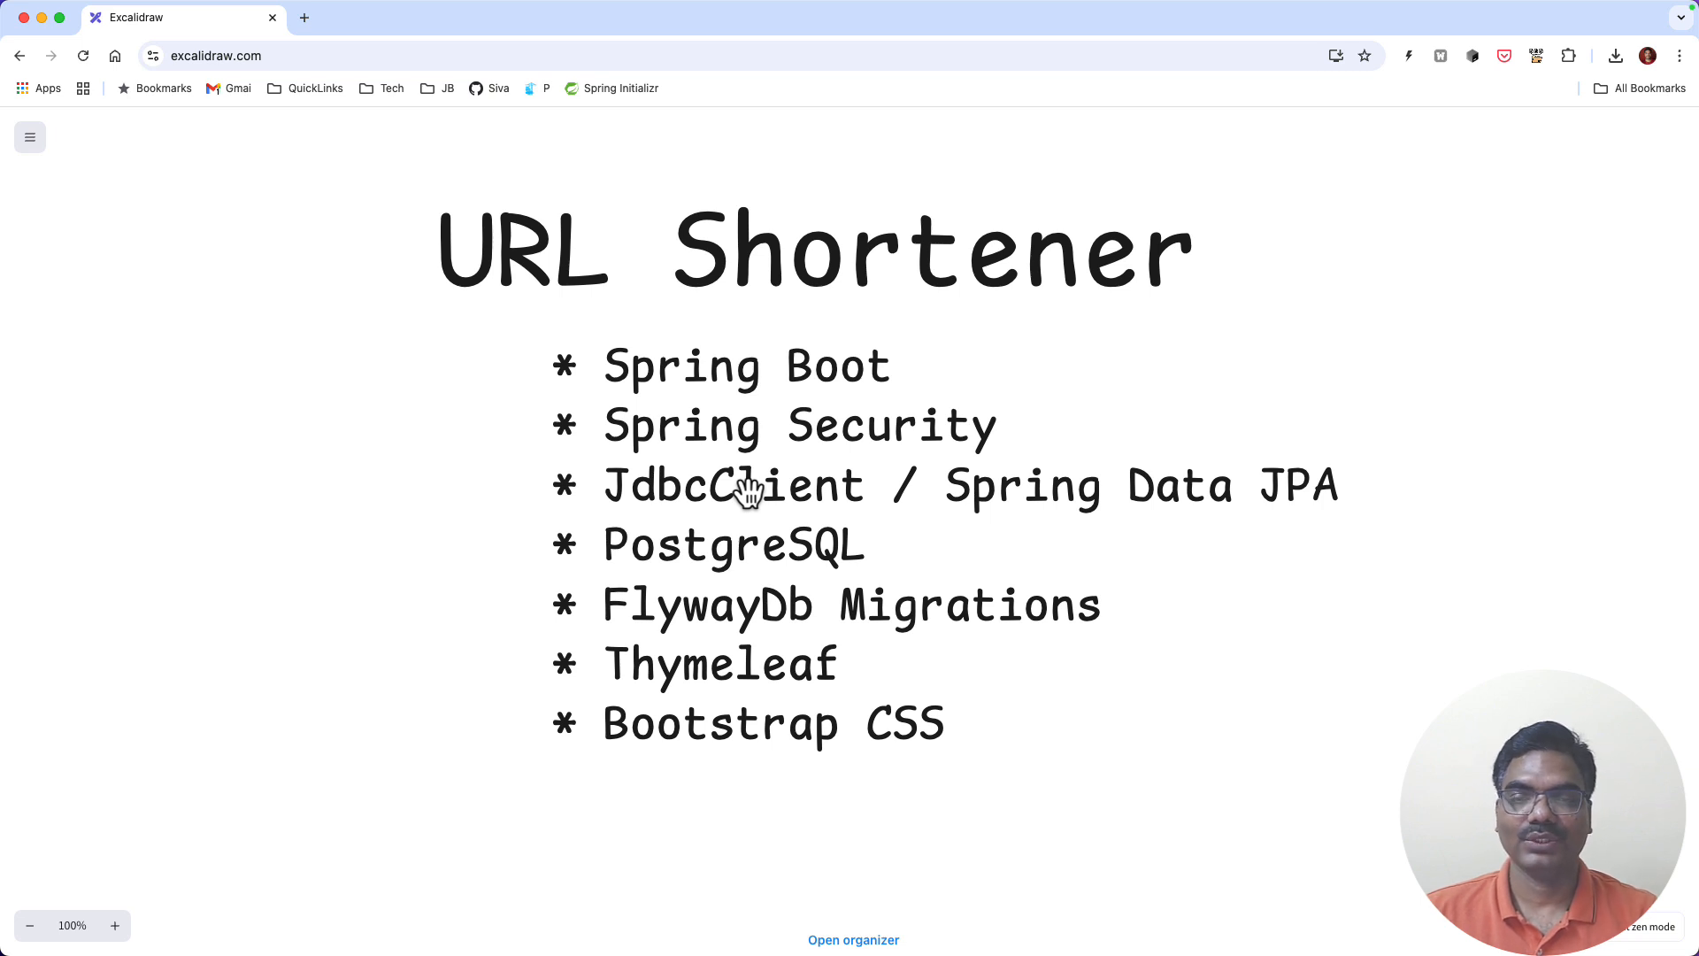
mouse_move(800, 502)
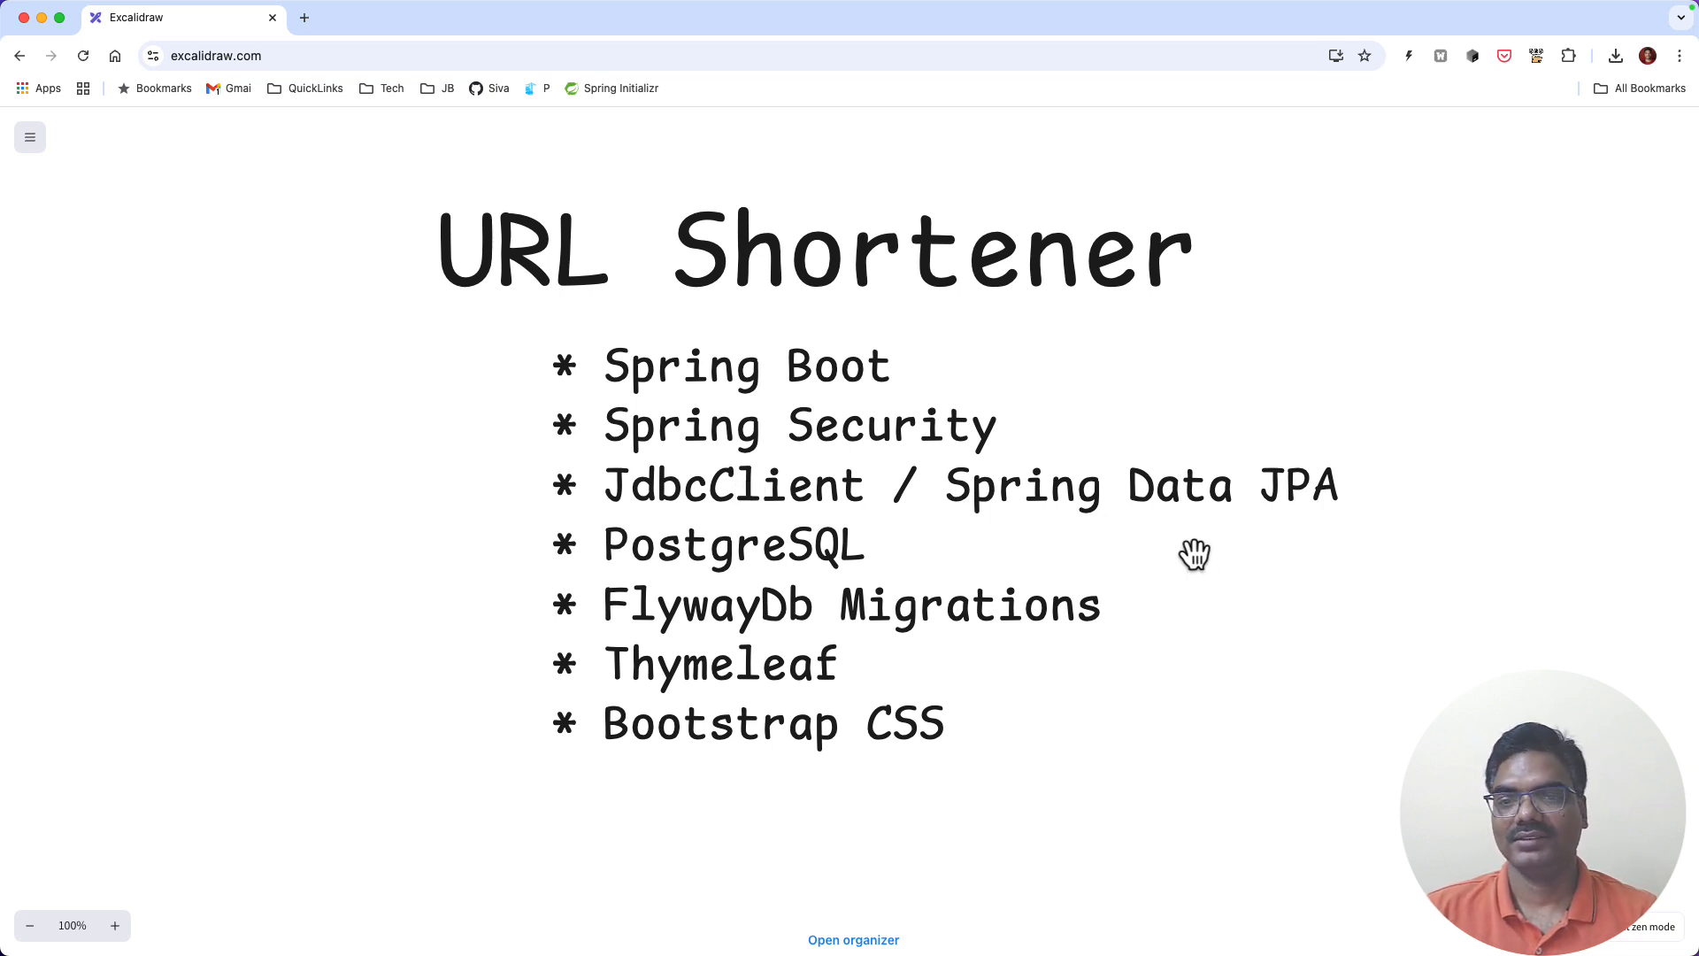
mouse_move(1173, 574)
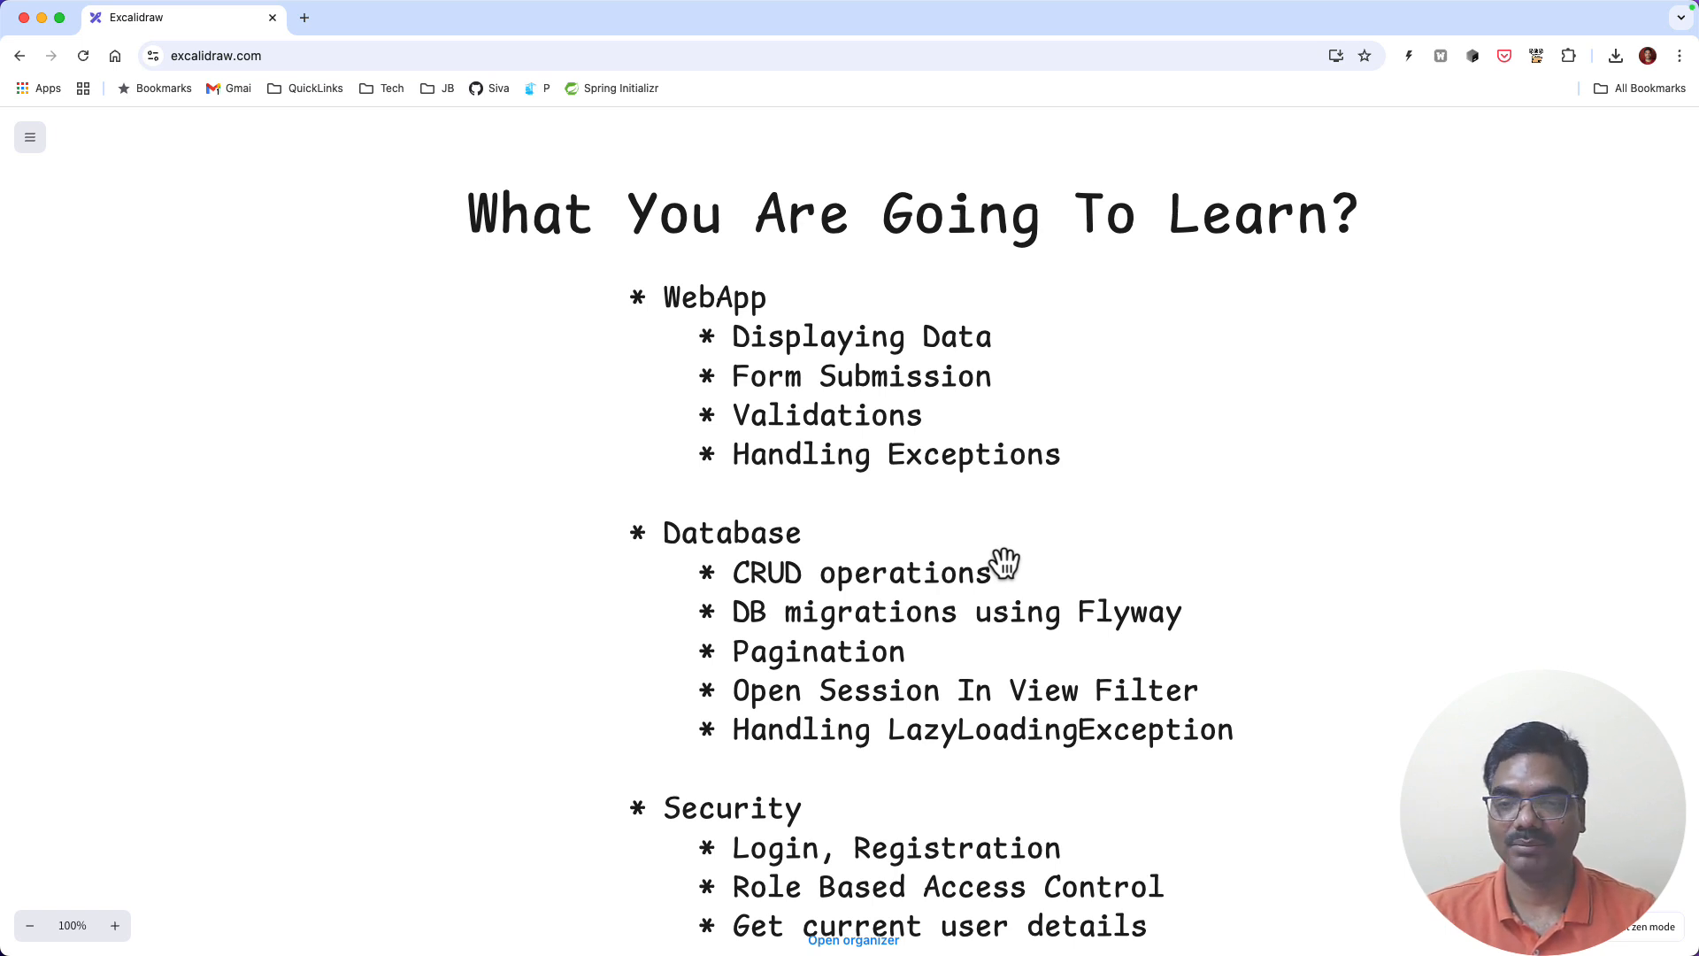
mouse_move(677, 309)
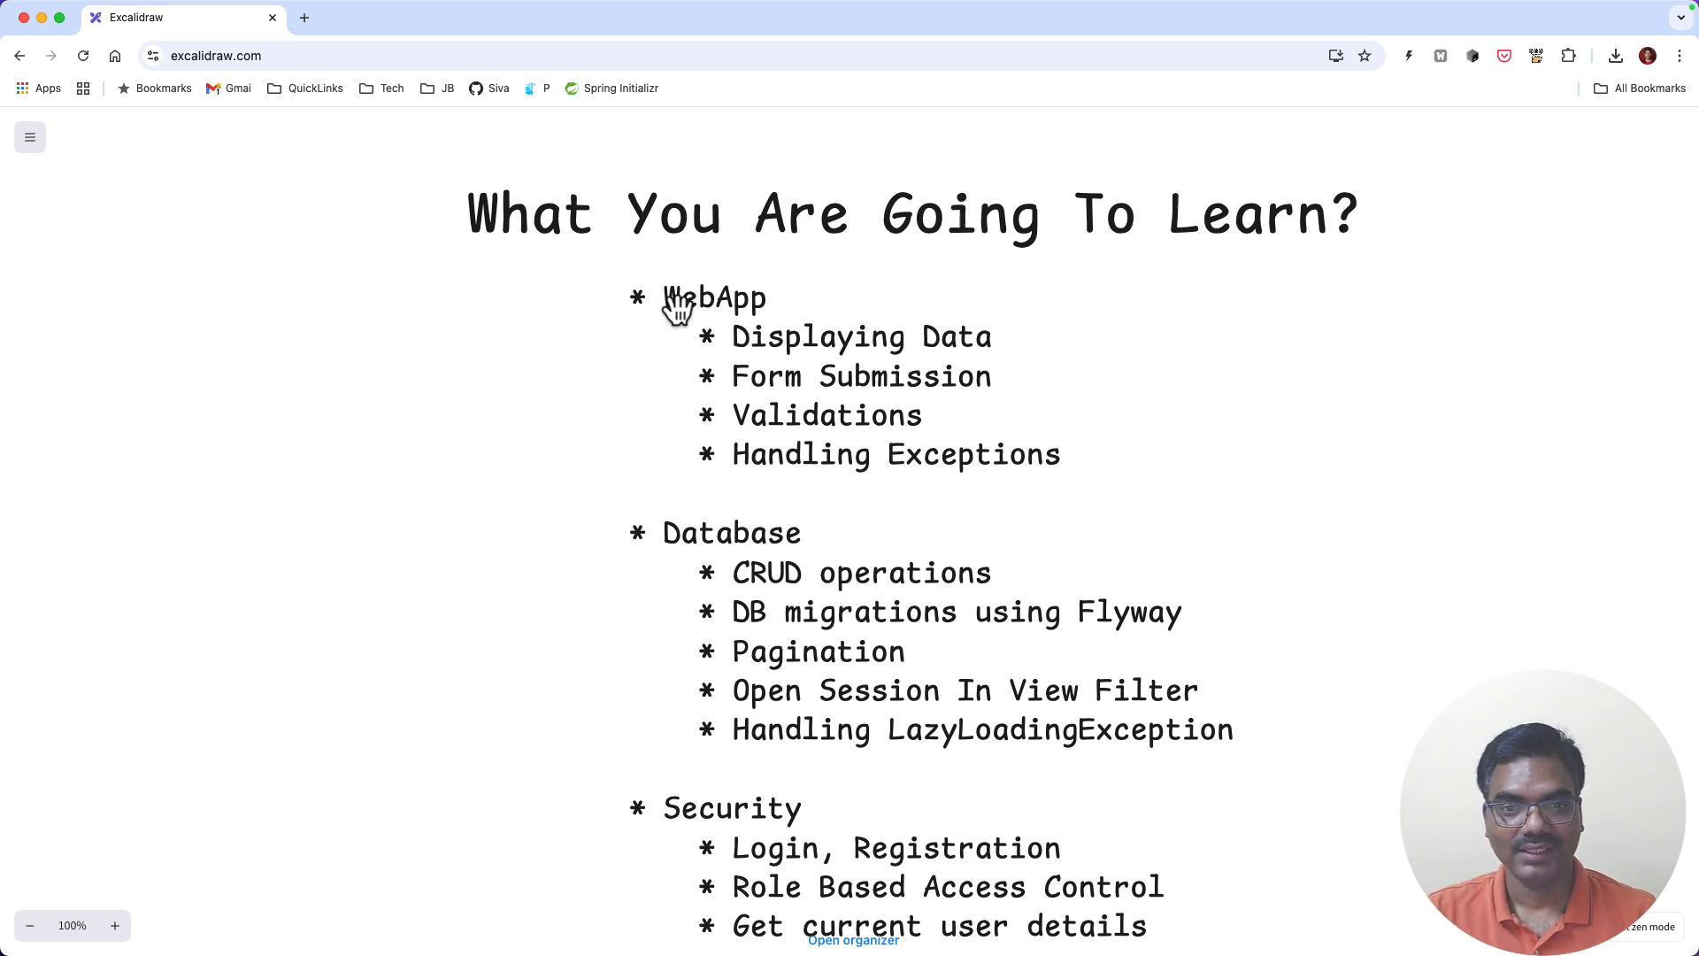
mouse_move(713, 336)
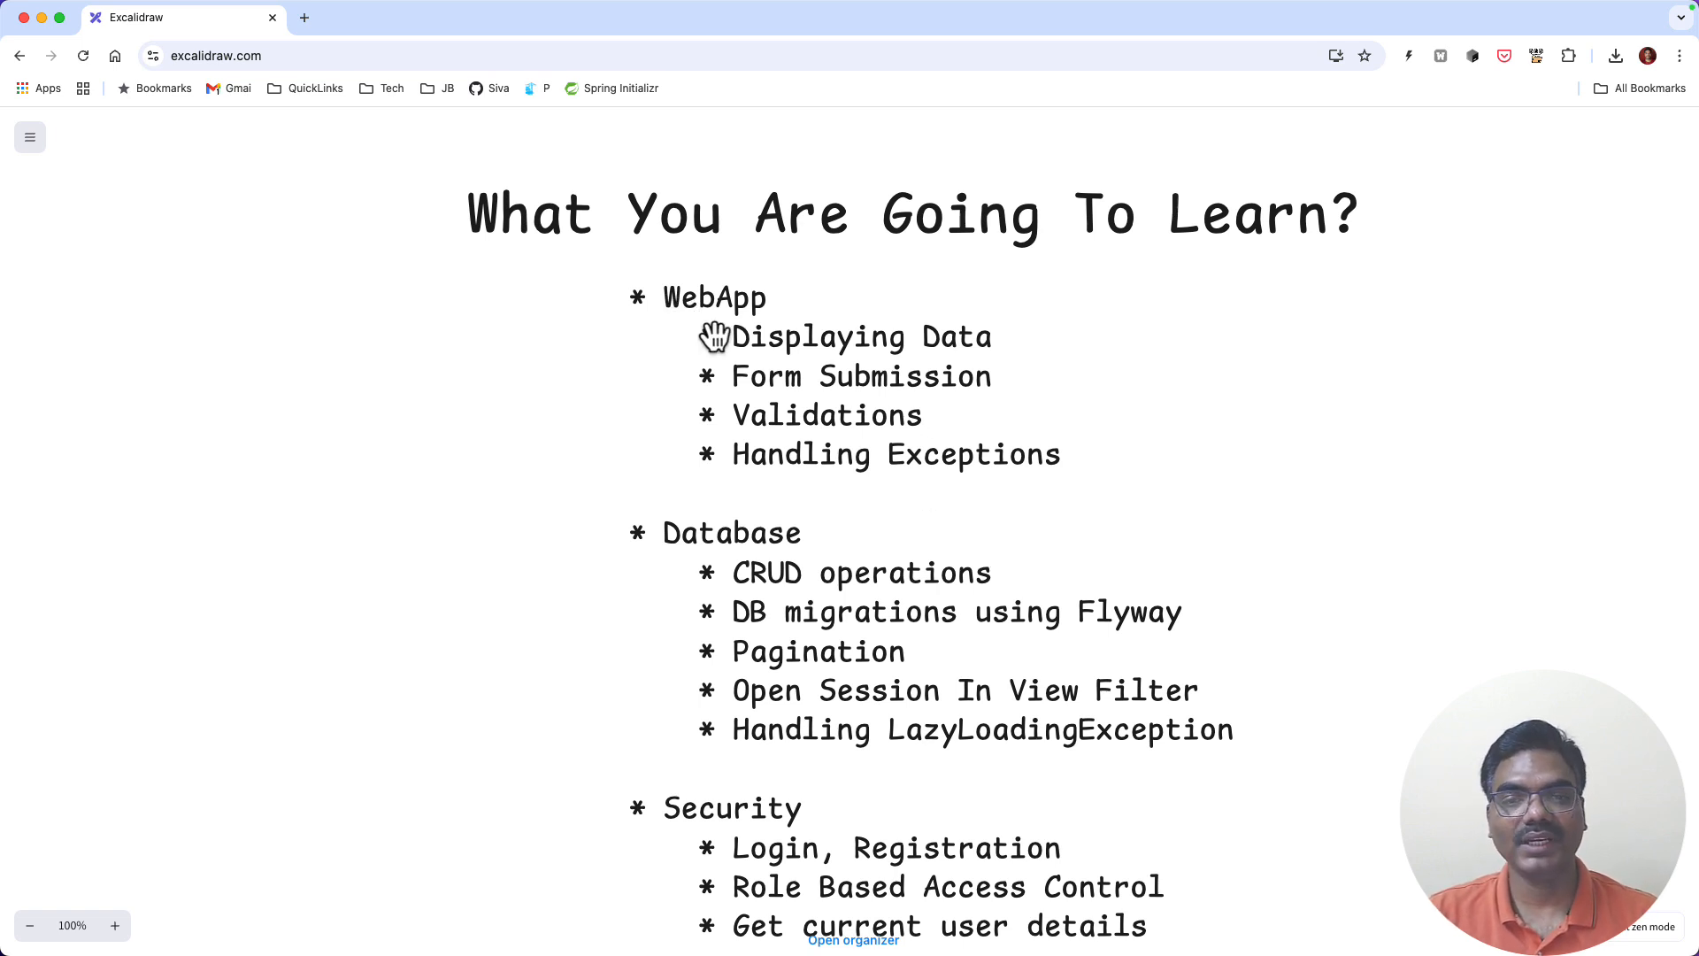
mouse_move(765, 322)
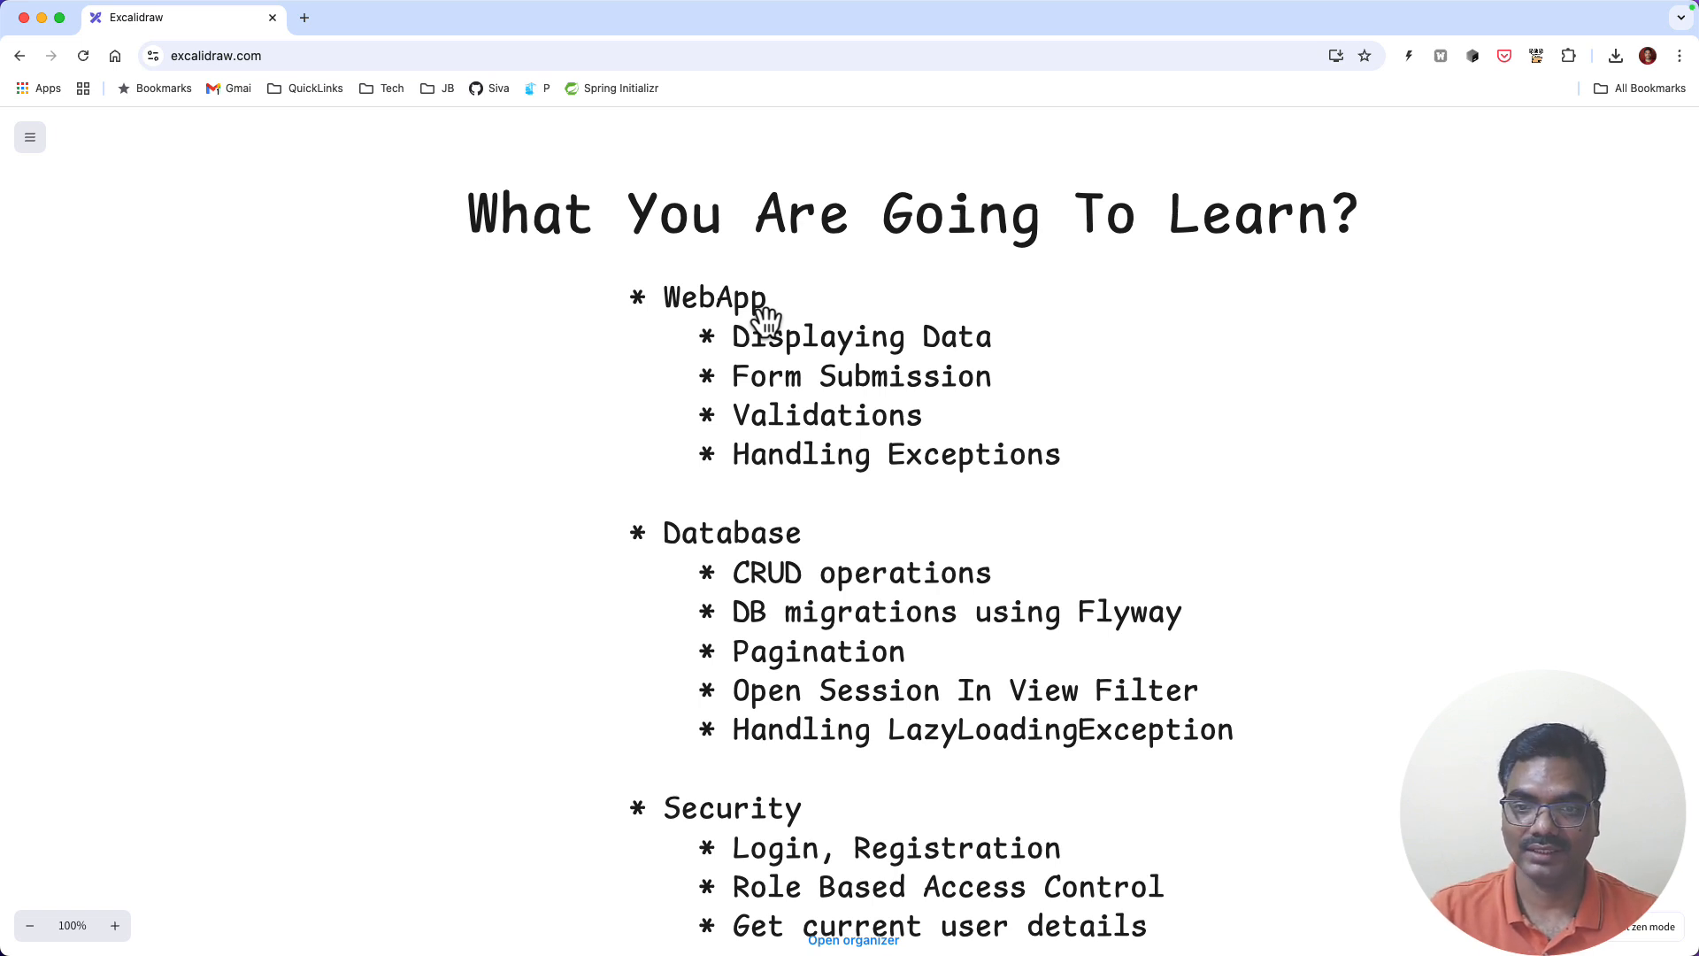
scroll("down", 3)
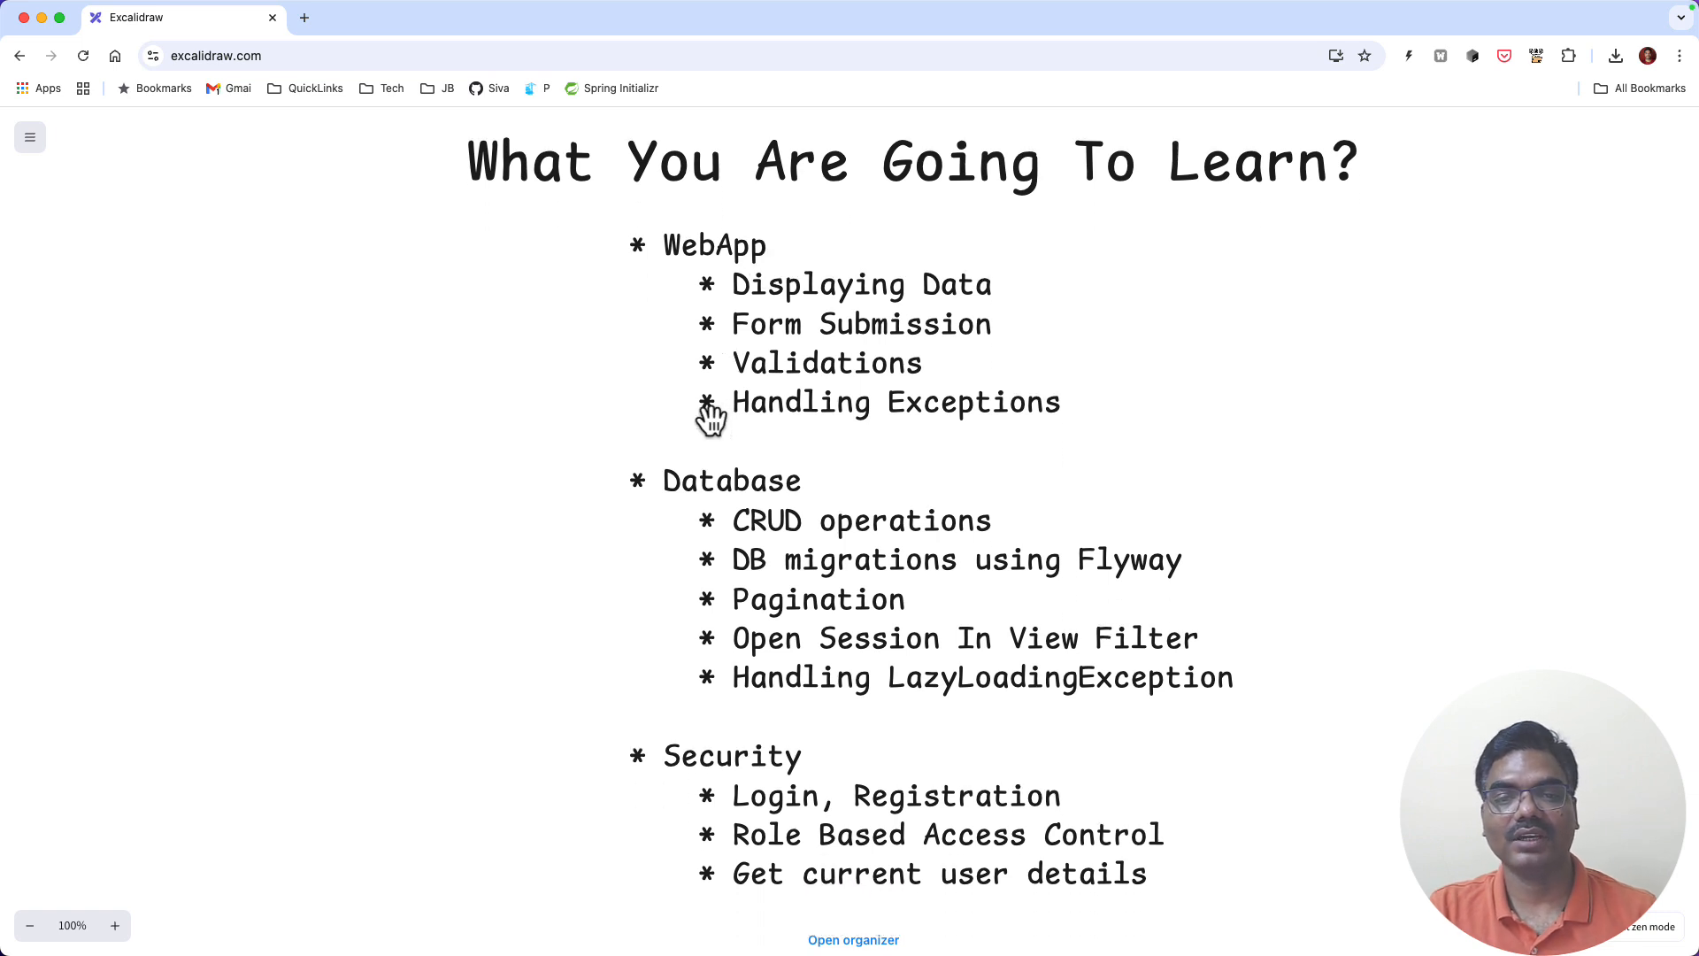
mouse_move(753, 440)
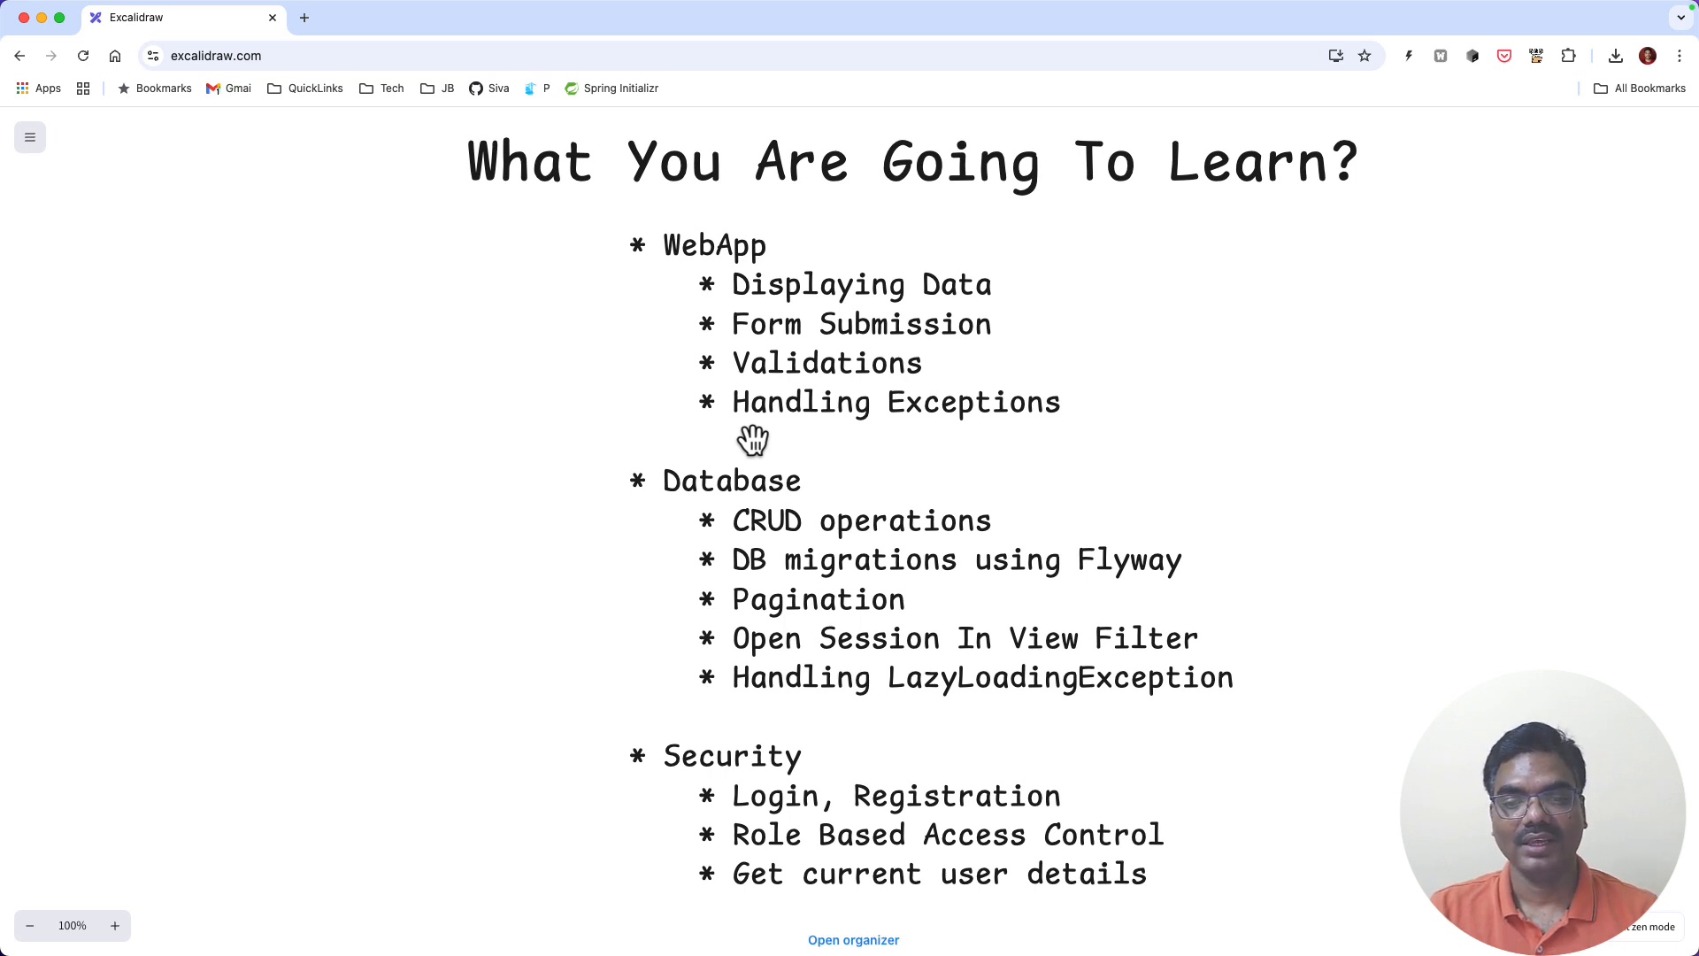
mouse_move(761, 468)
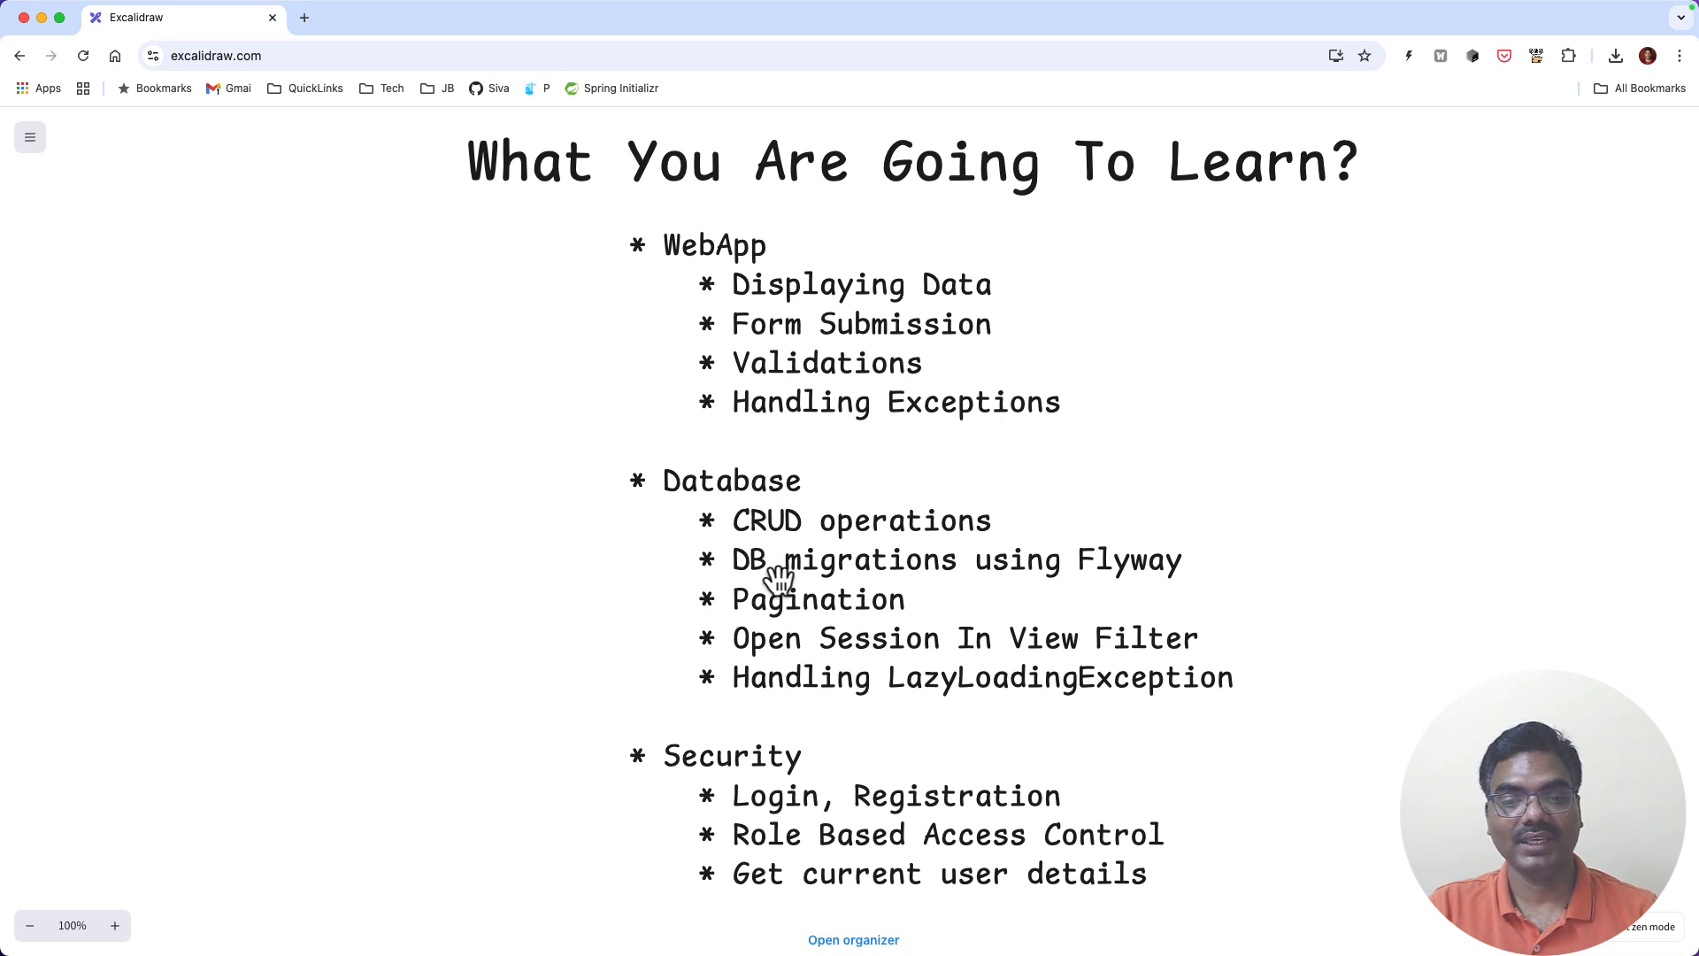
mouse_move(778, 663)
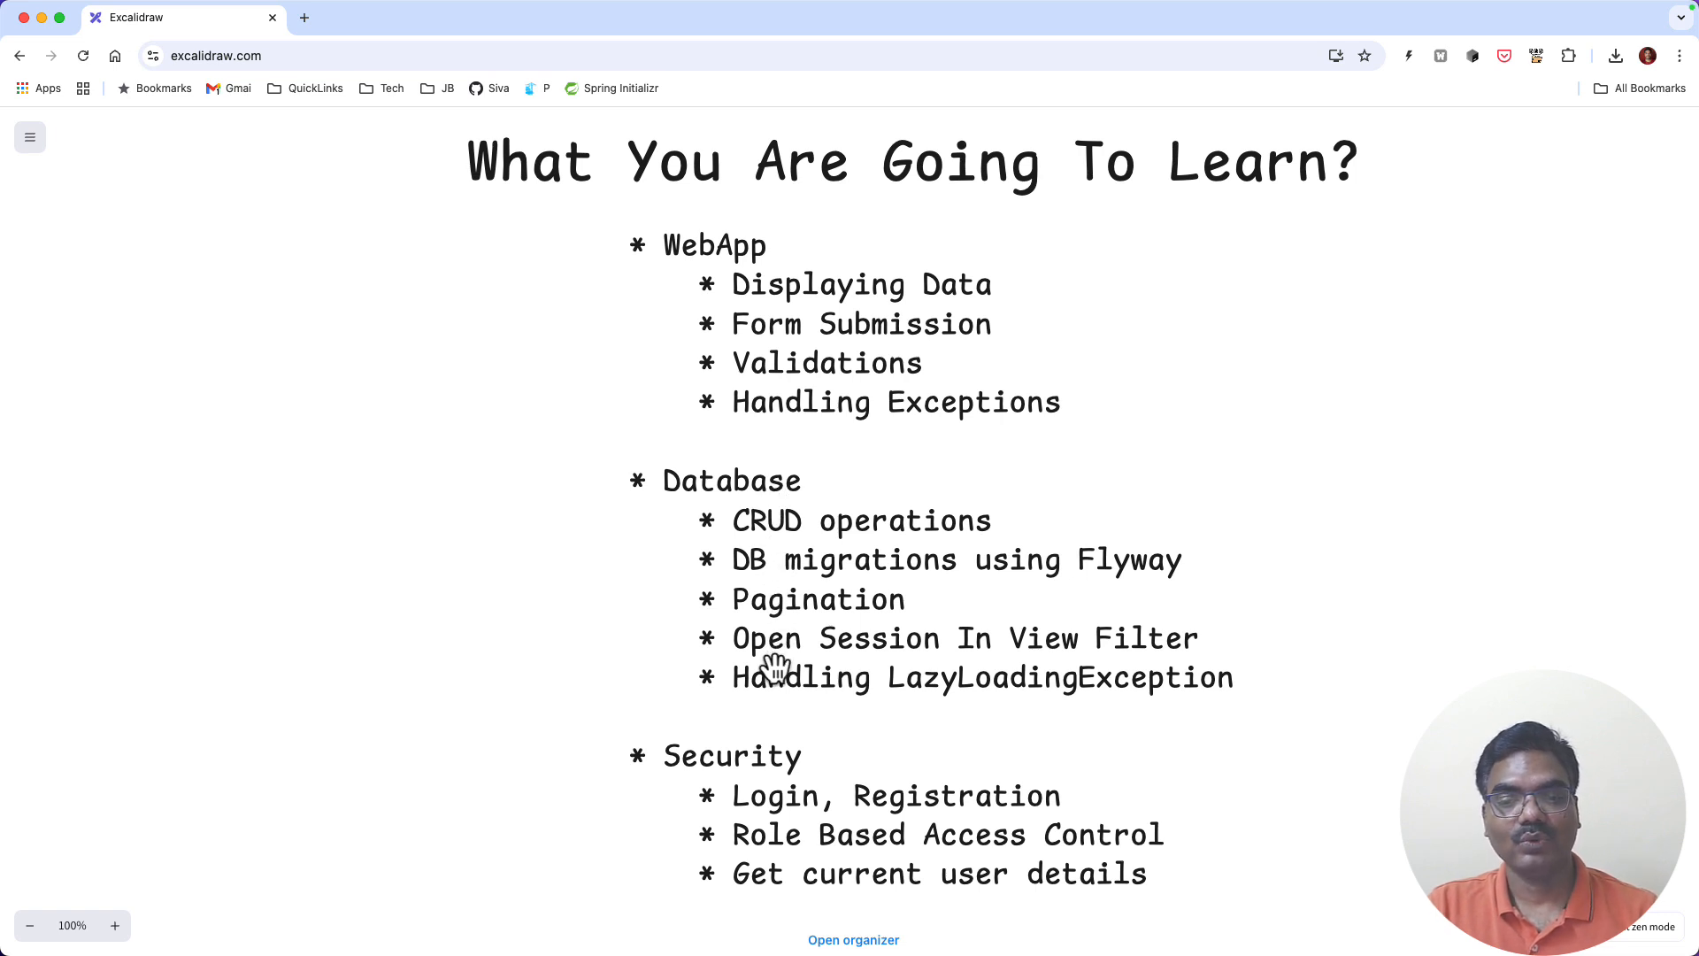
mouse_move(889, 659)
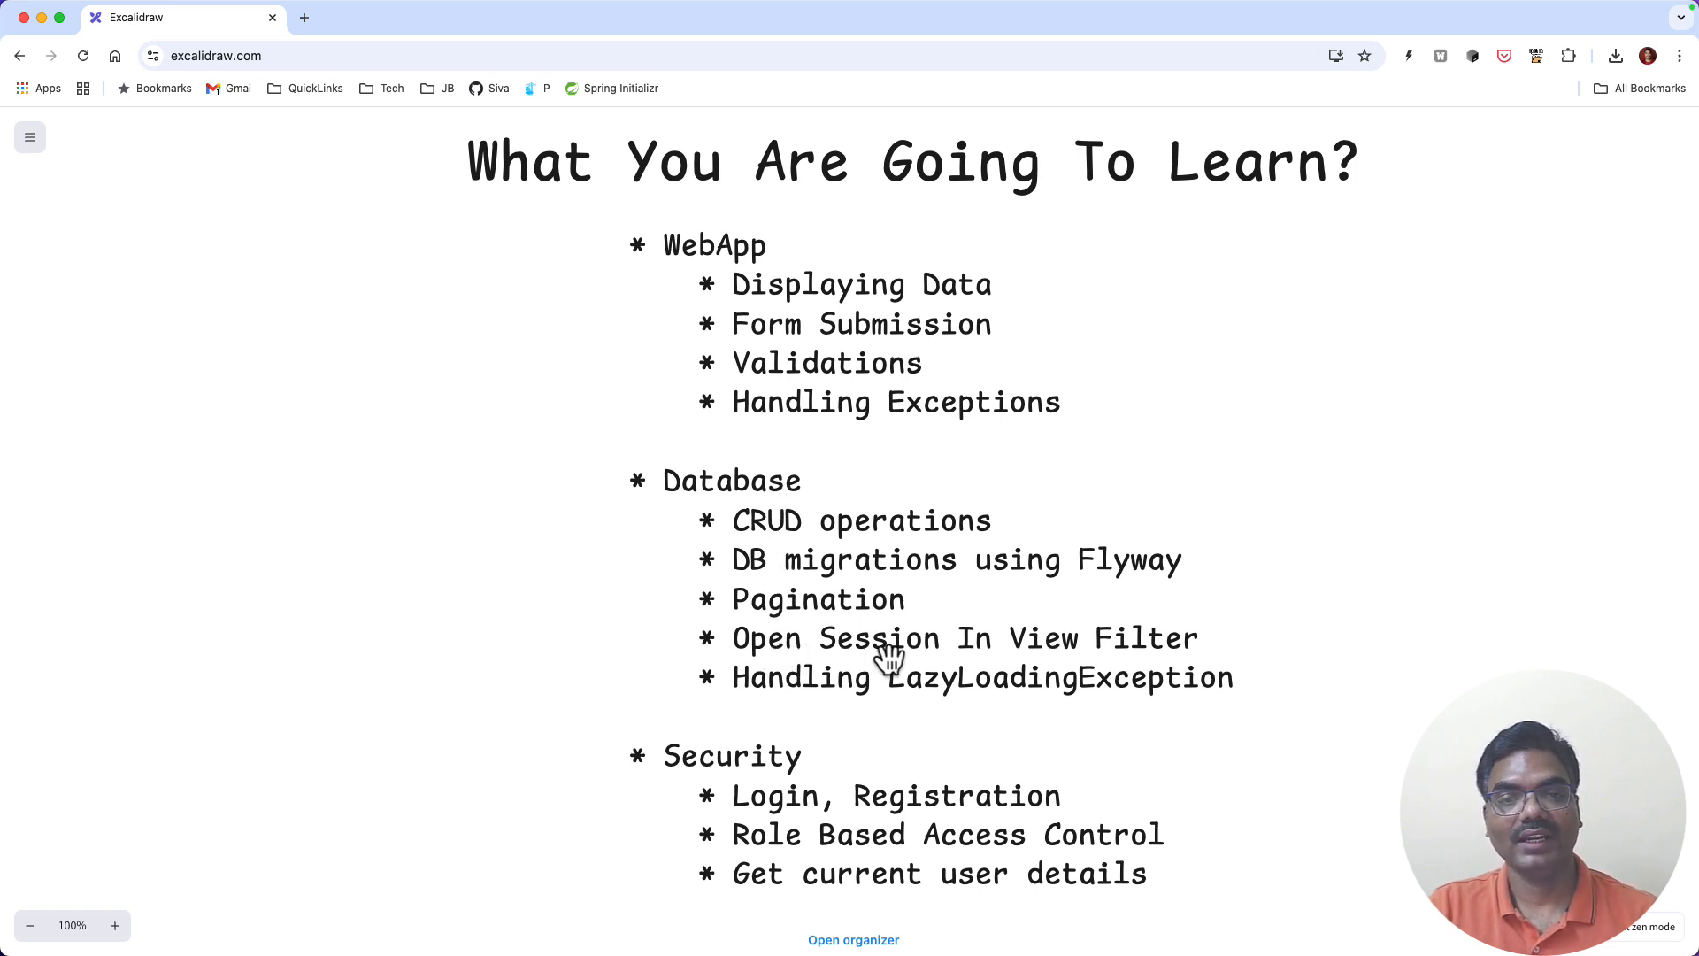
mouse_move(910, 694)
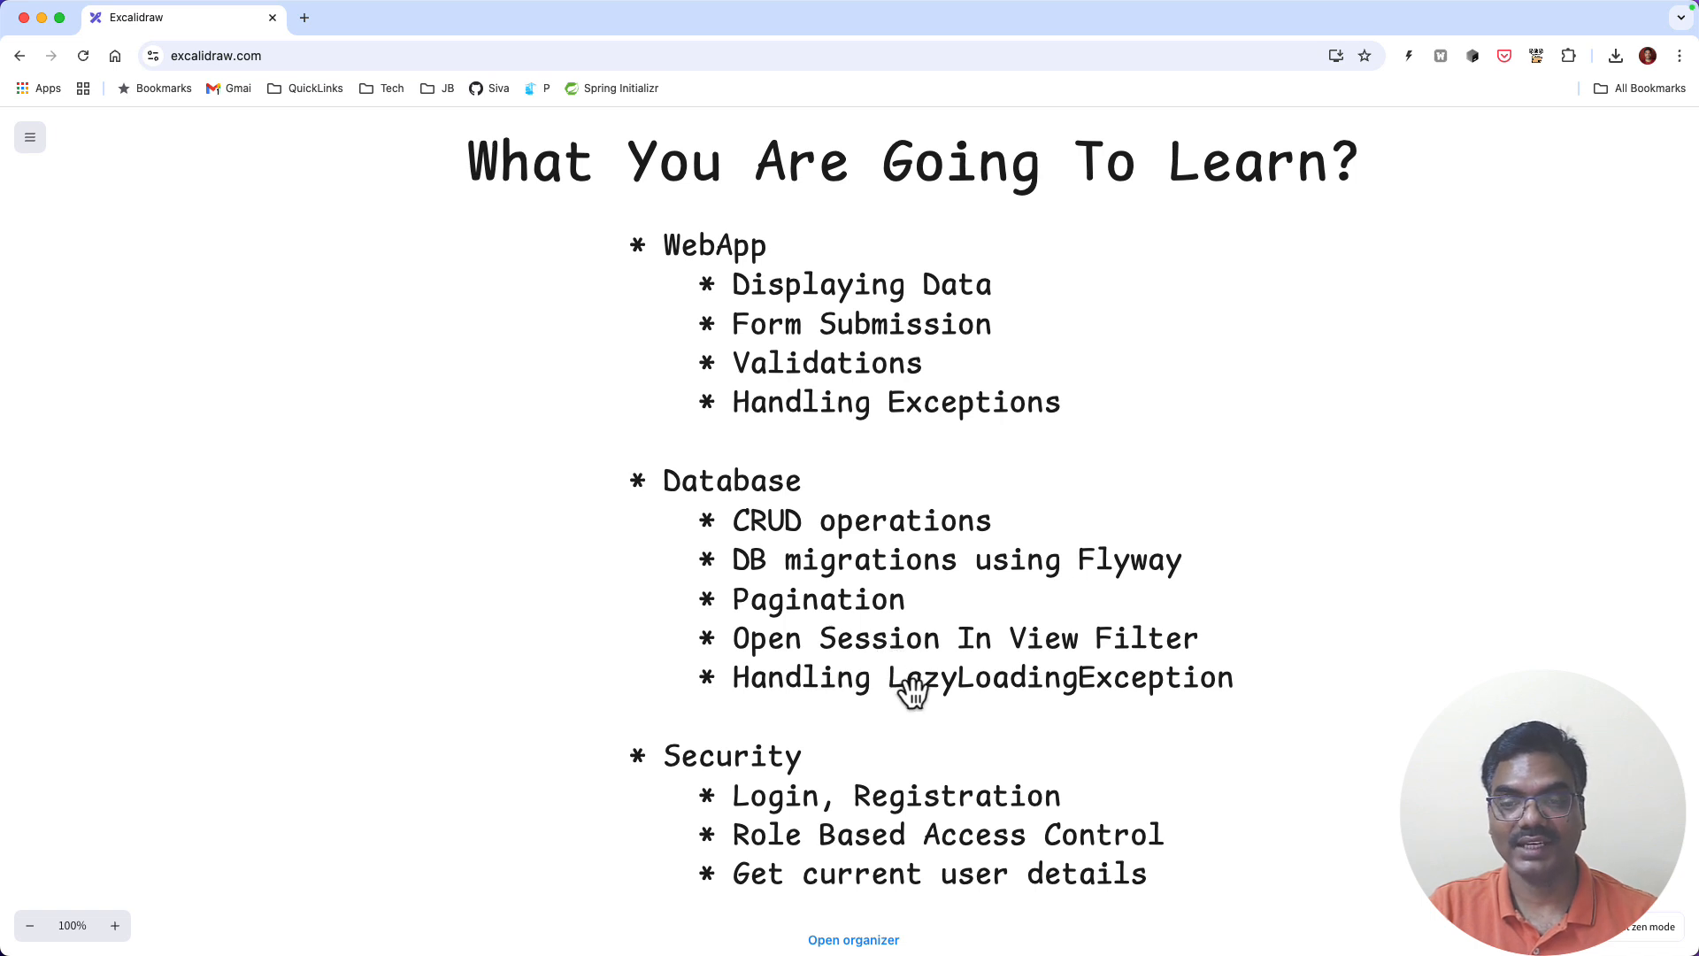
mouse_move(1003, 694)
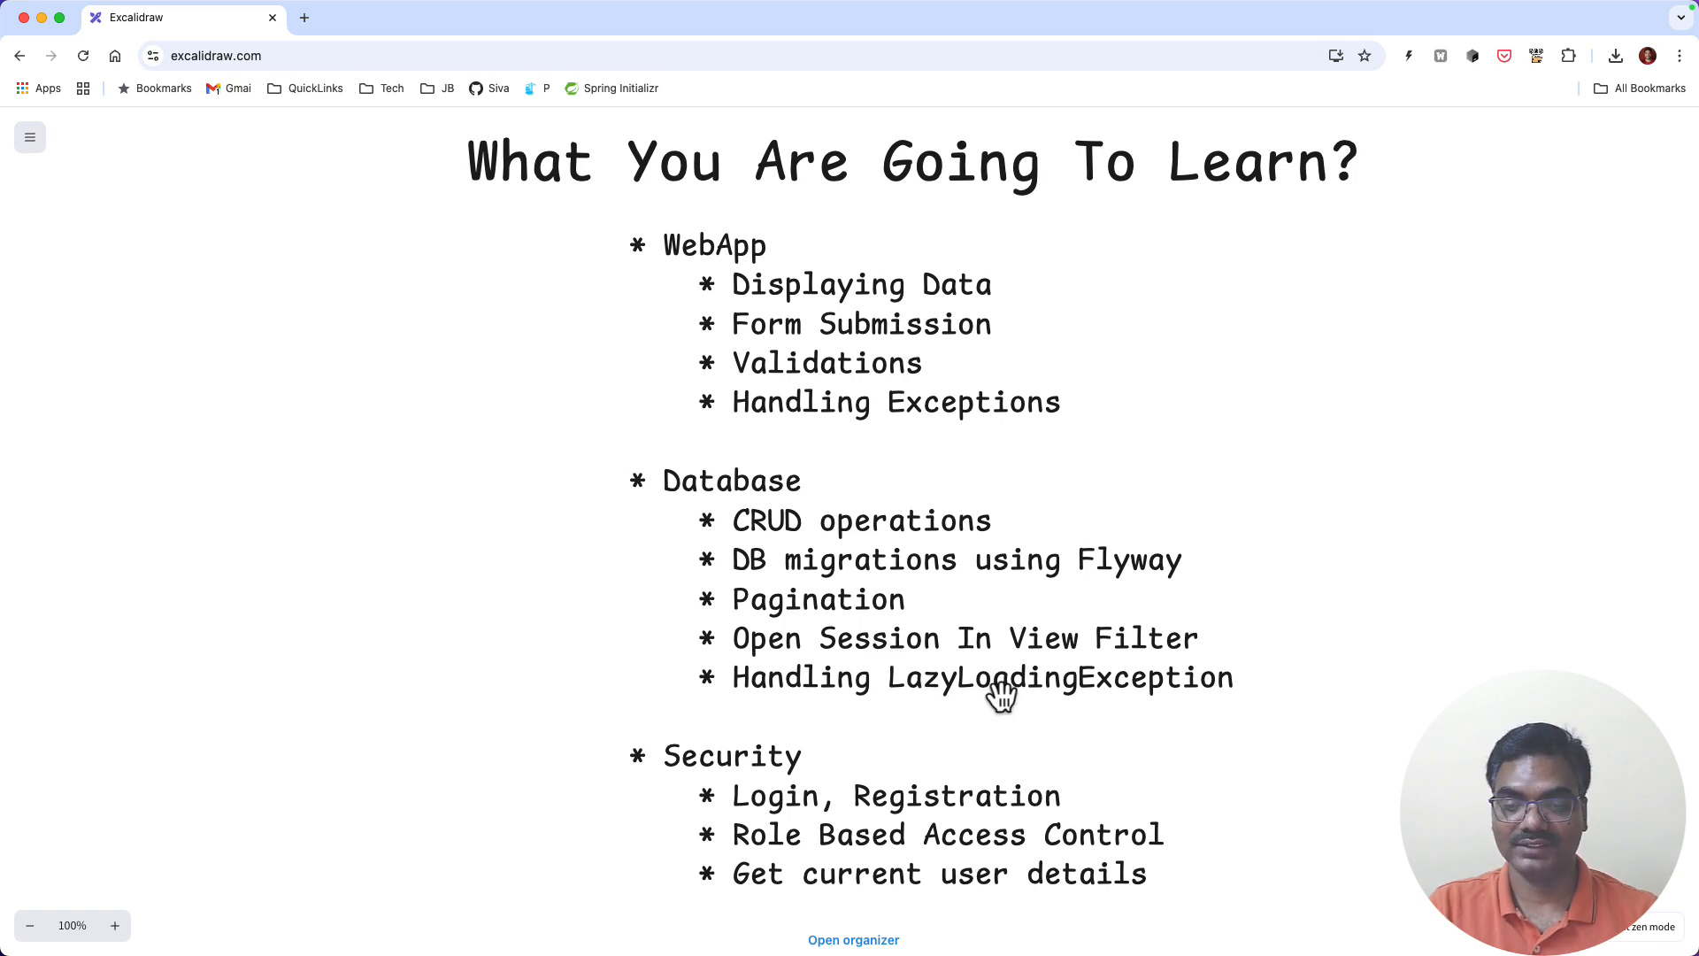
scroll("down", 3)
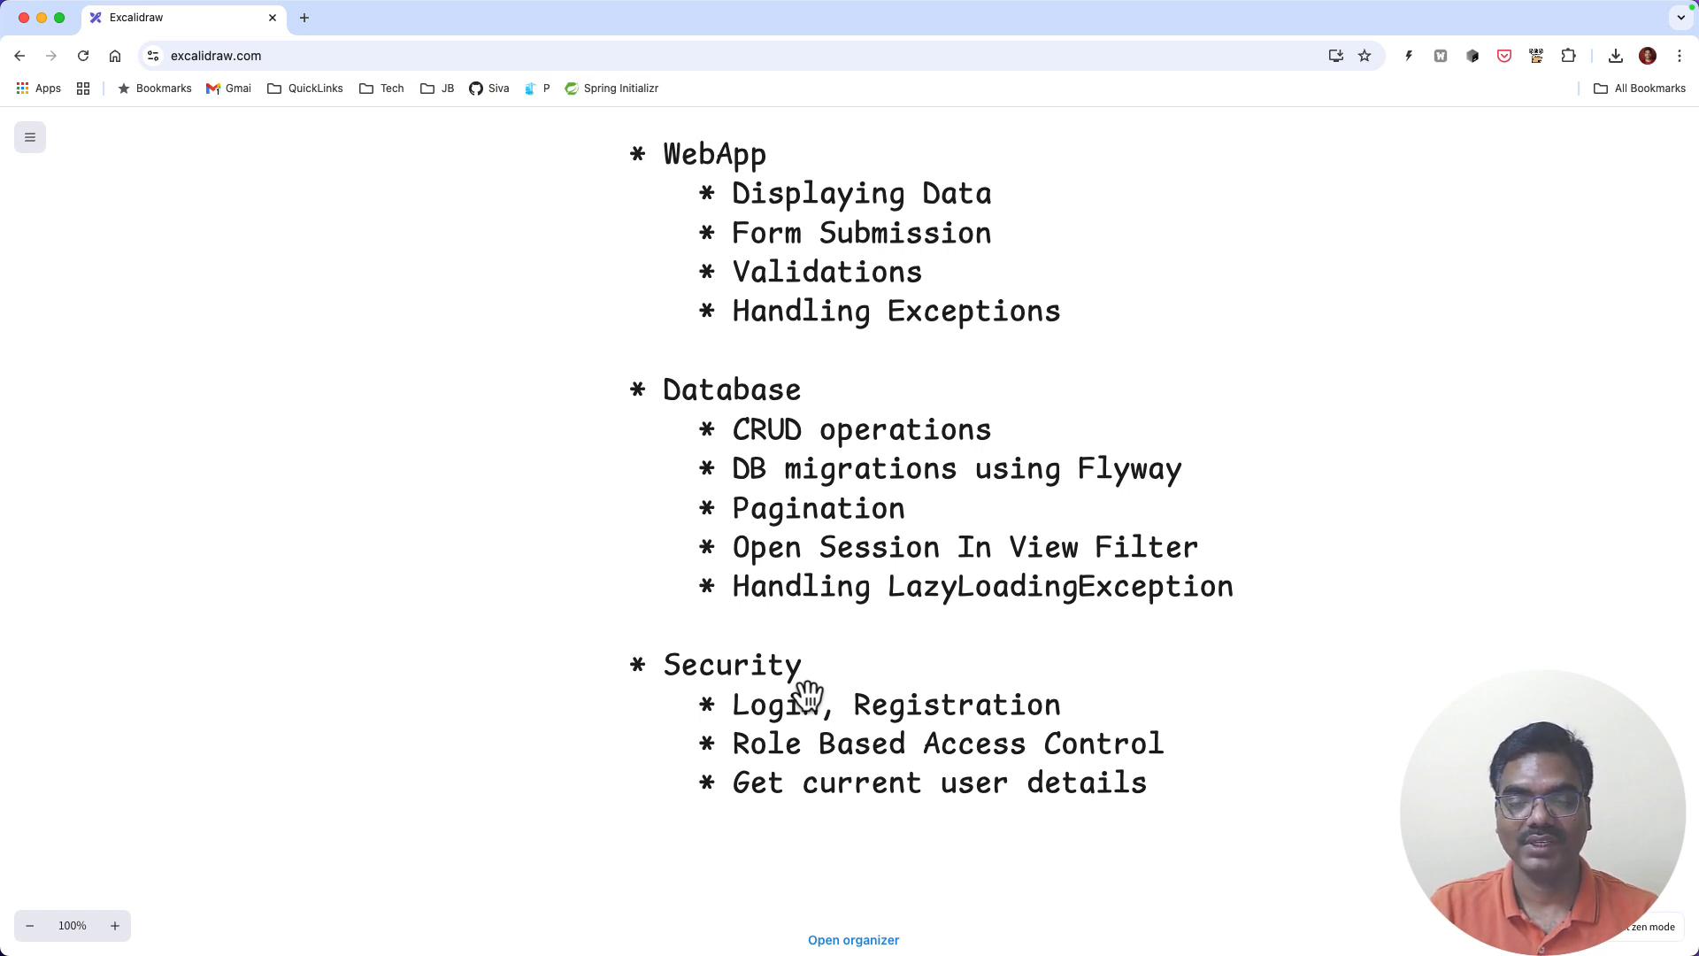
mouse_move(822, 692)
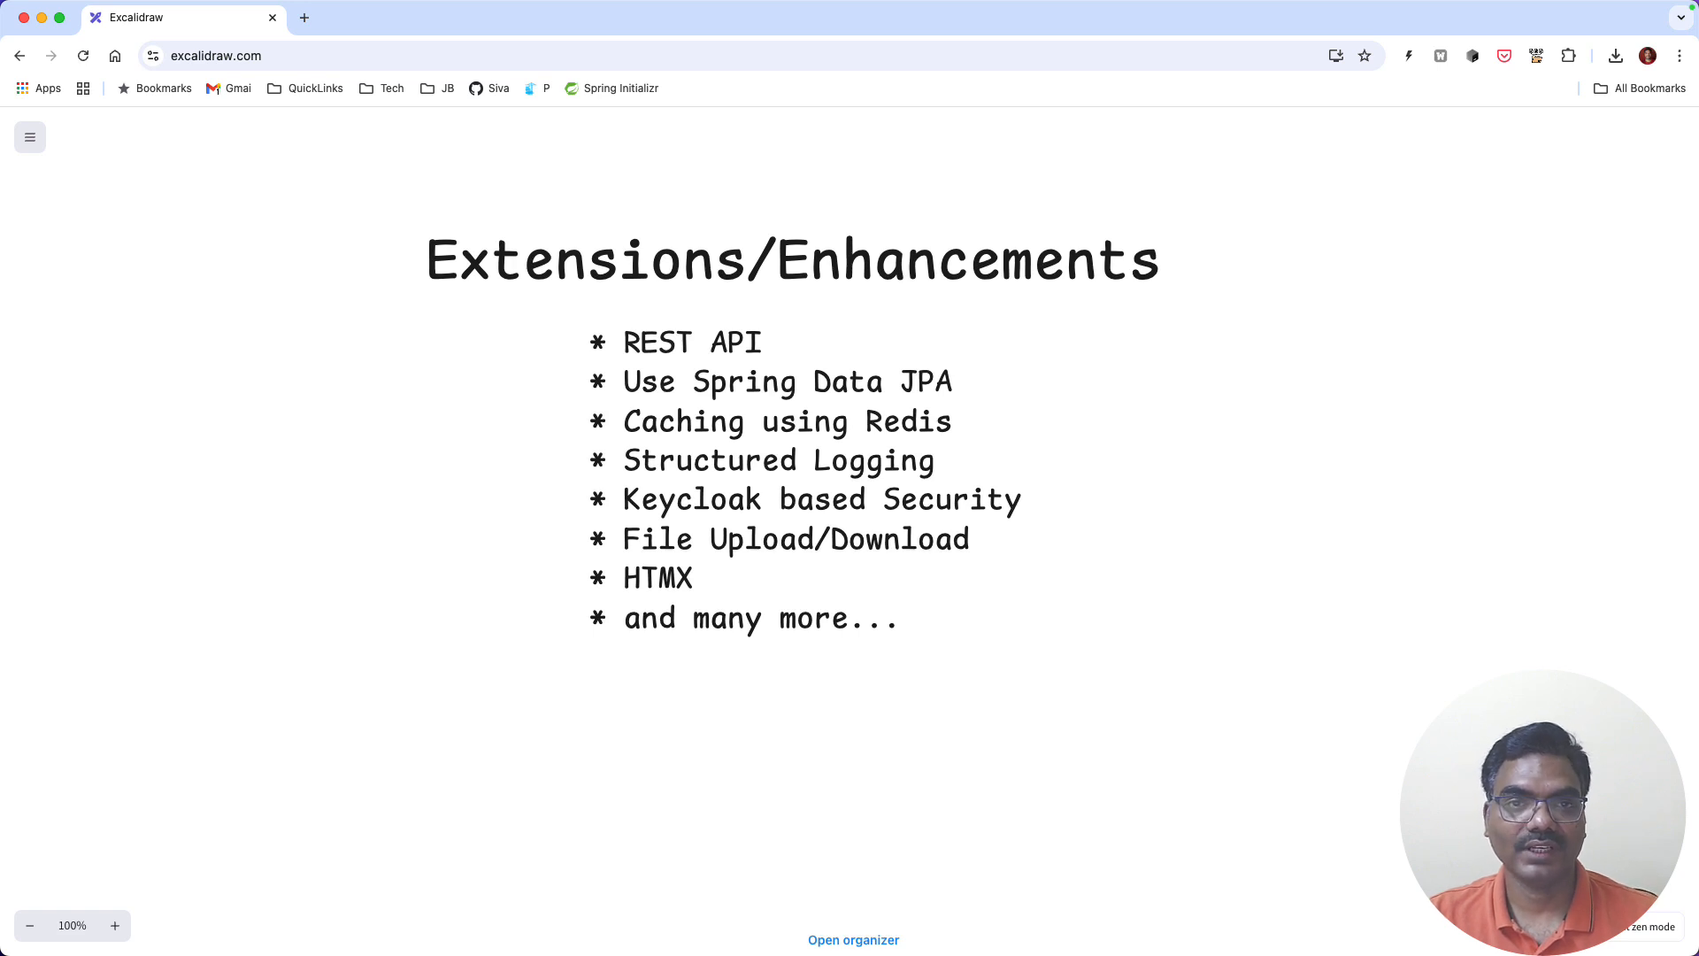
mouse_move(1001, 416)
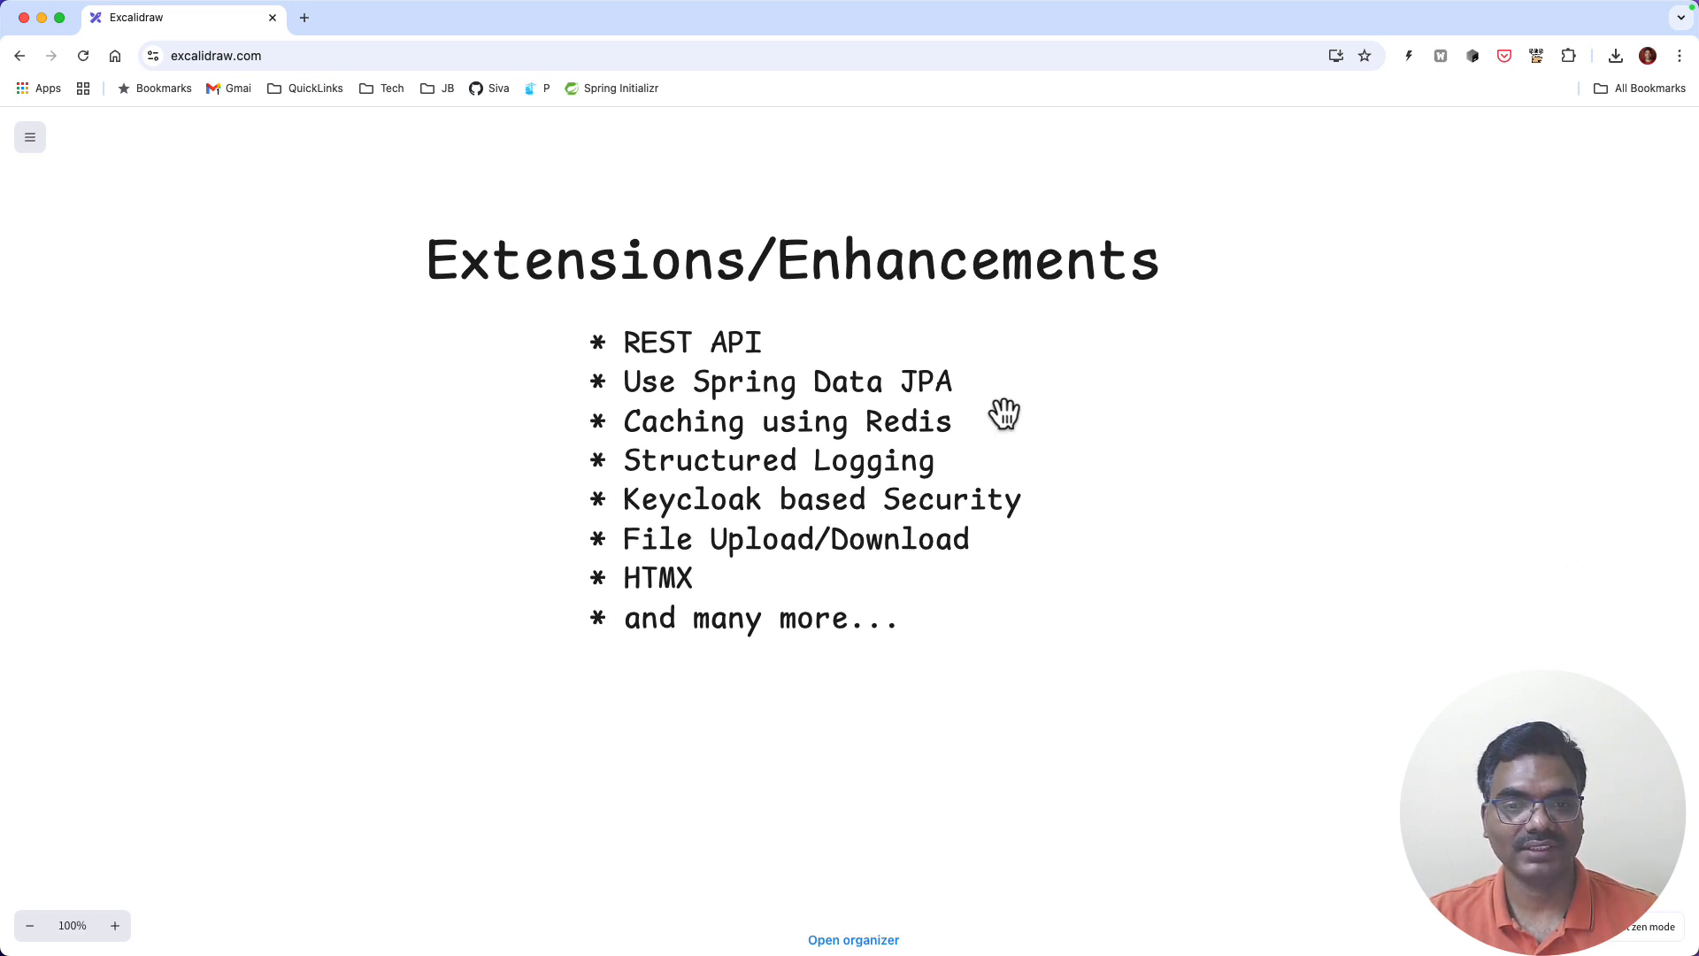
mouse_move(662, 358)
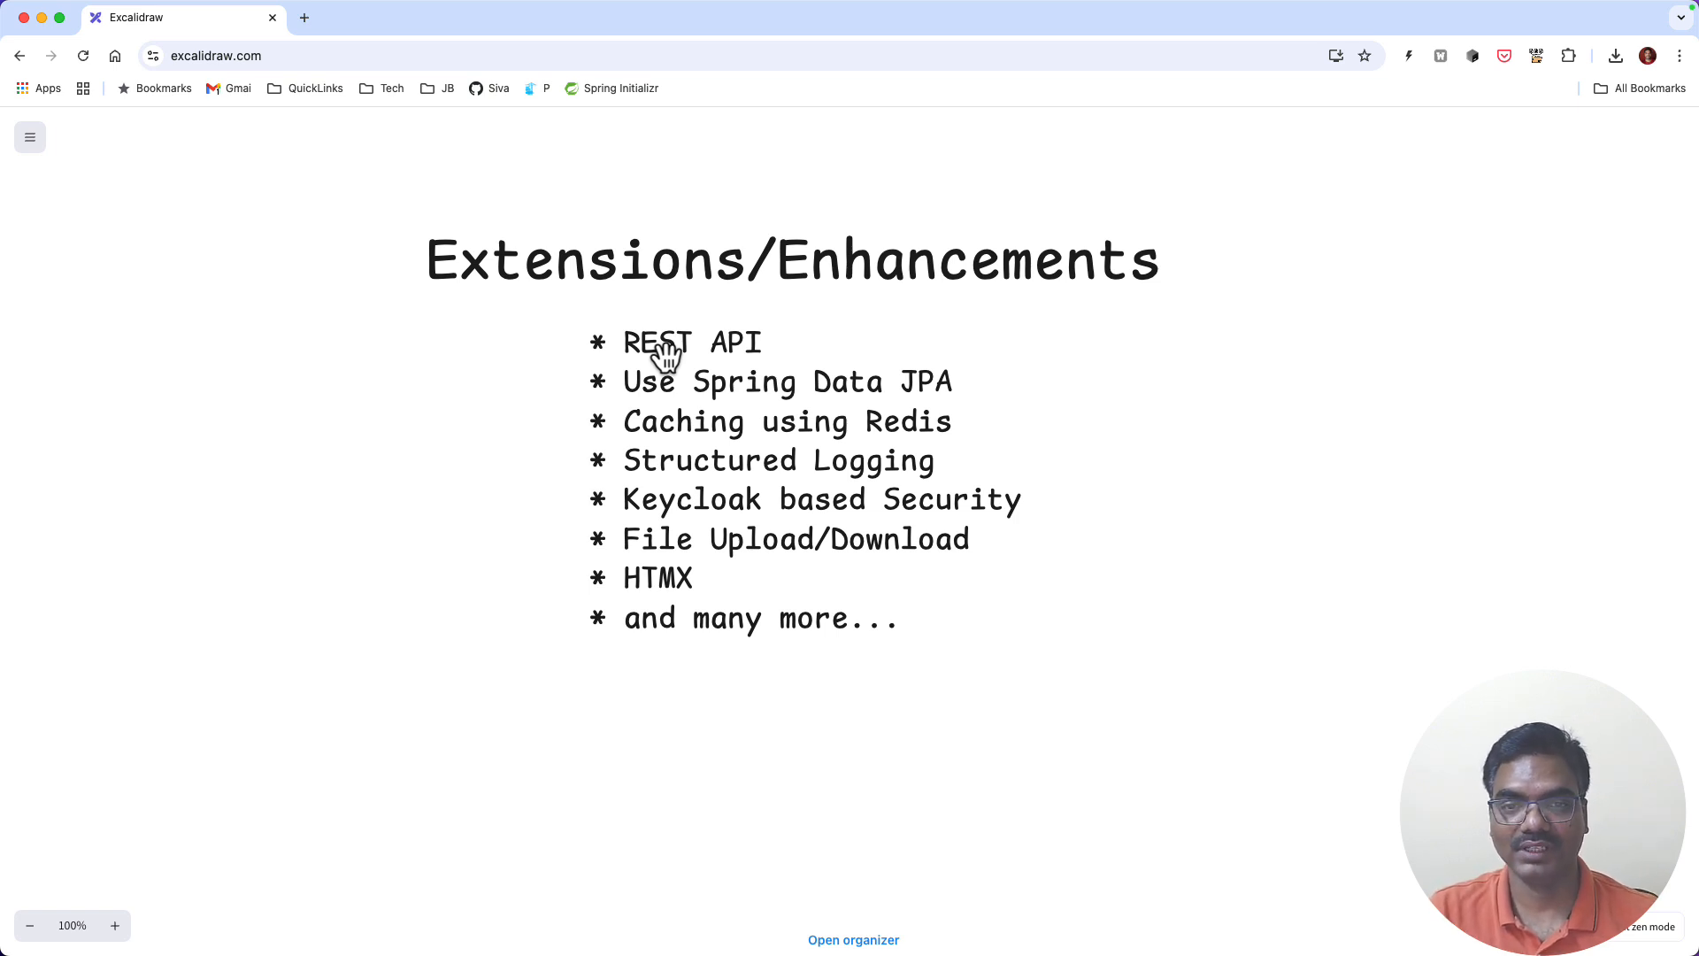
mouse_move(702, 393)
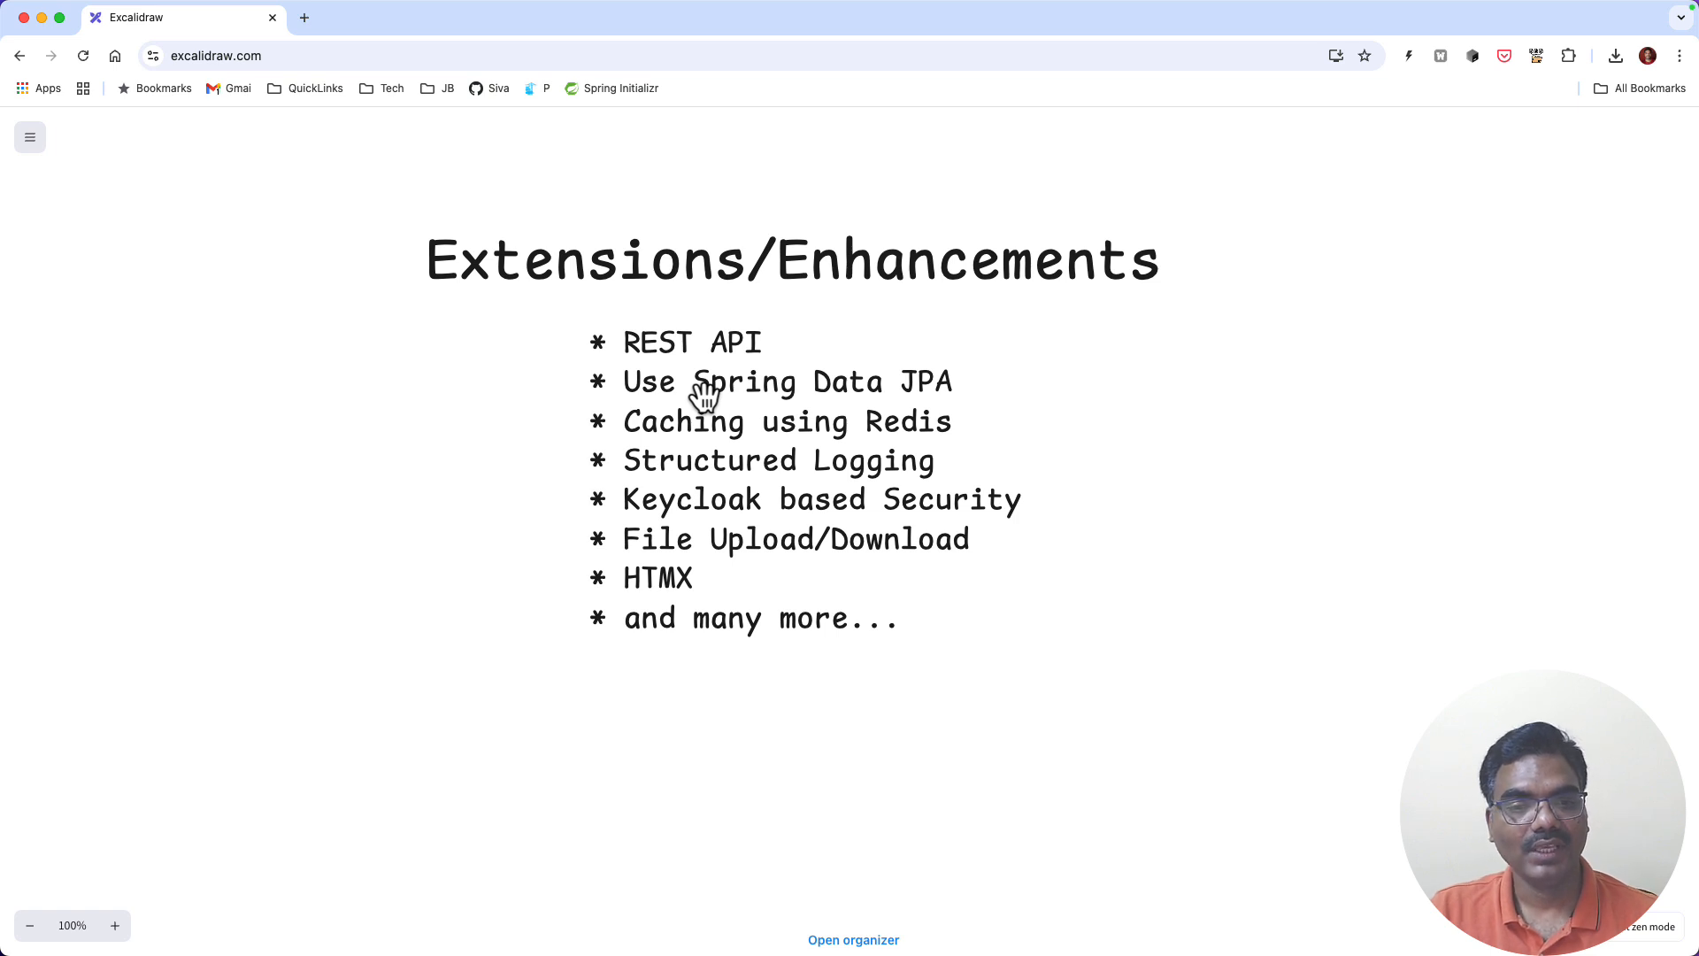
mouse_move(694, 435)
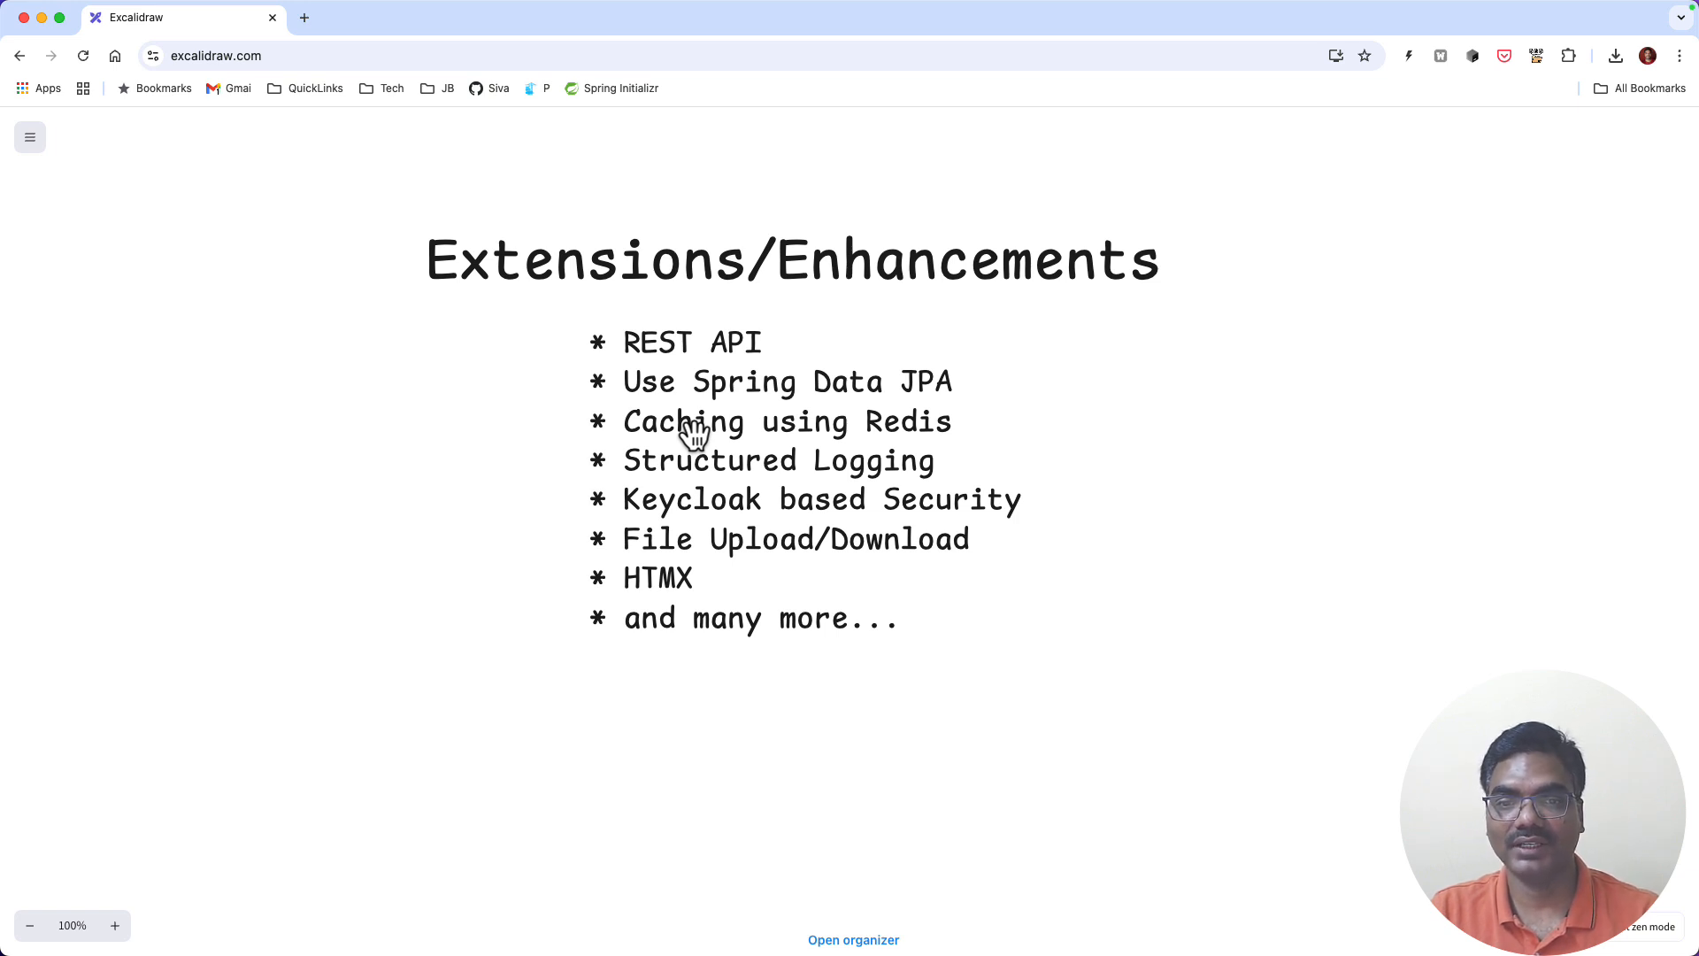
mouse_move(676, 480)
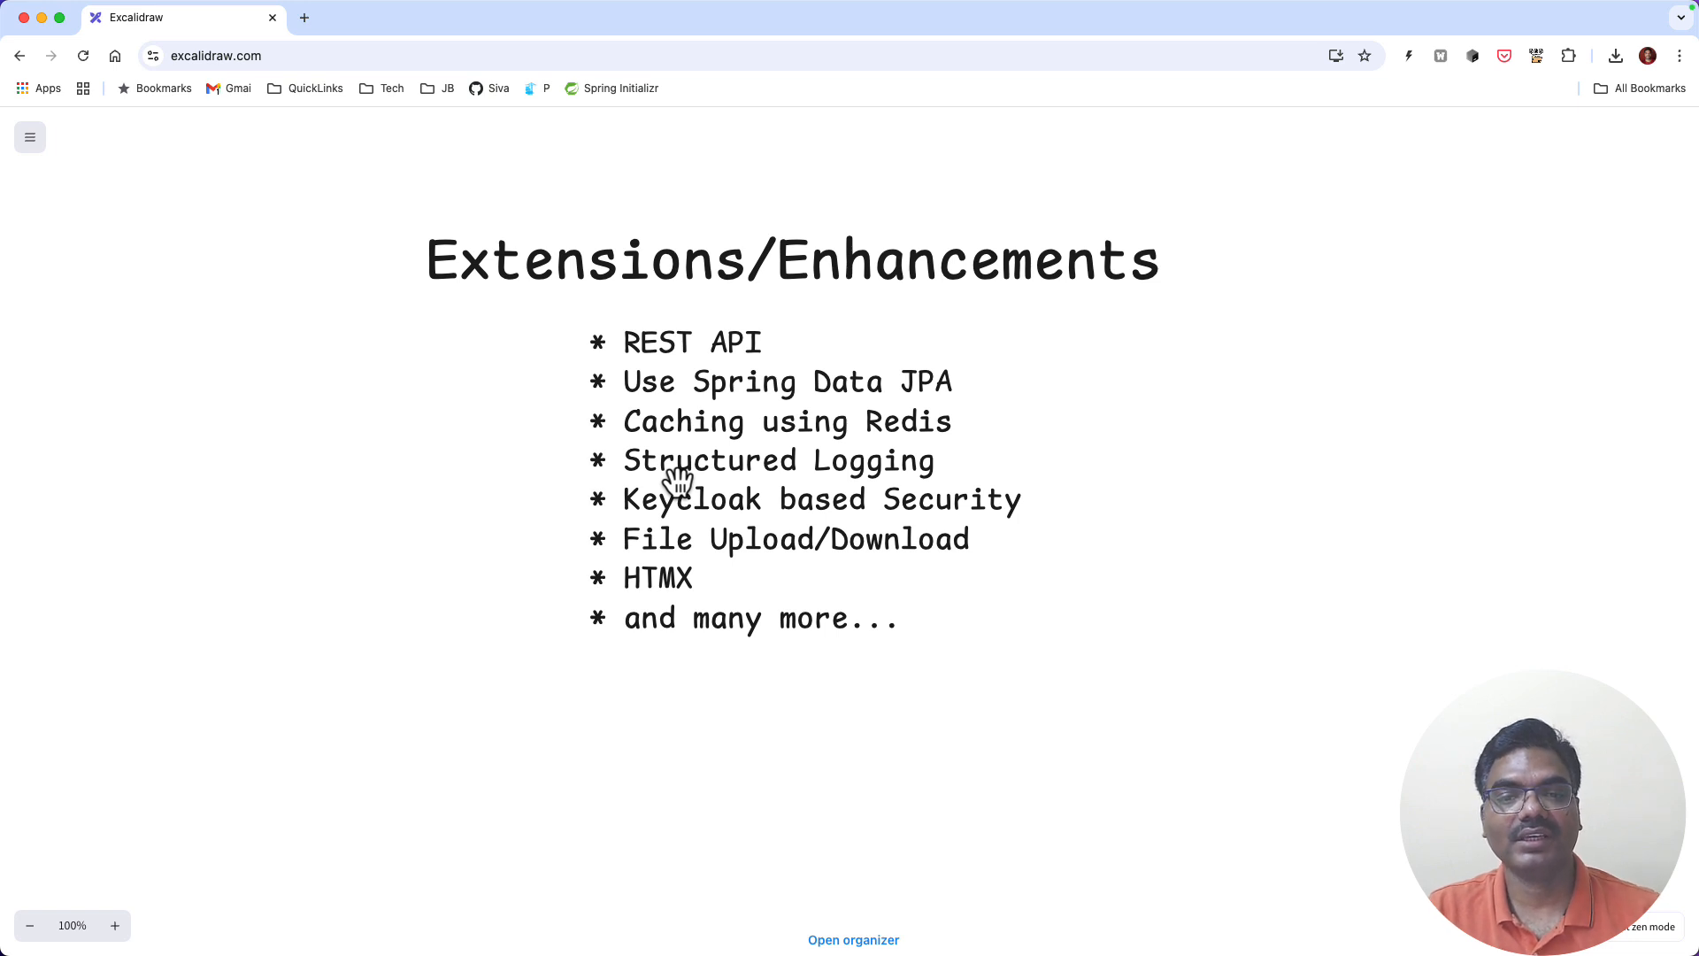
mouse_move(685, 520)
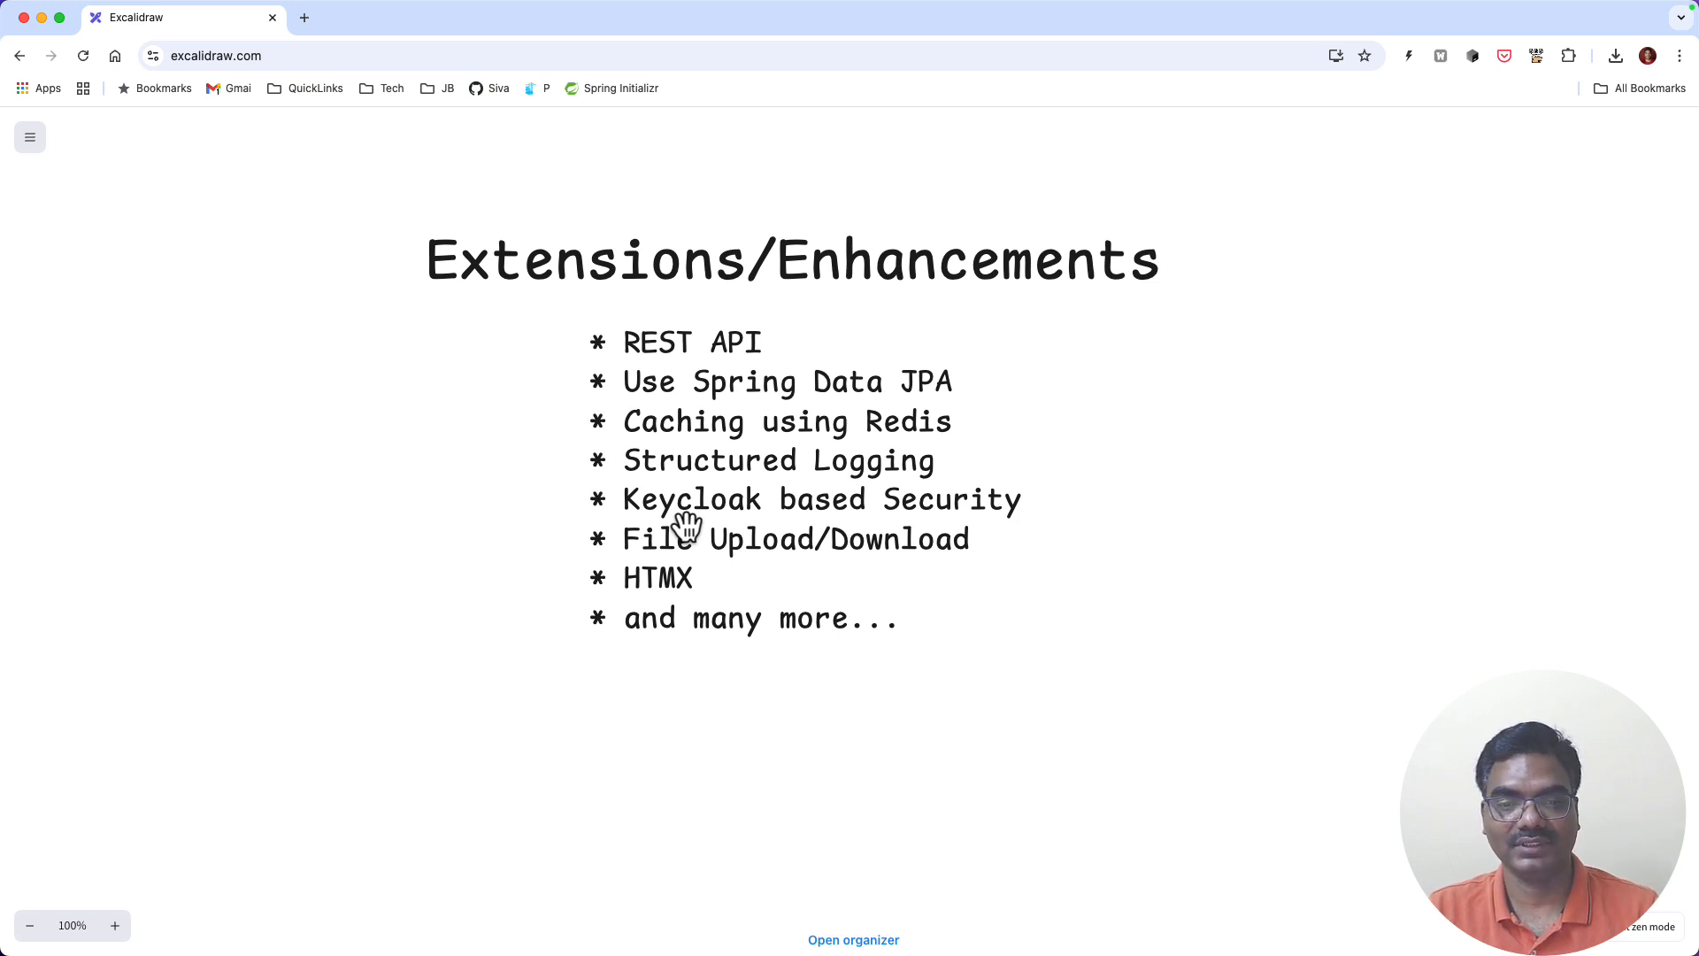
mouse_move(661, 566)
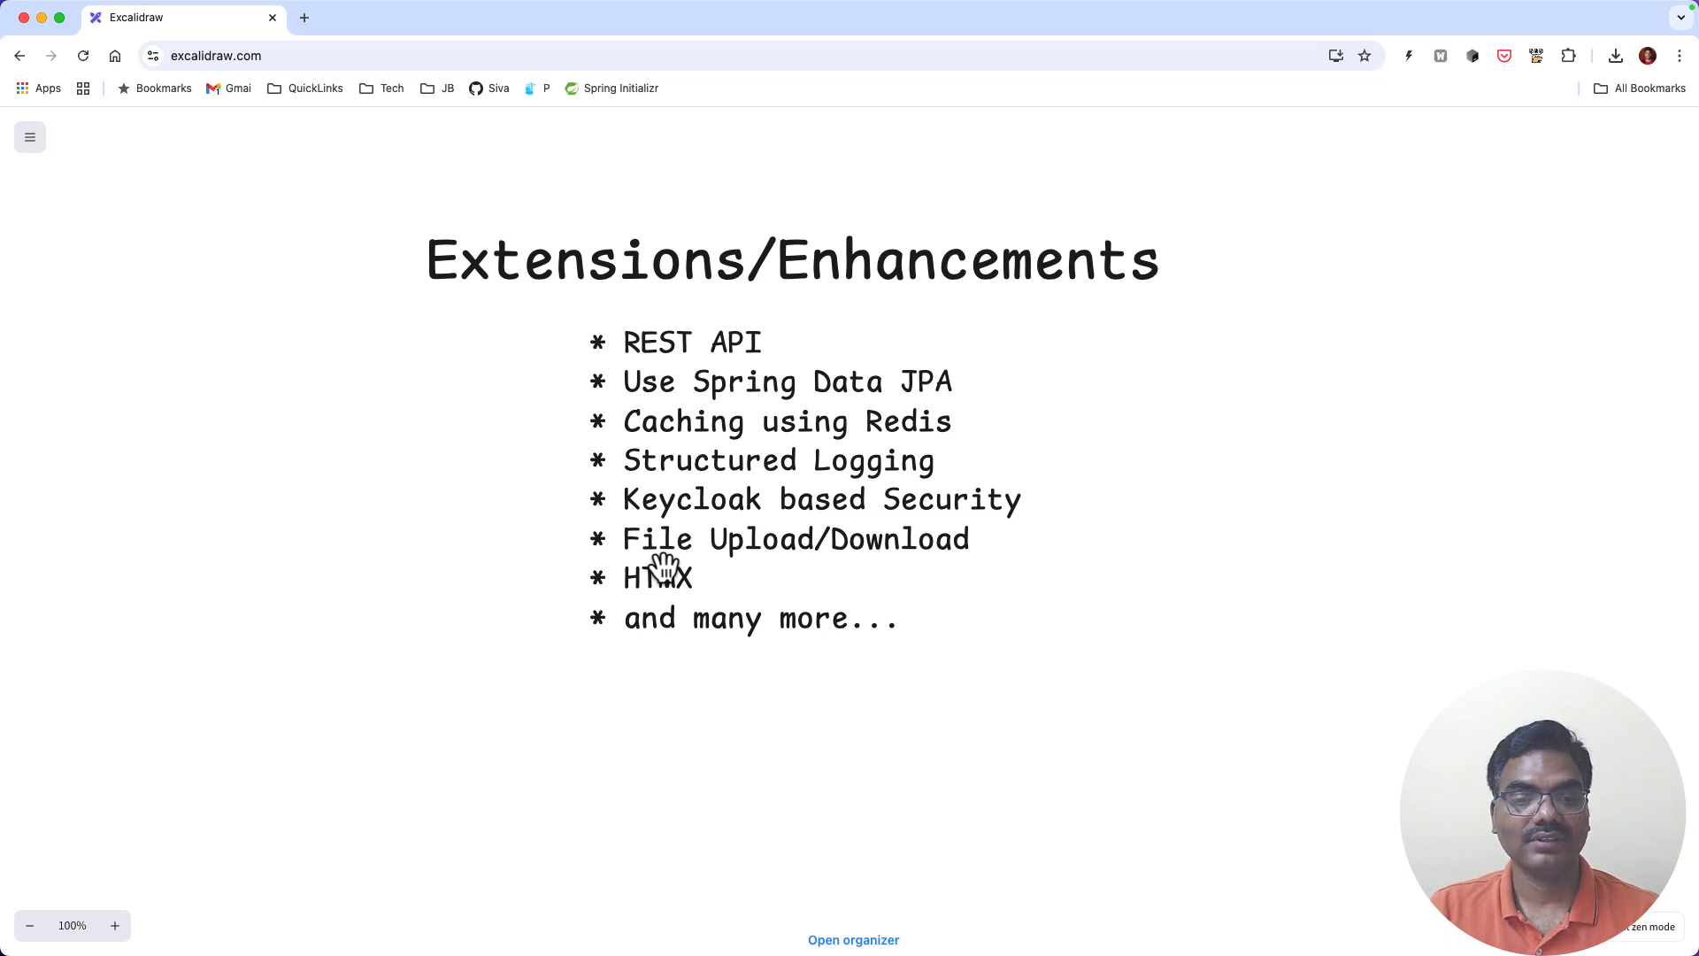
mouse_move(720, 596)
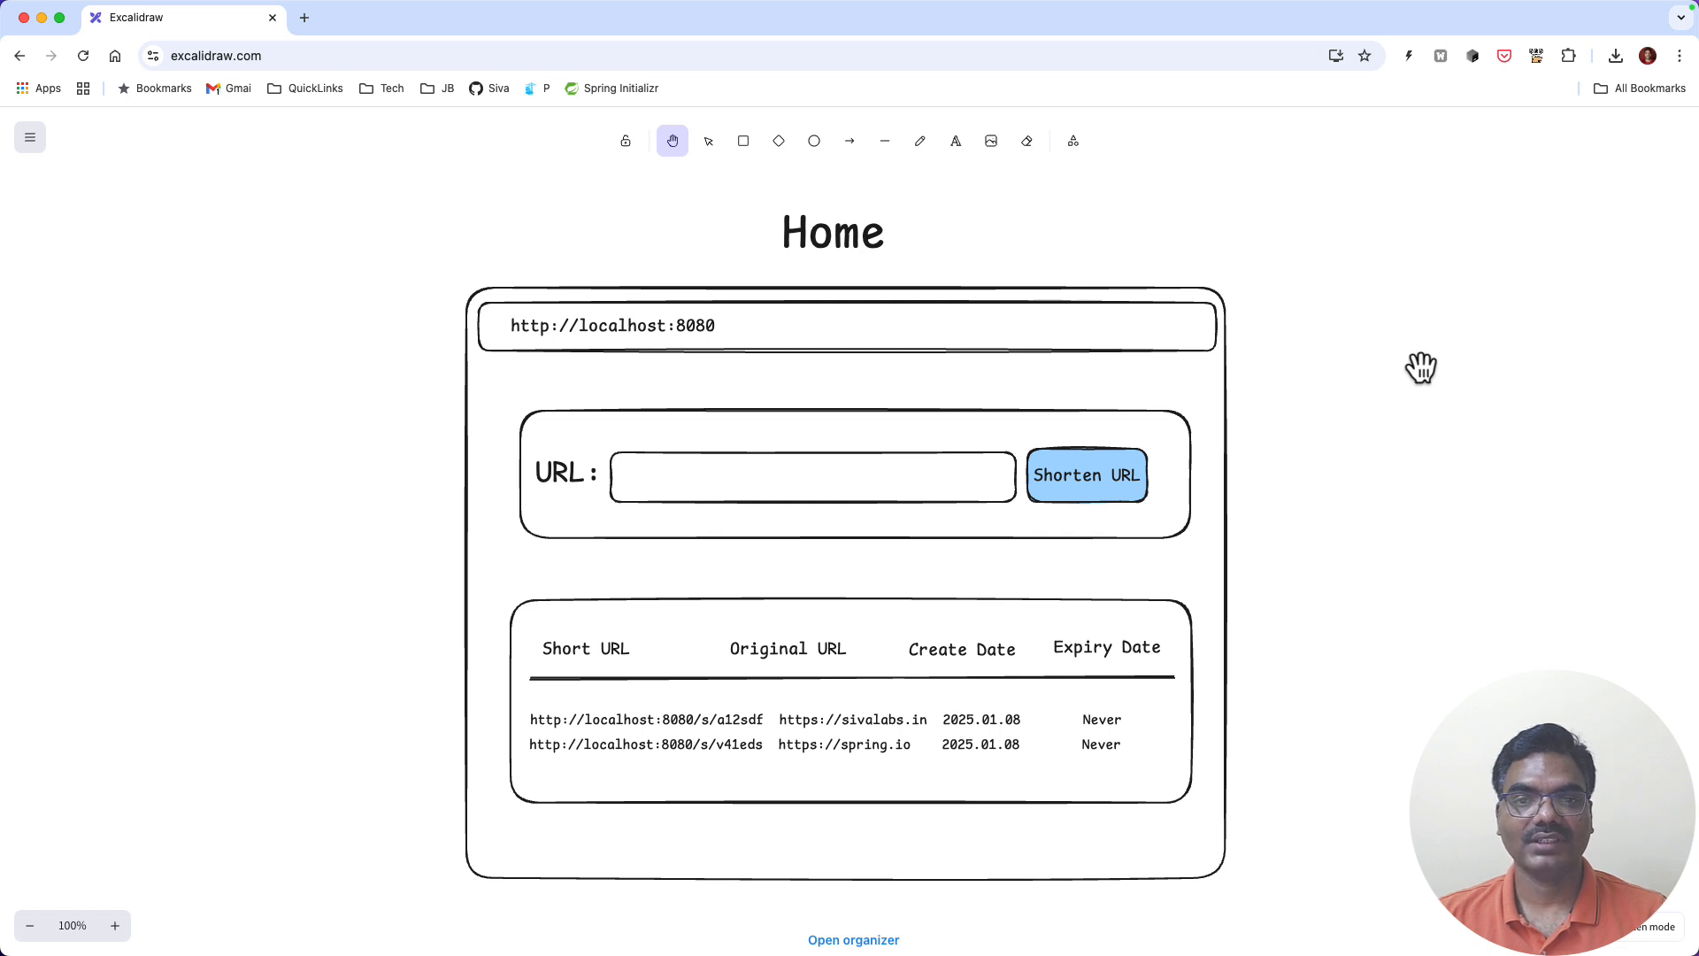
mouse_move(653, 366)
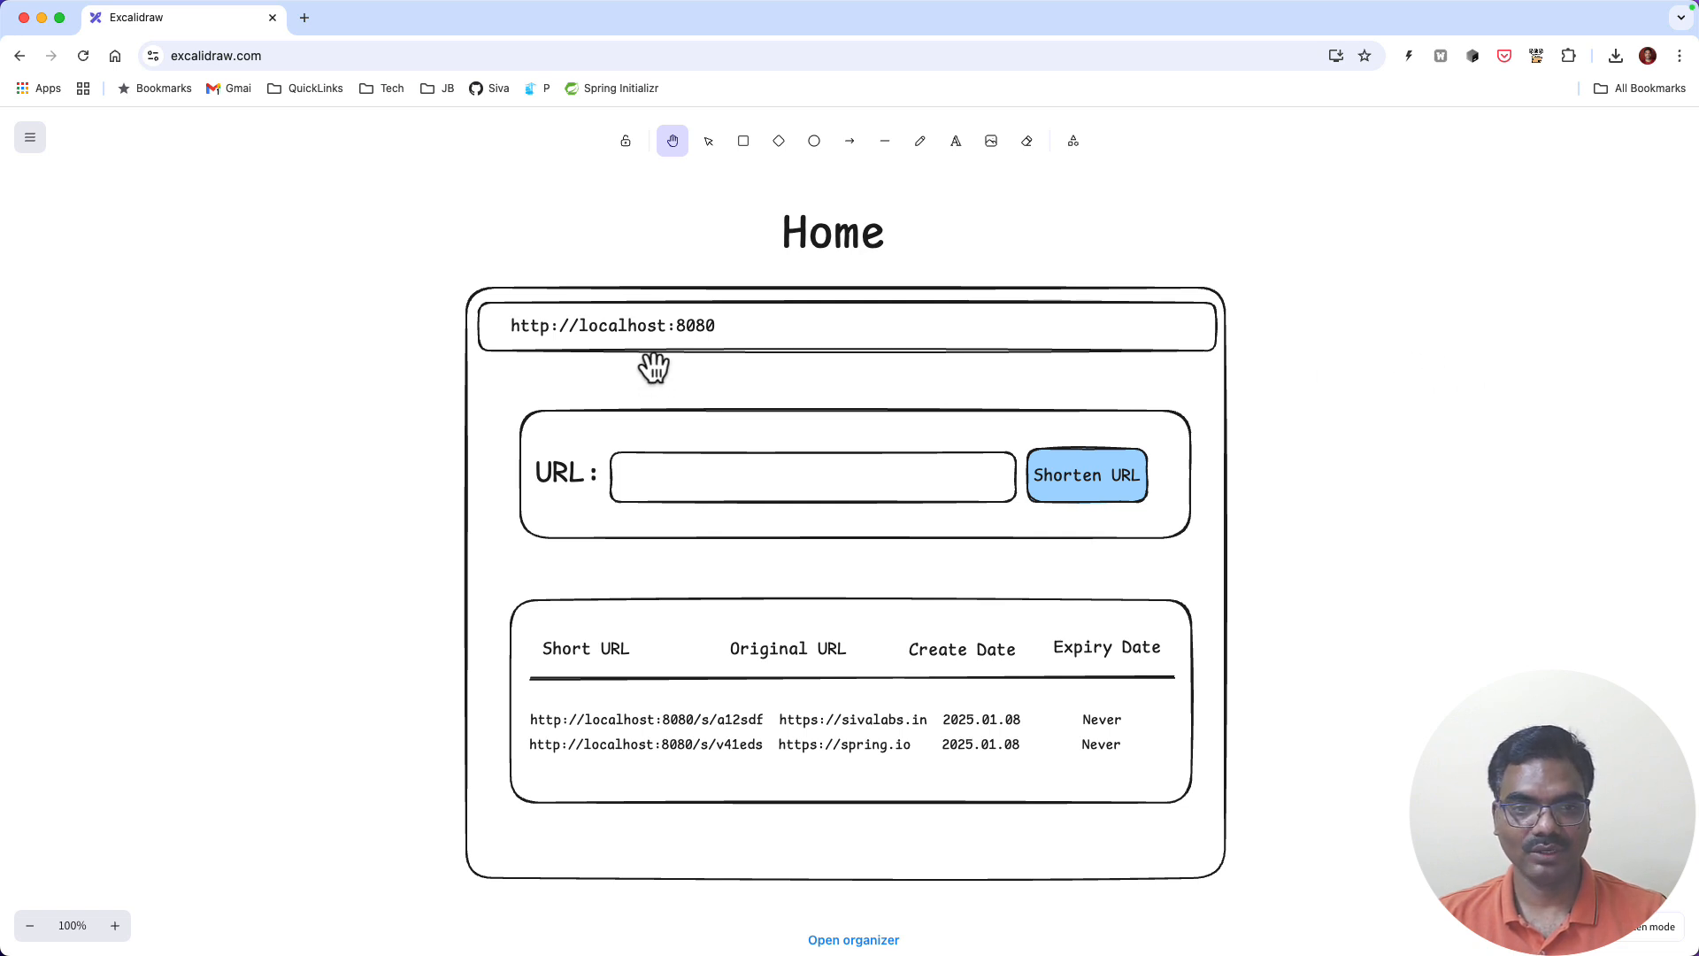
mouse_move(813, 366)
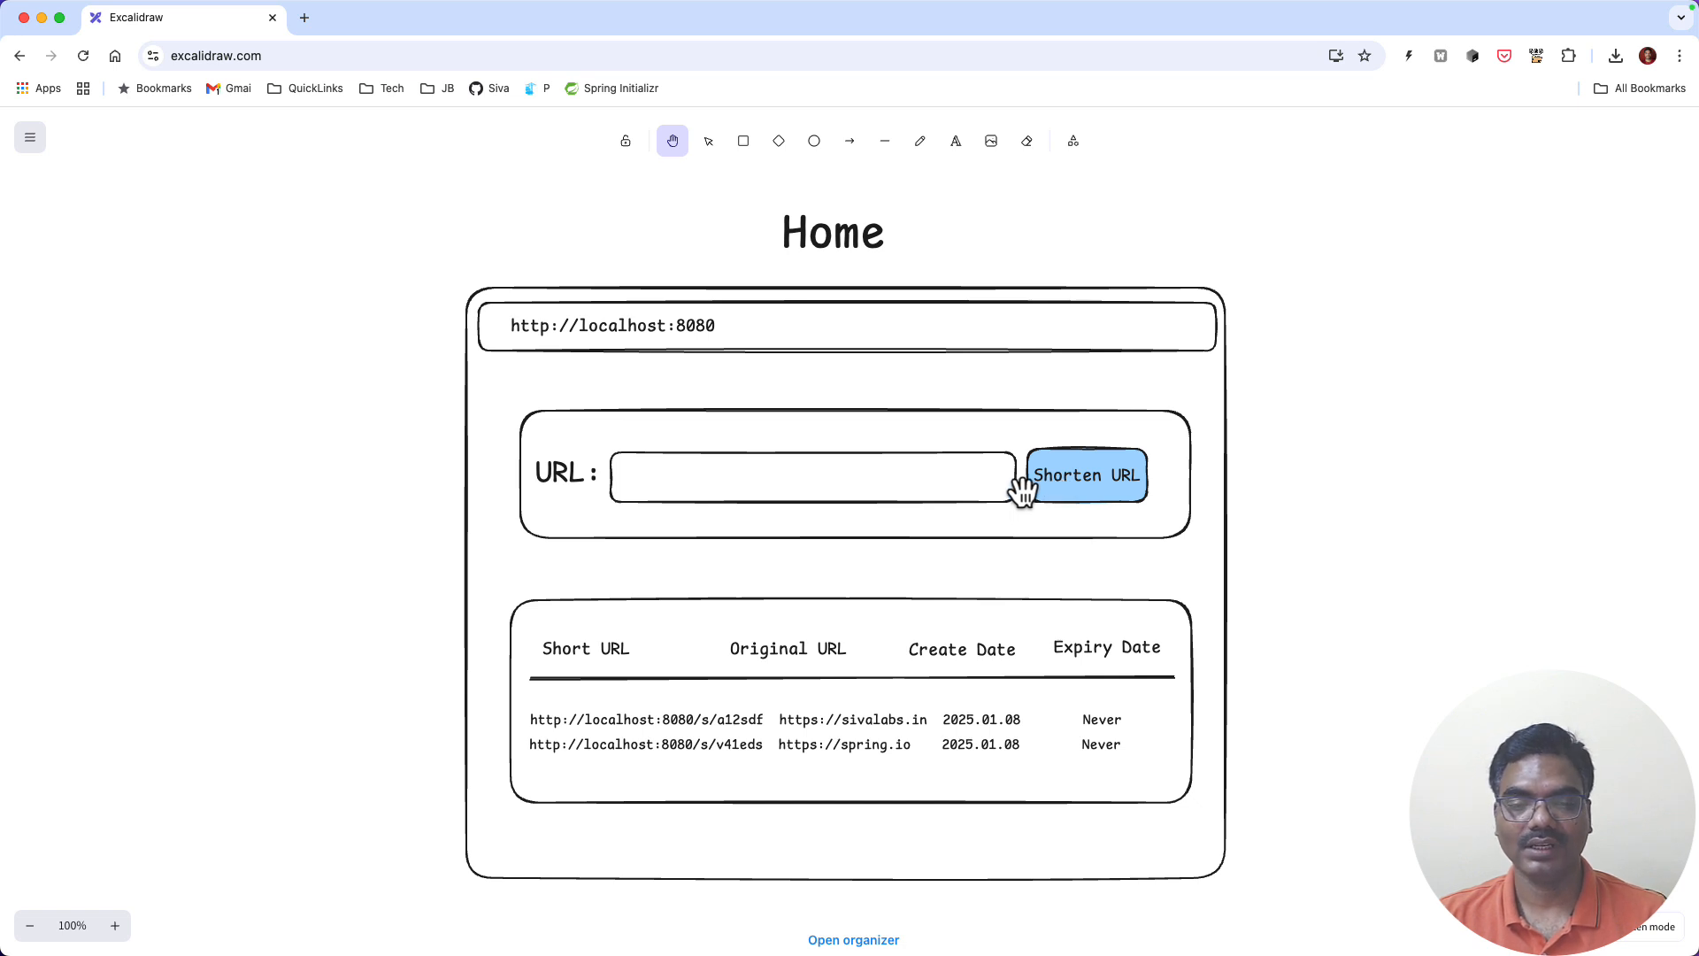
mouse_move(552, 633)
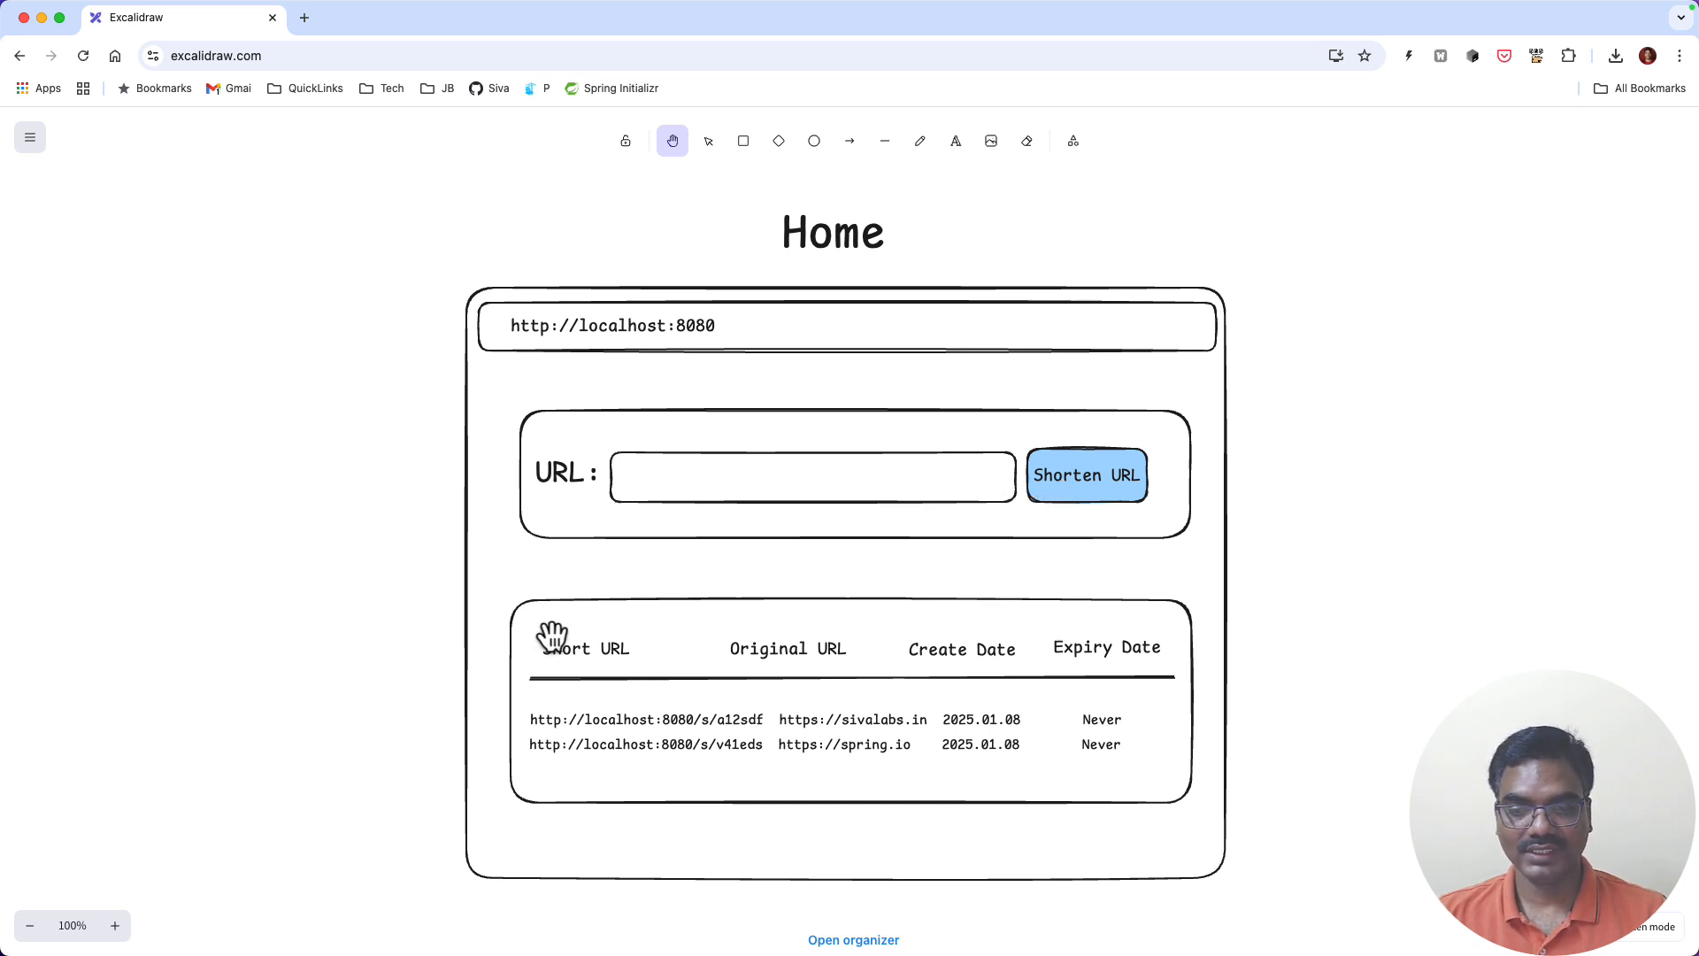
mouse_move(599, 730)
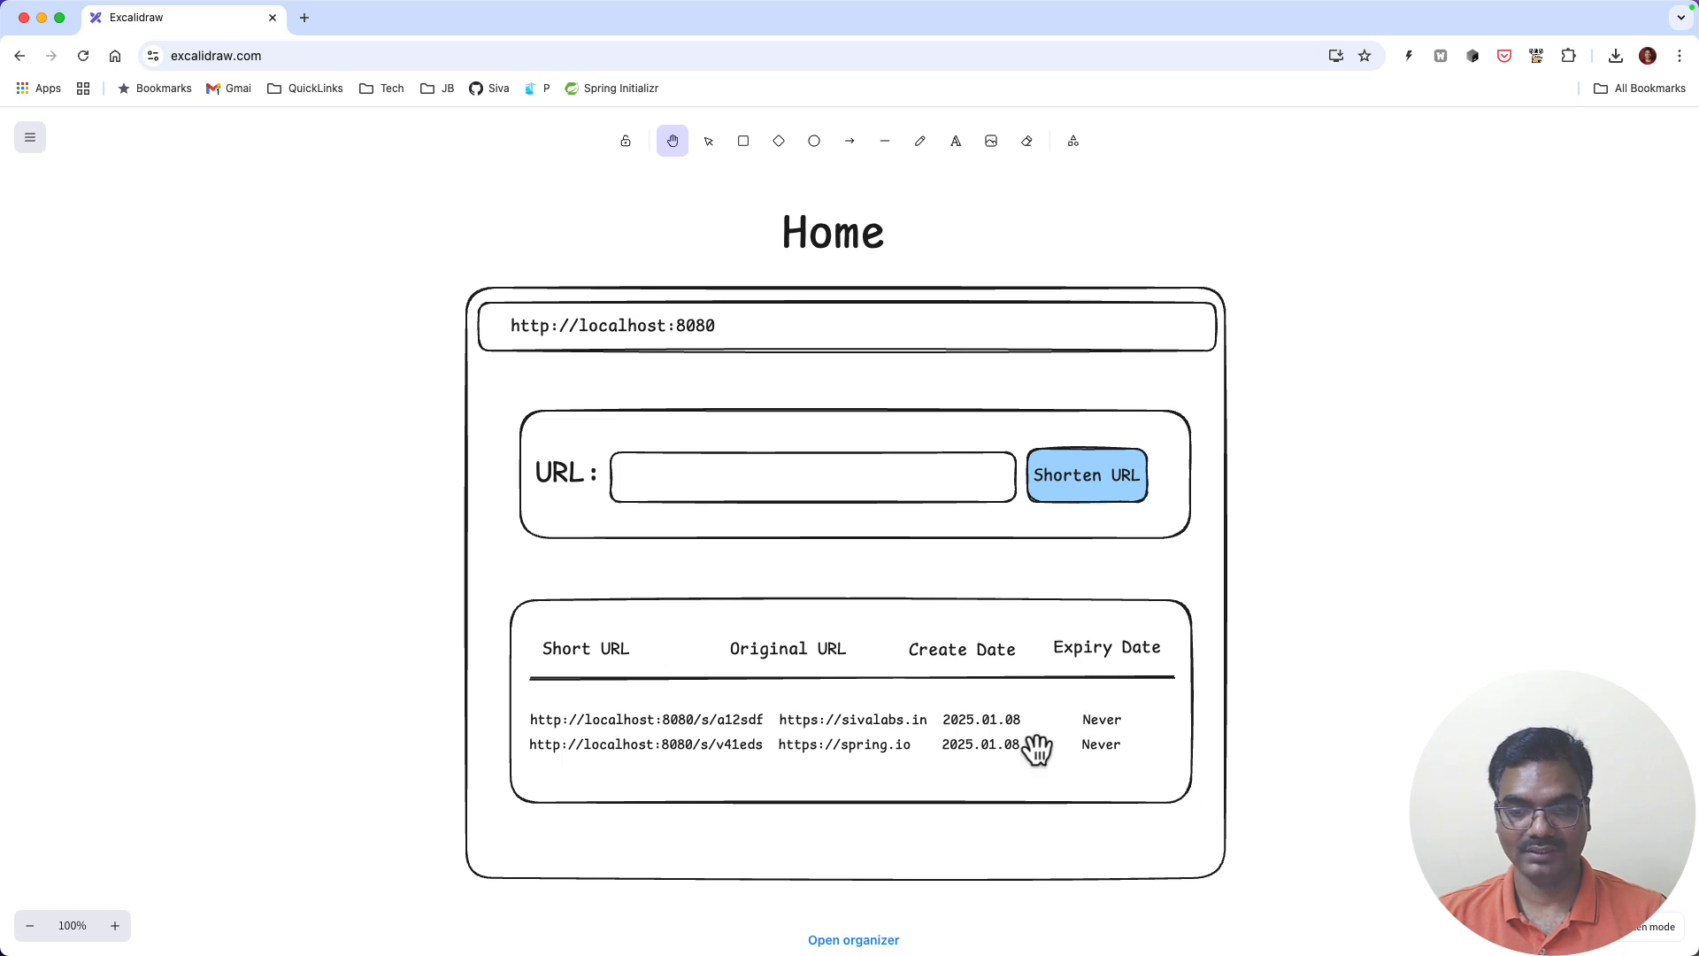
mouse_move(566, 690)
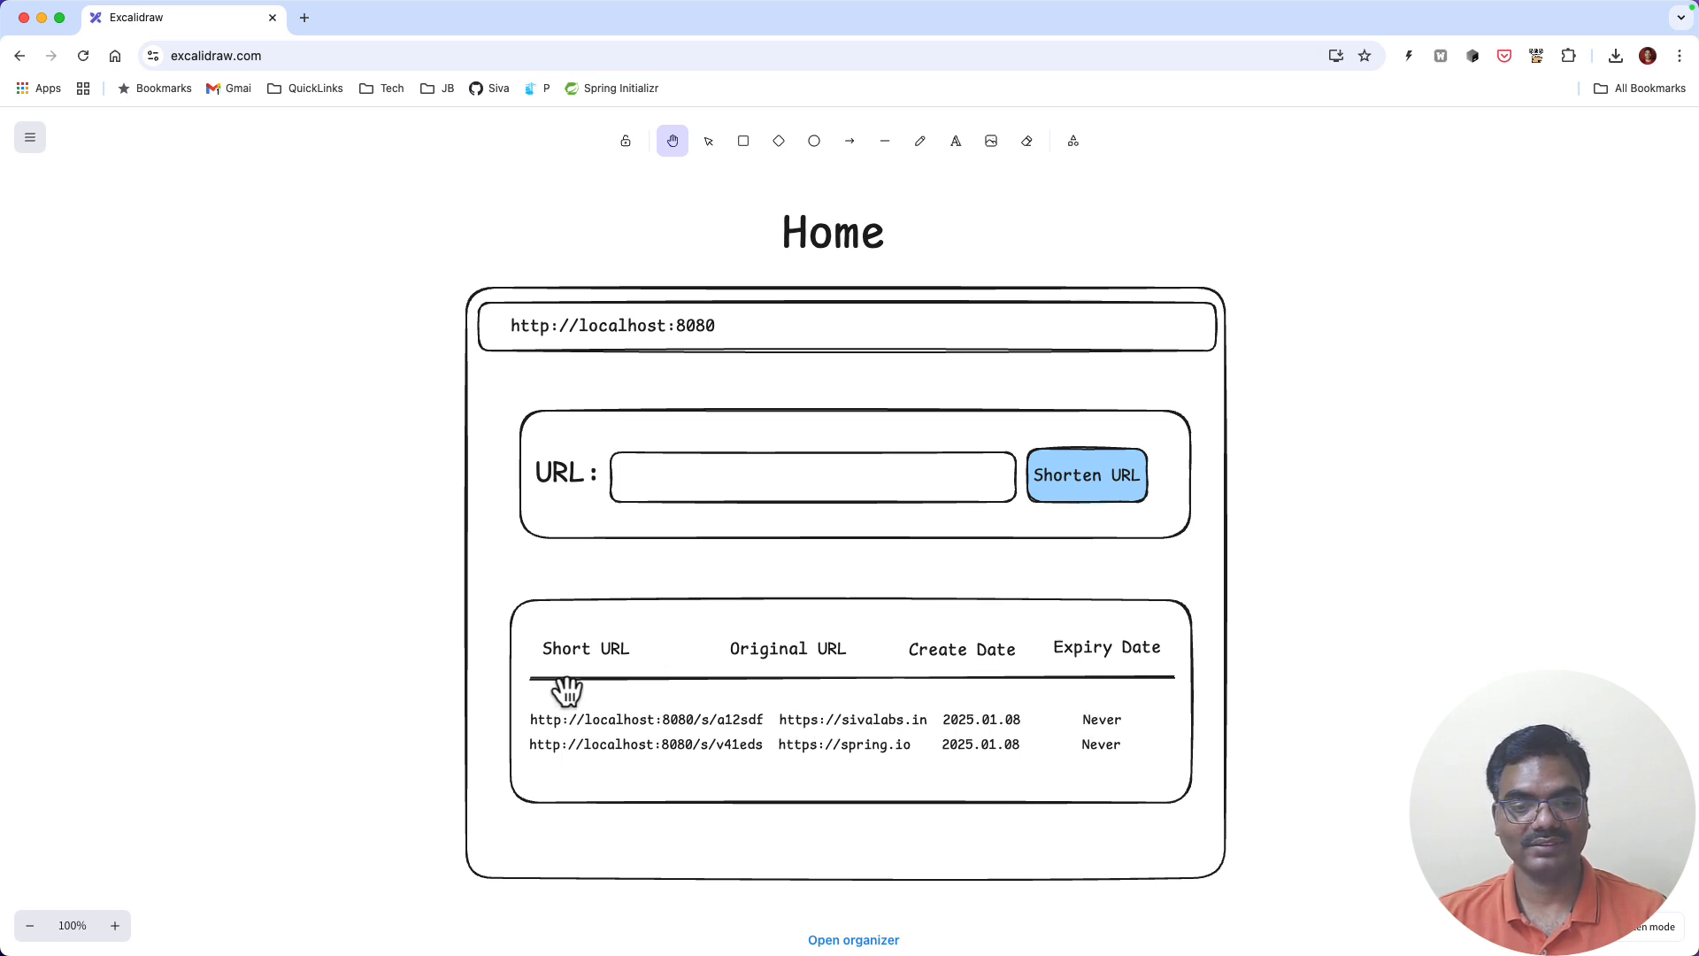
mouse_move(838, 735)
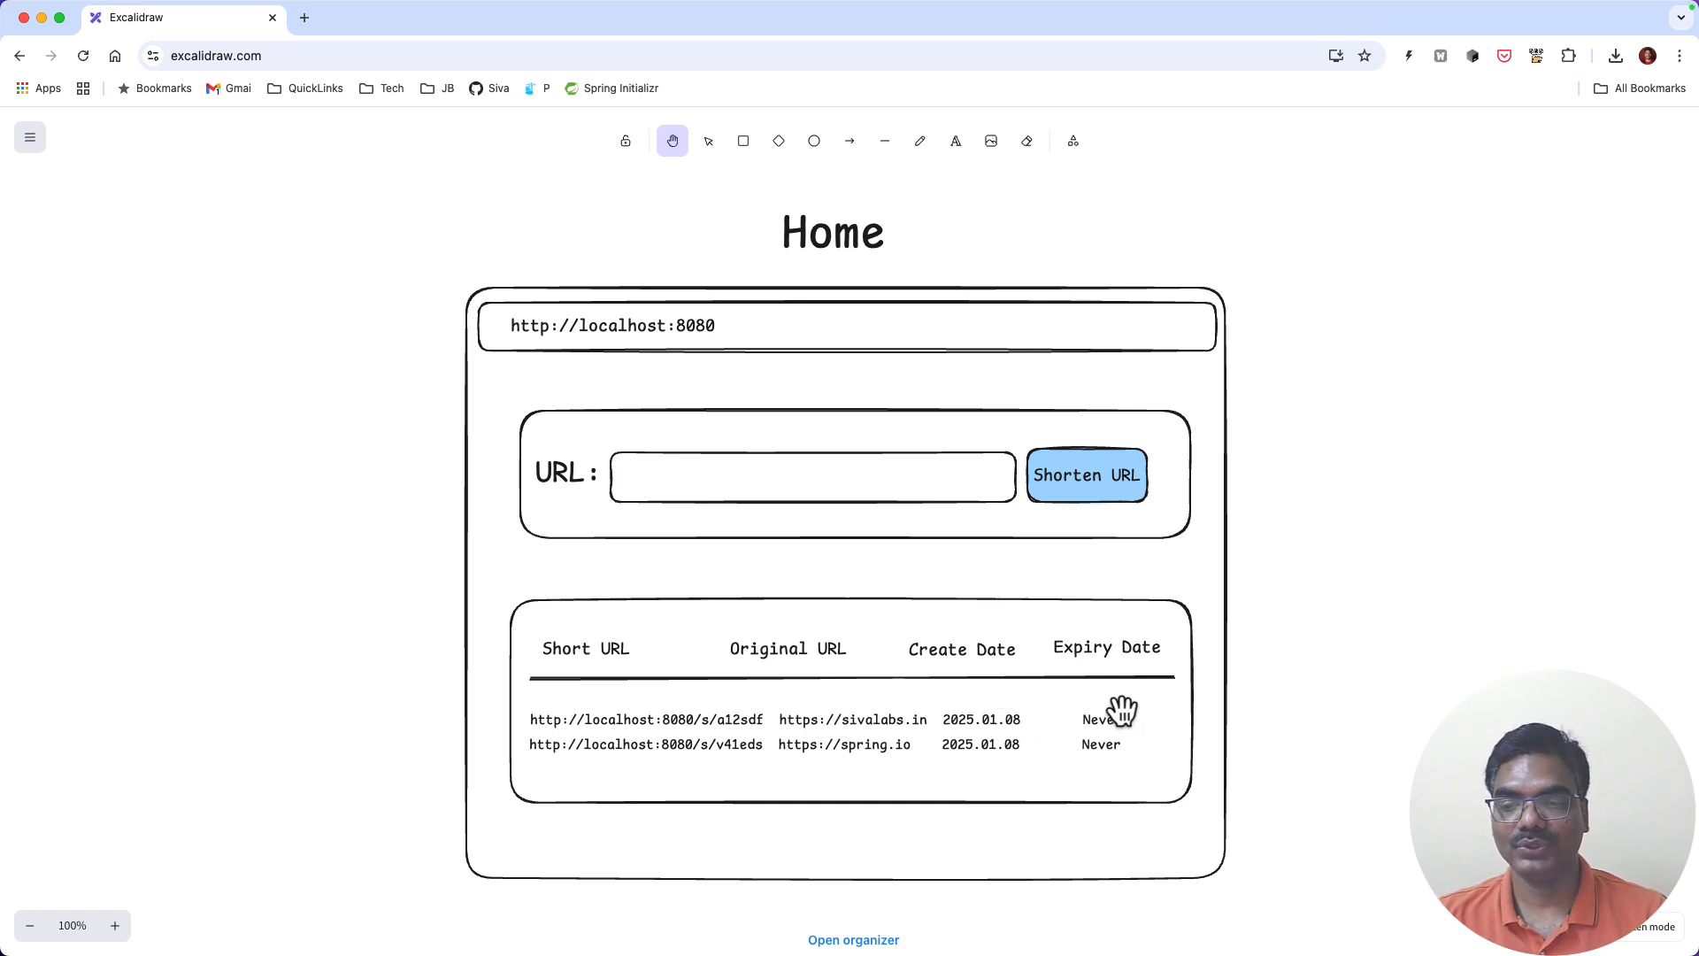
mouse_move(795, 519)
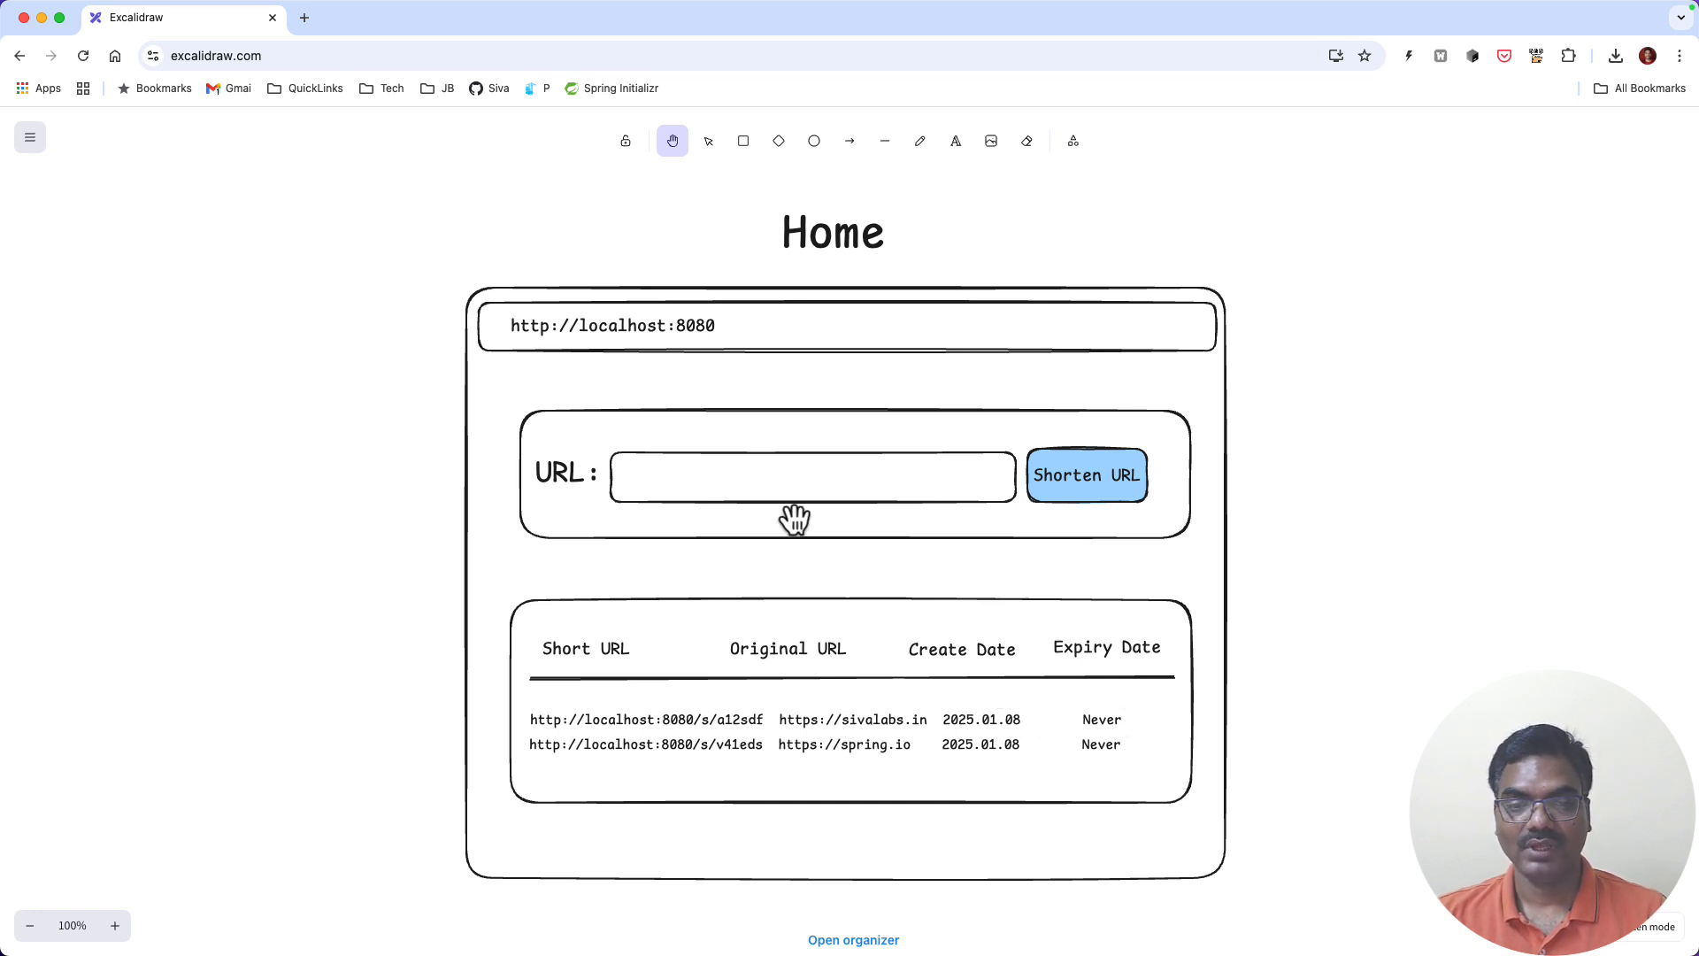
mouse_move(674, 499)
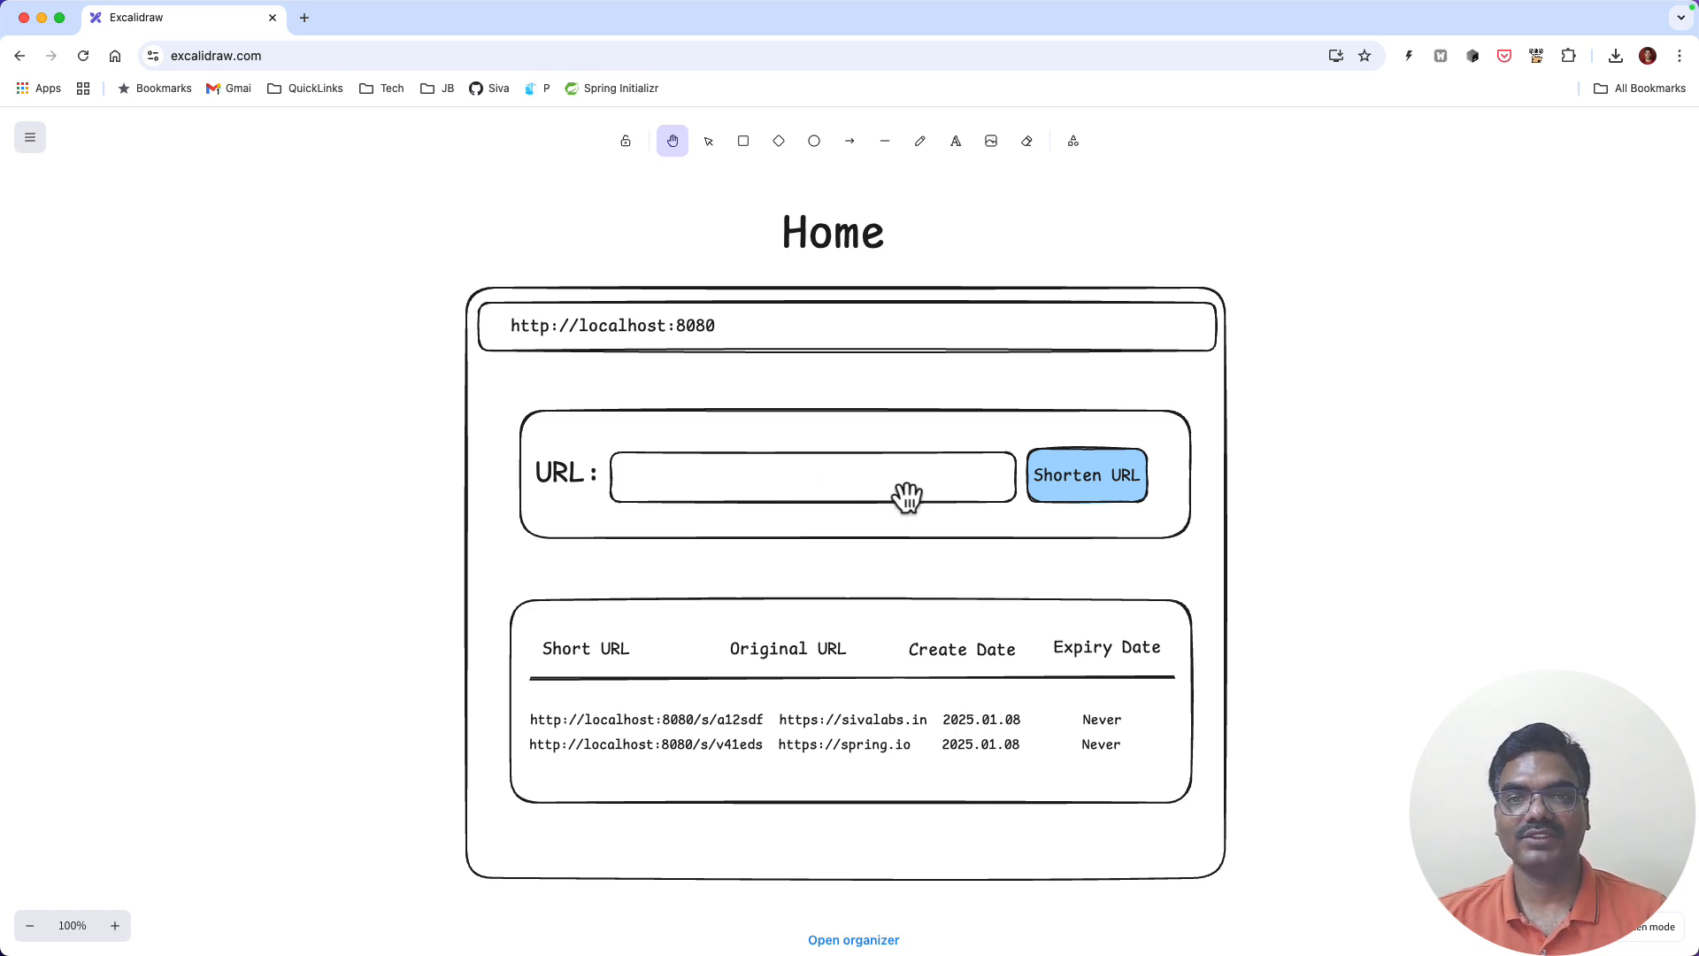
mouse_move(1107, 734)
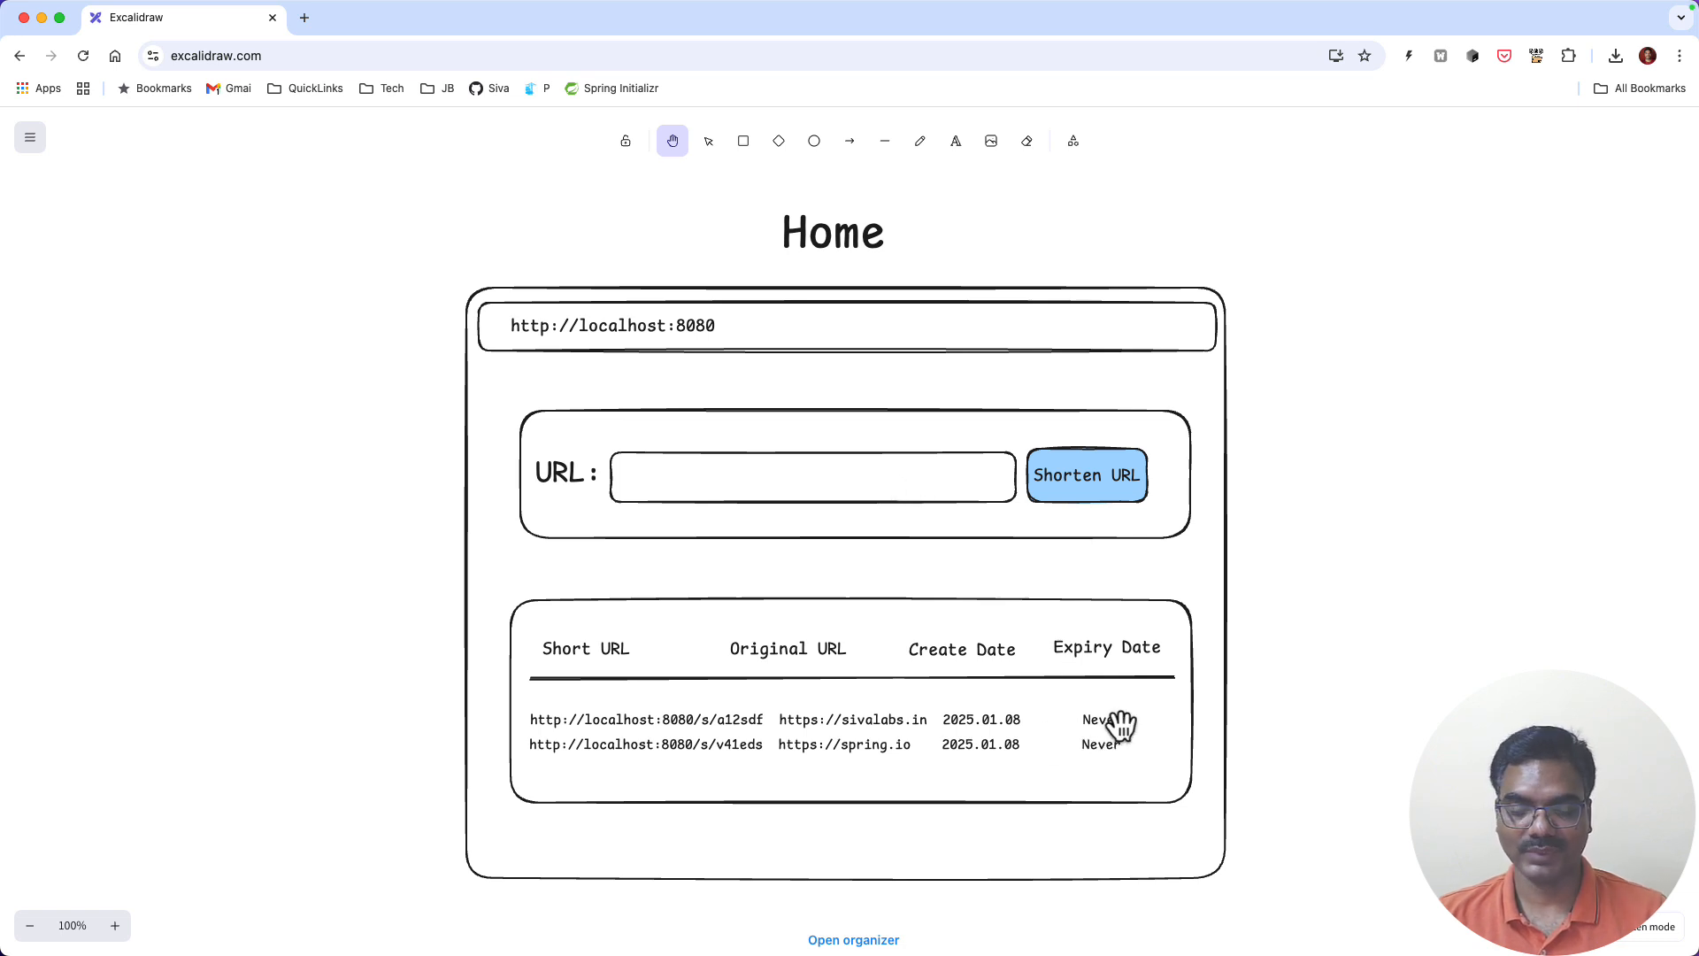
mouse_move(1121, 720)
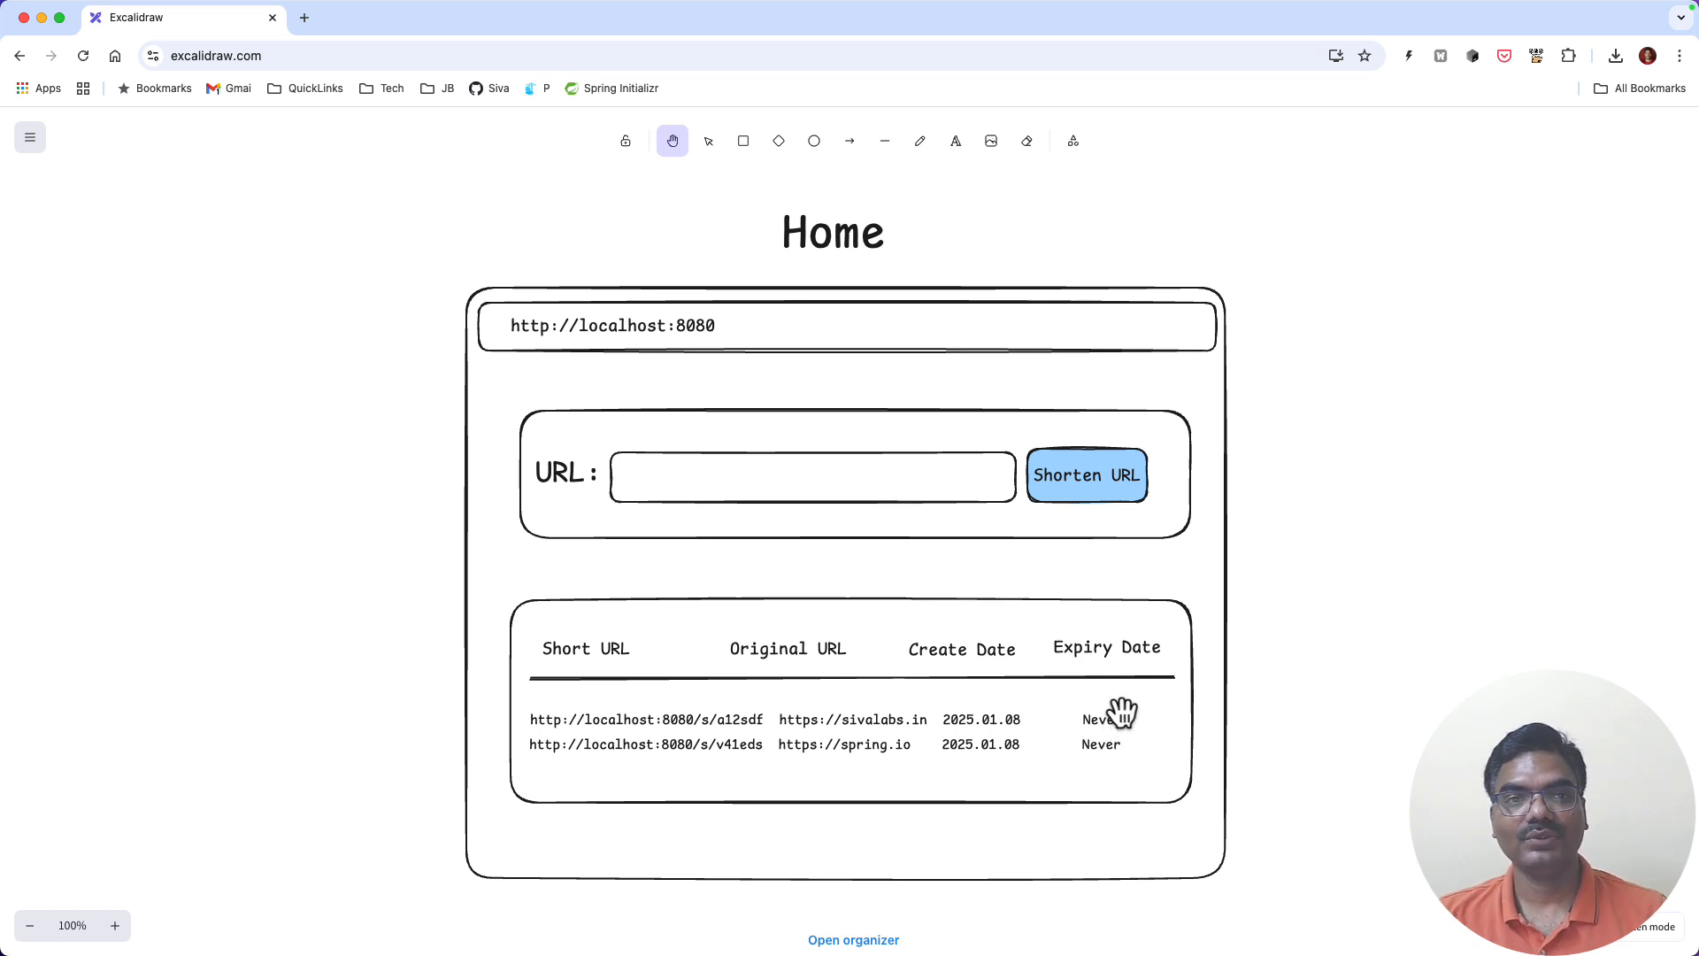
mouse_move(749, 483)
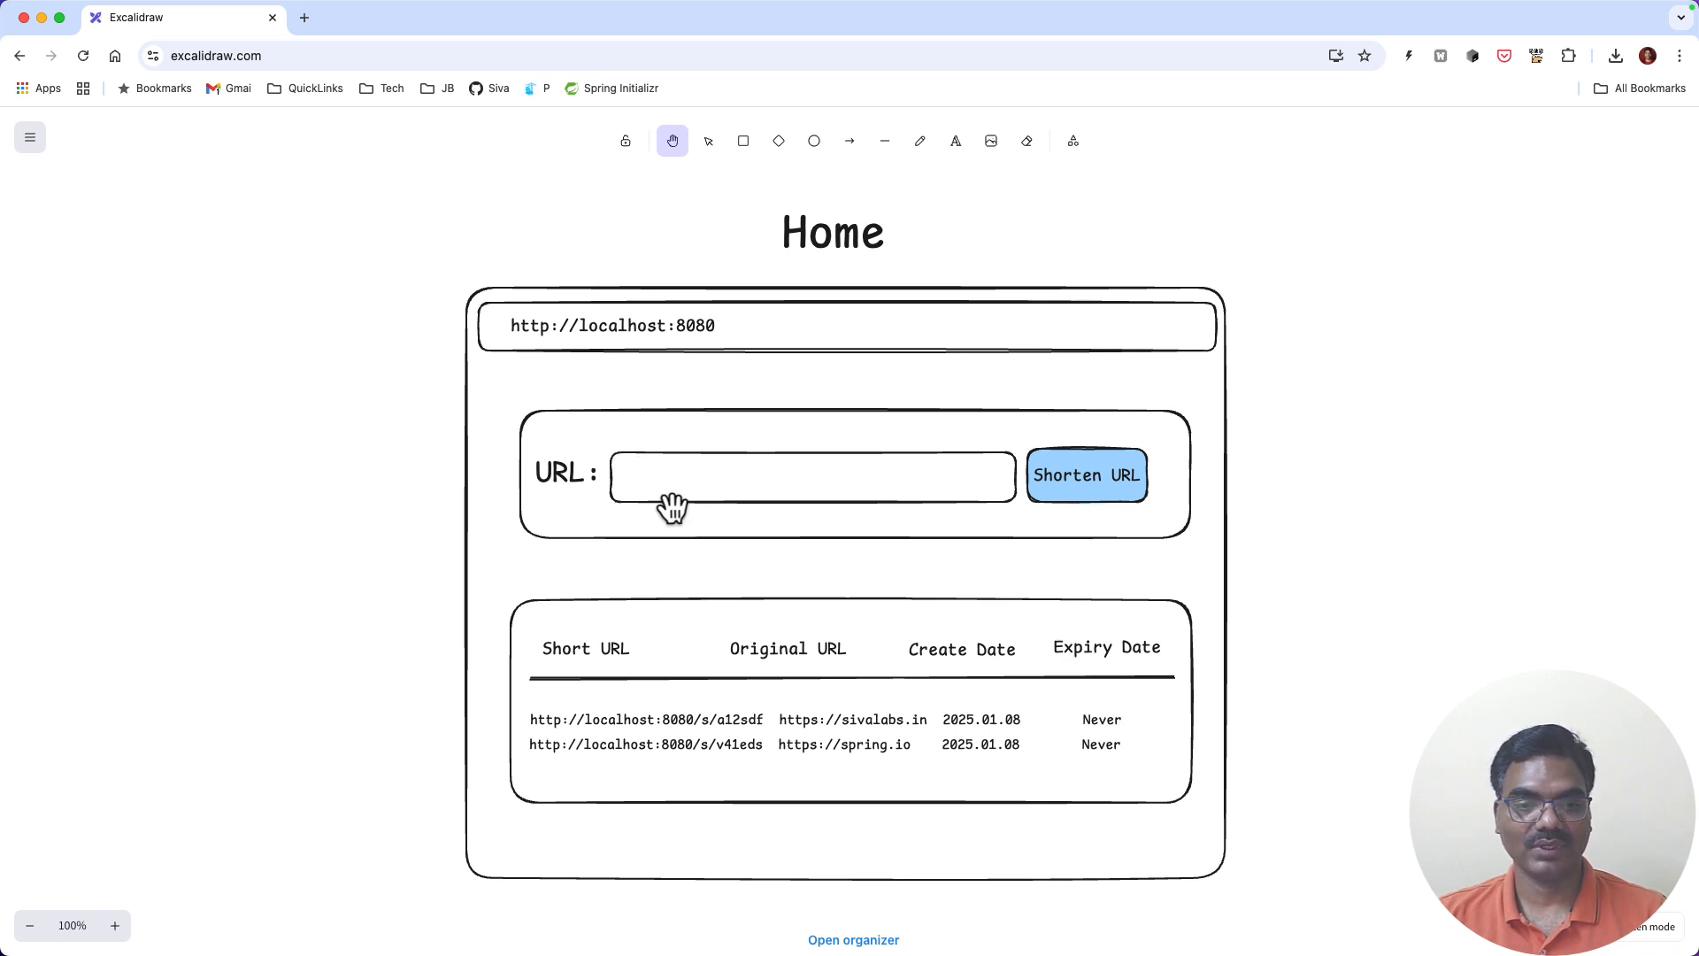
mouse_move(691, 499)
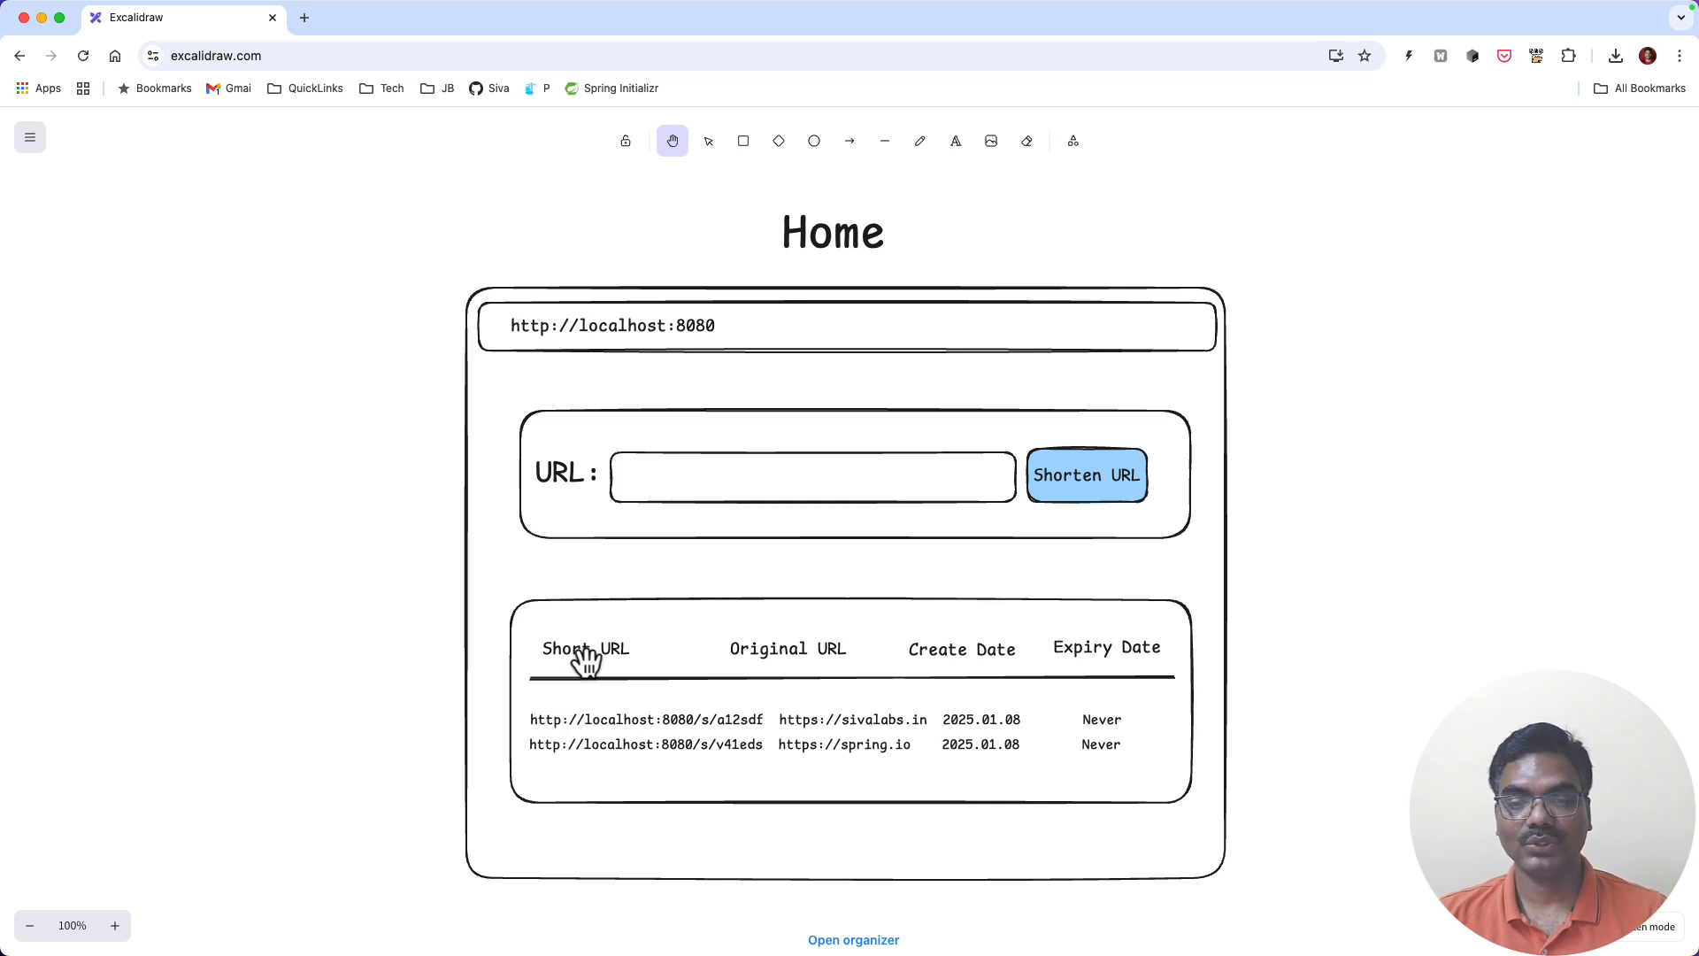
mouse_move(876, 695)
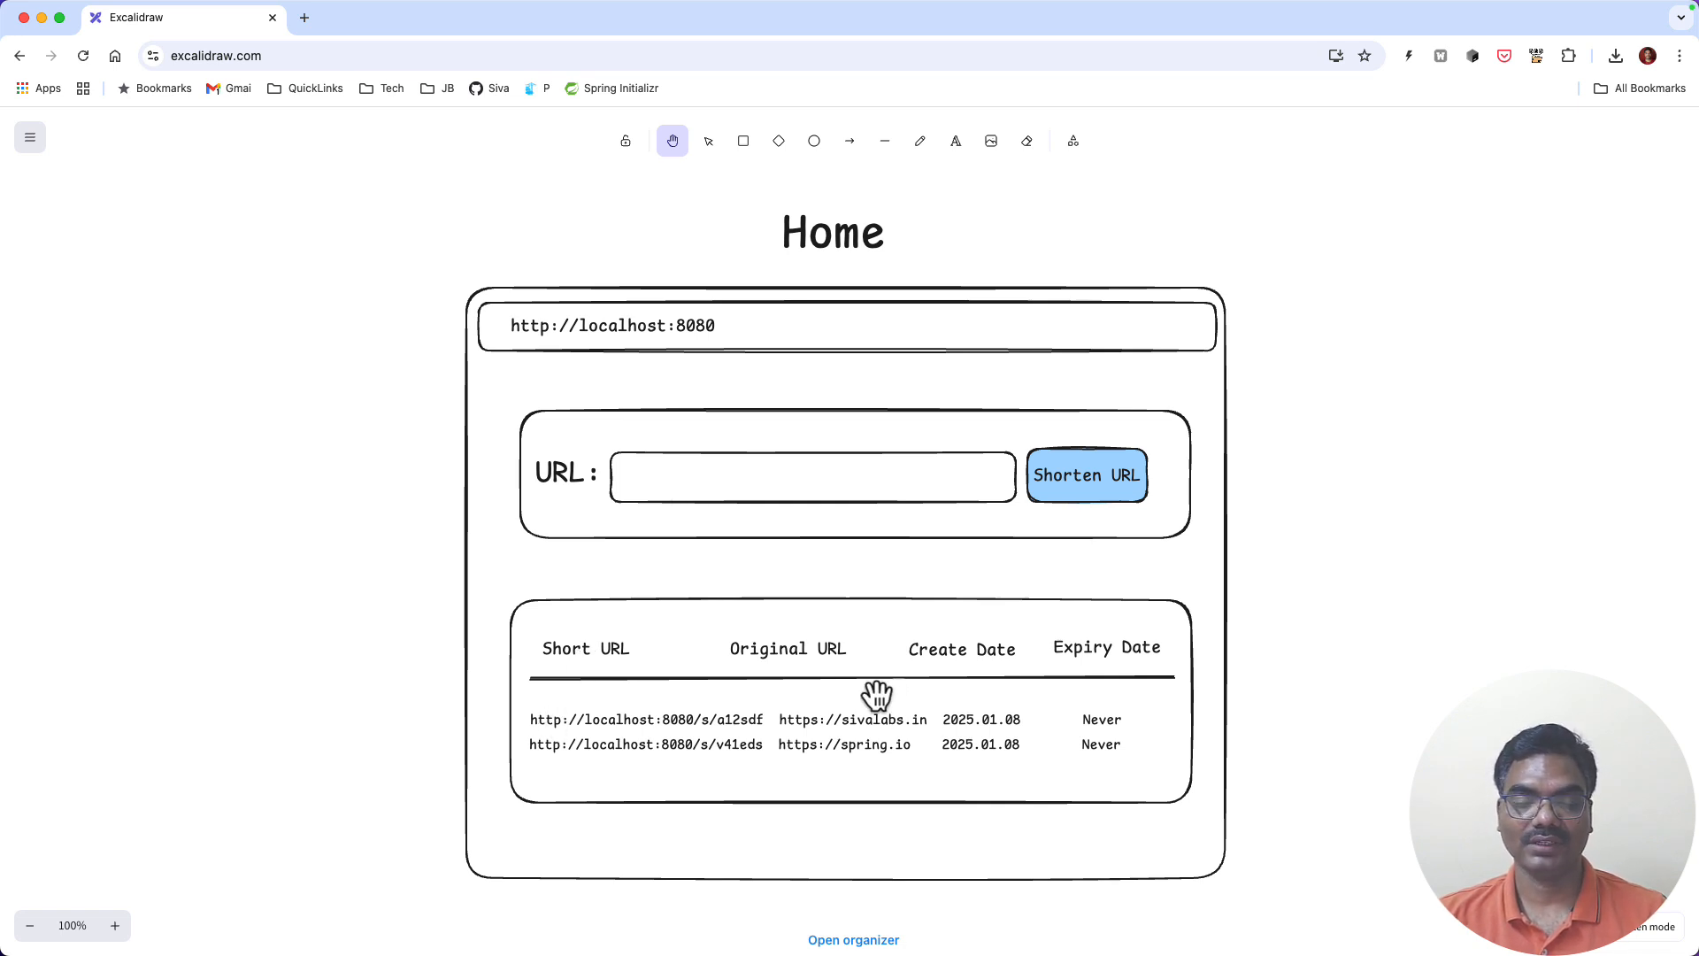
scroll("down", 3)
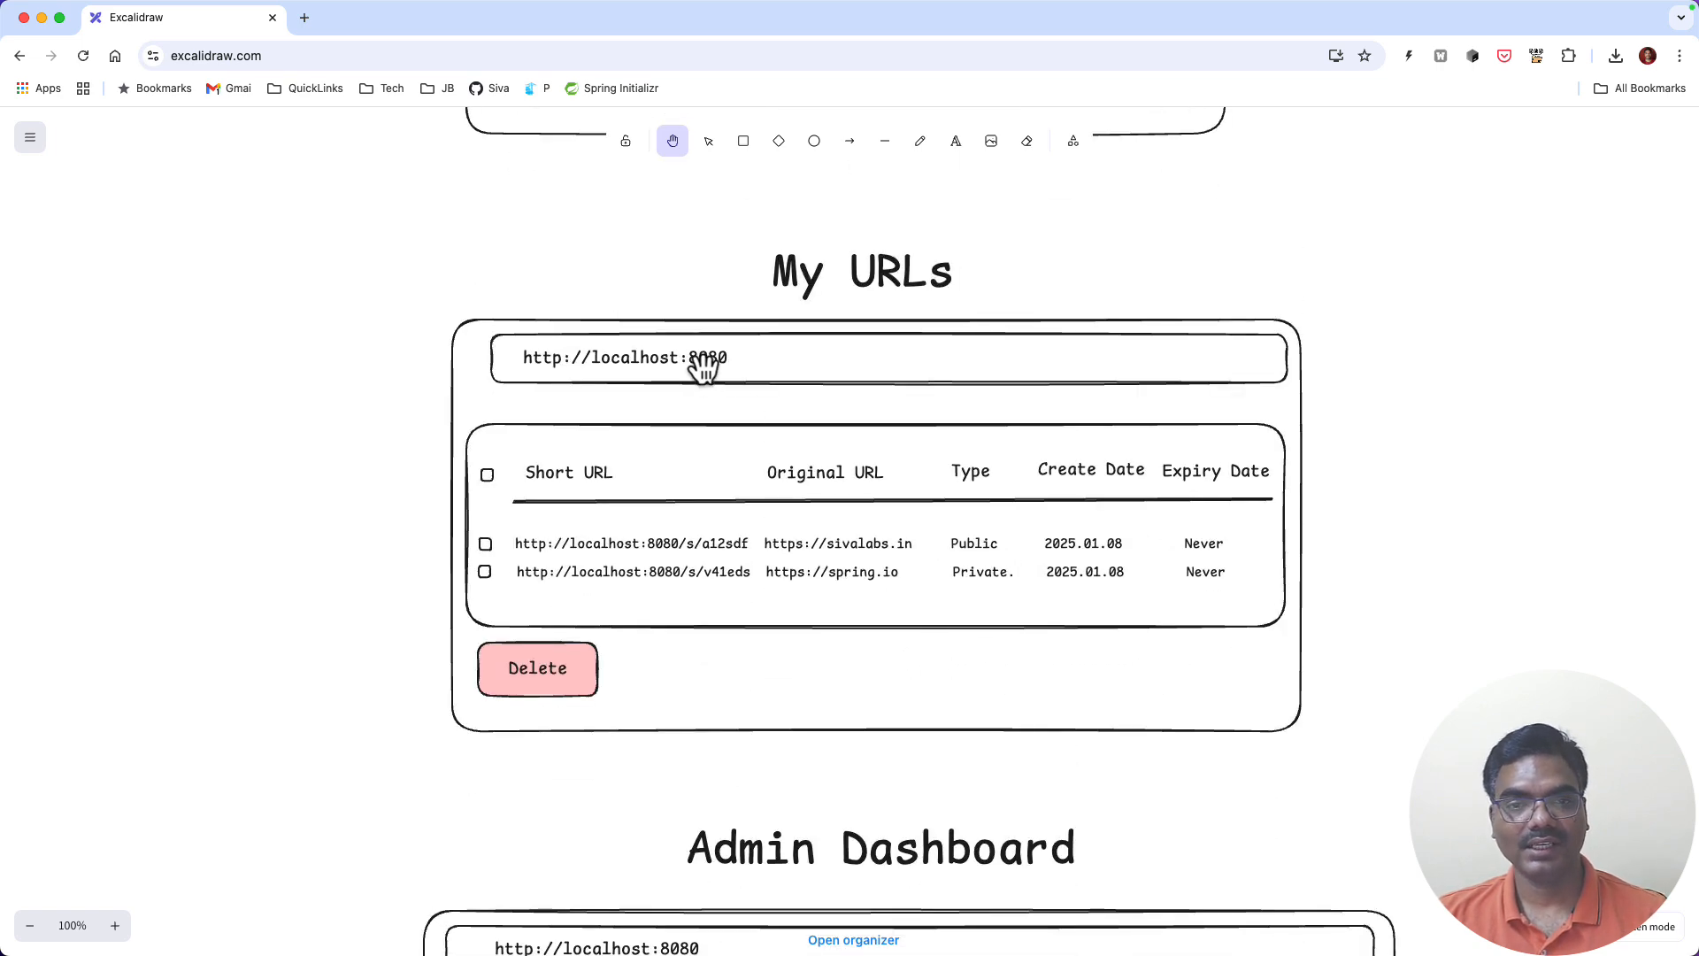
mouse_move(636, 421)
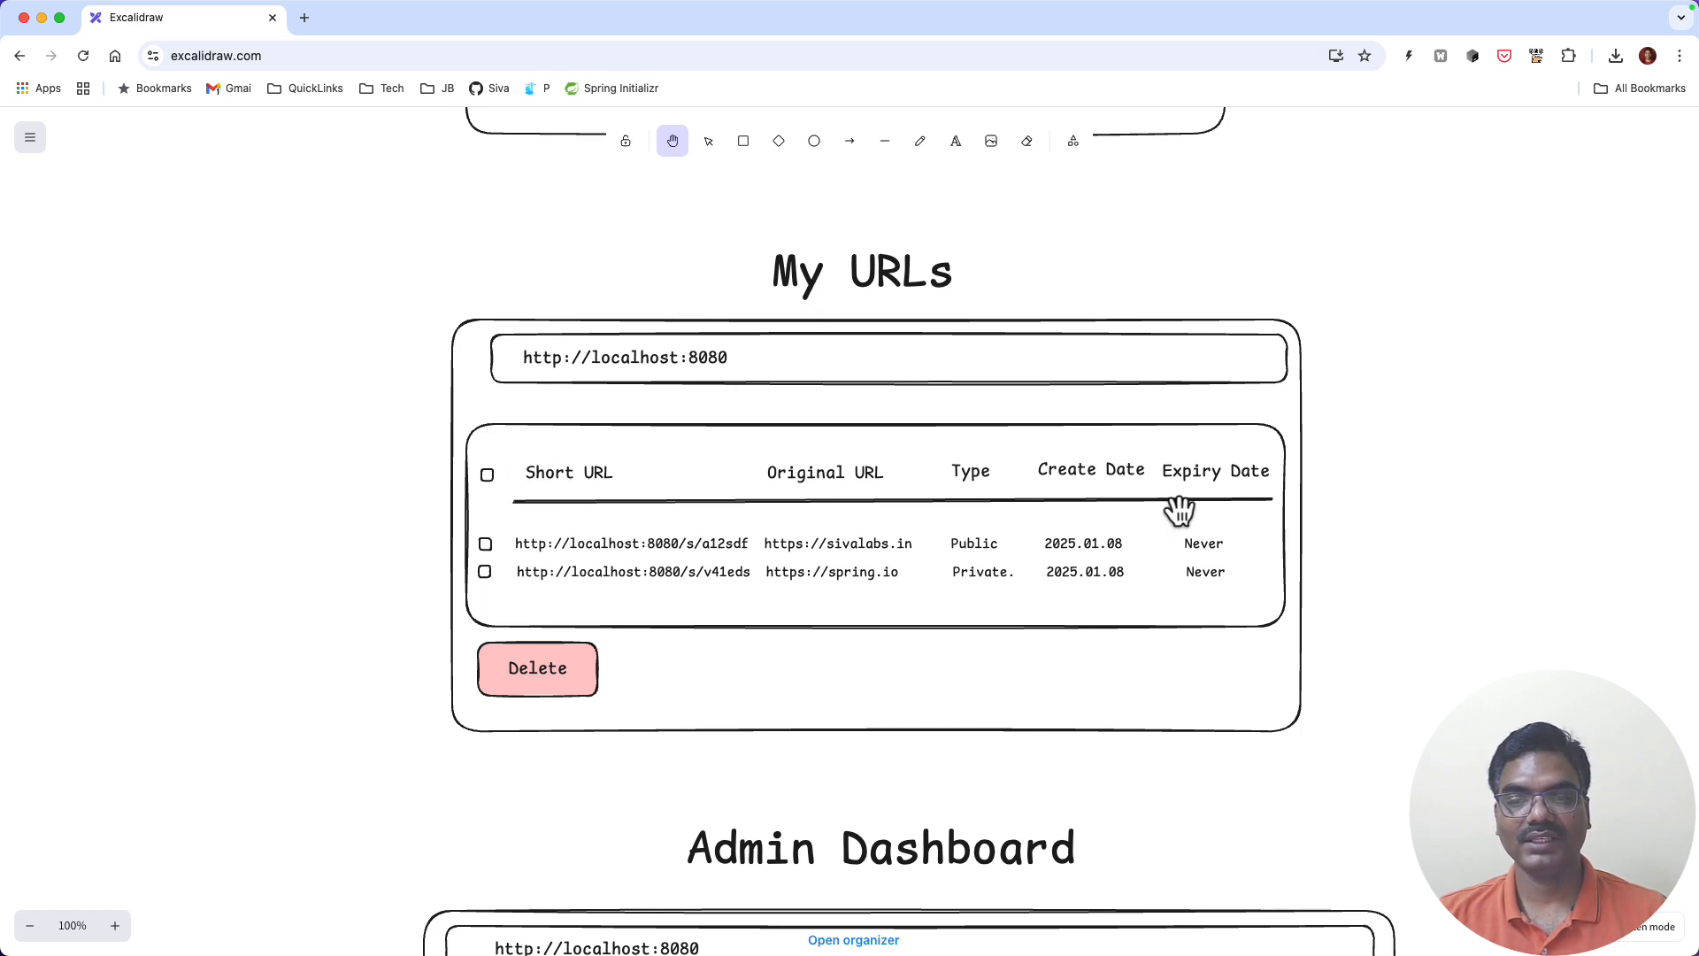
mouse_move(1180, 561)
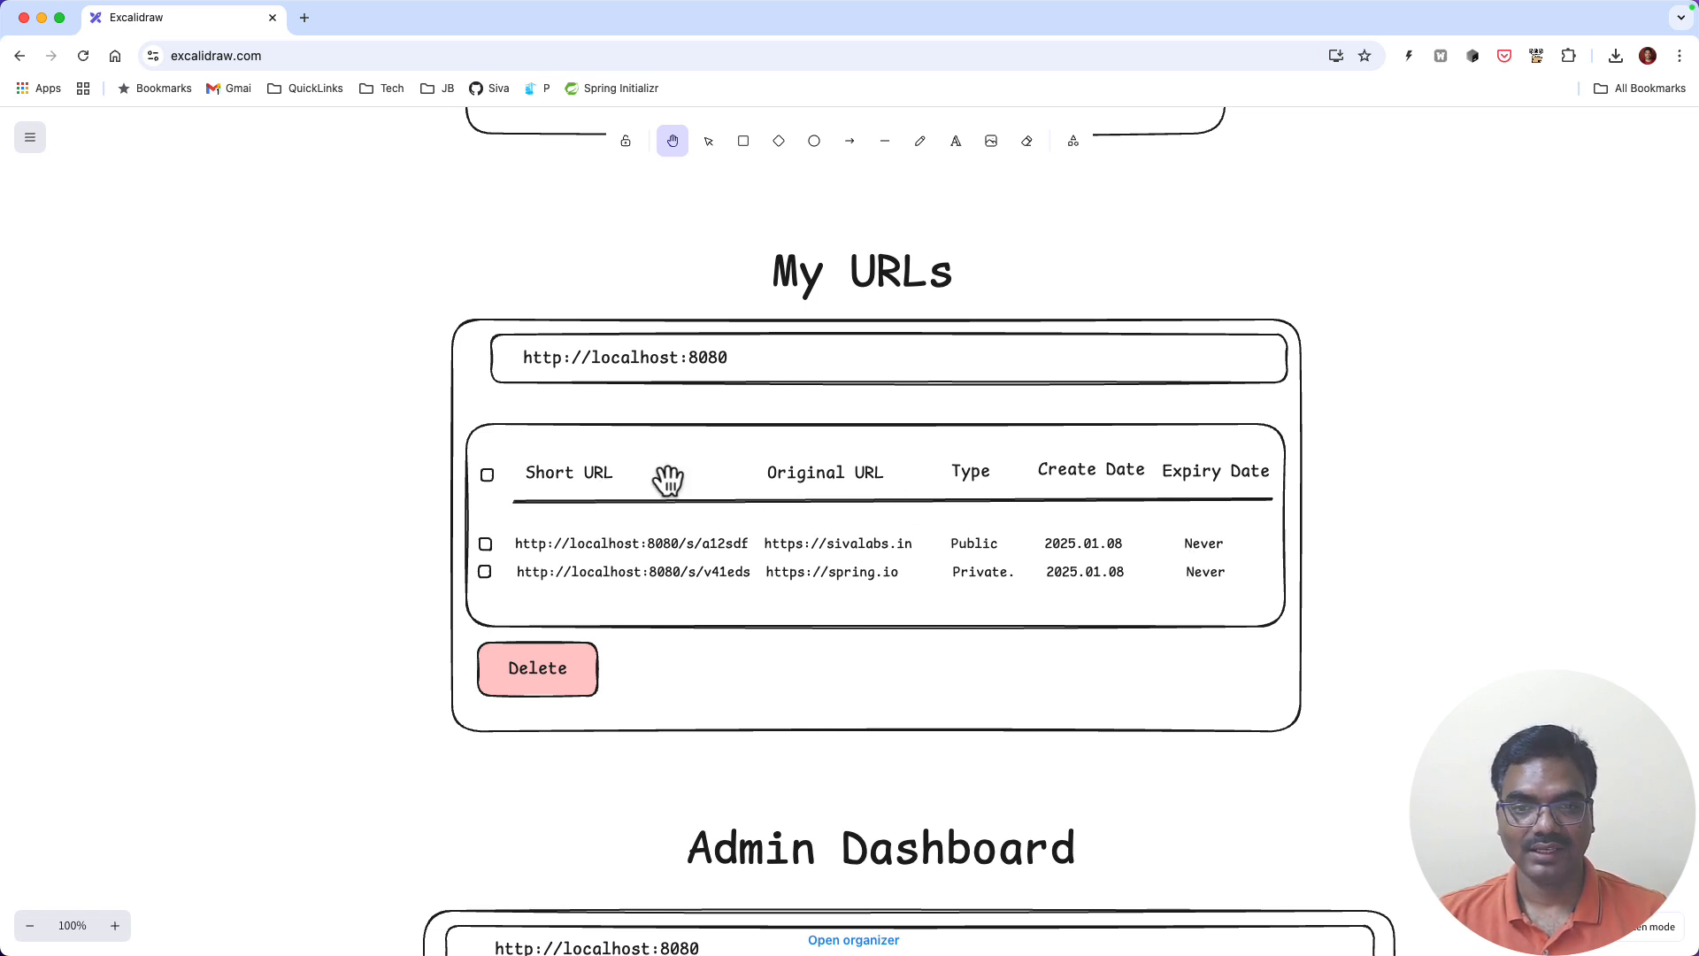
mouse_move(906, 412)
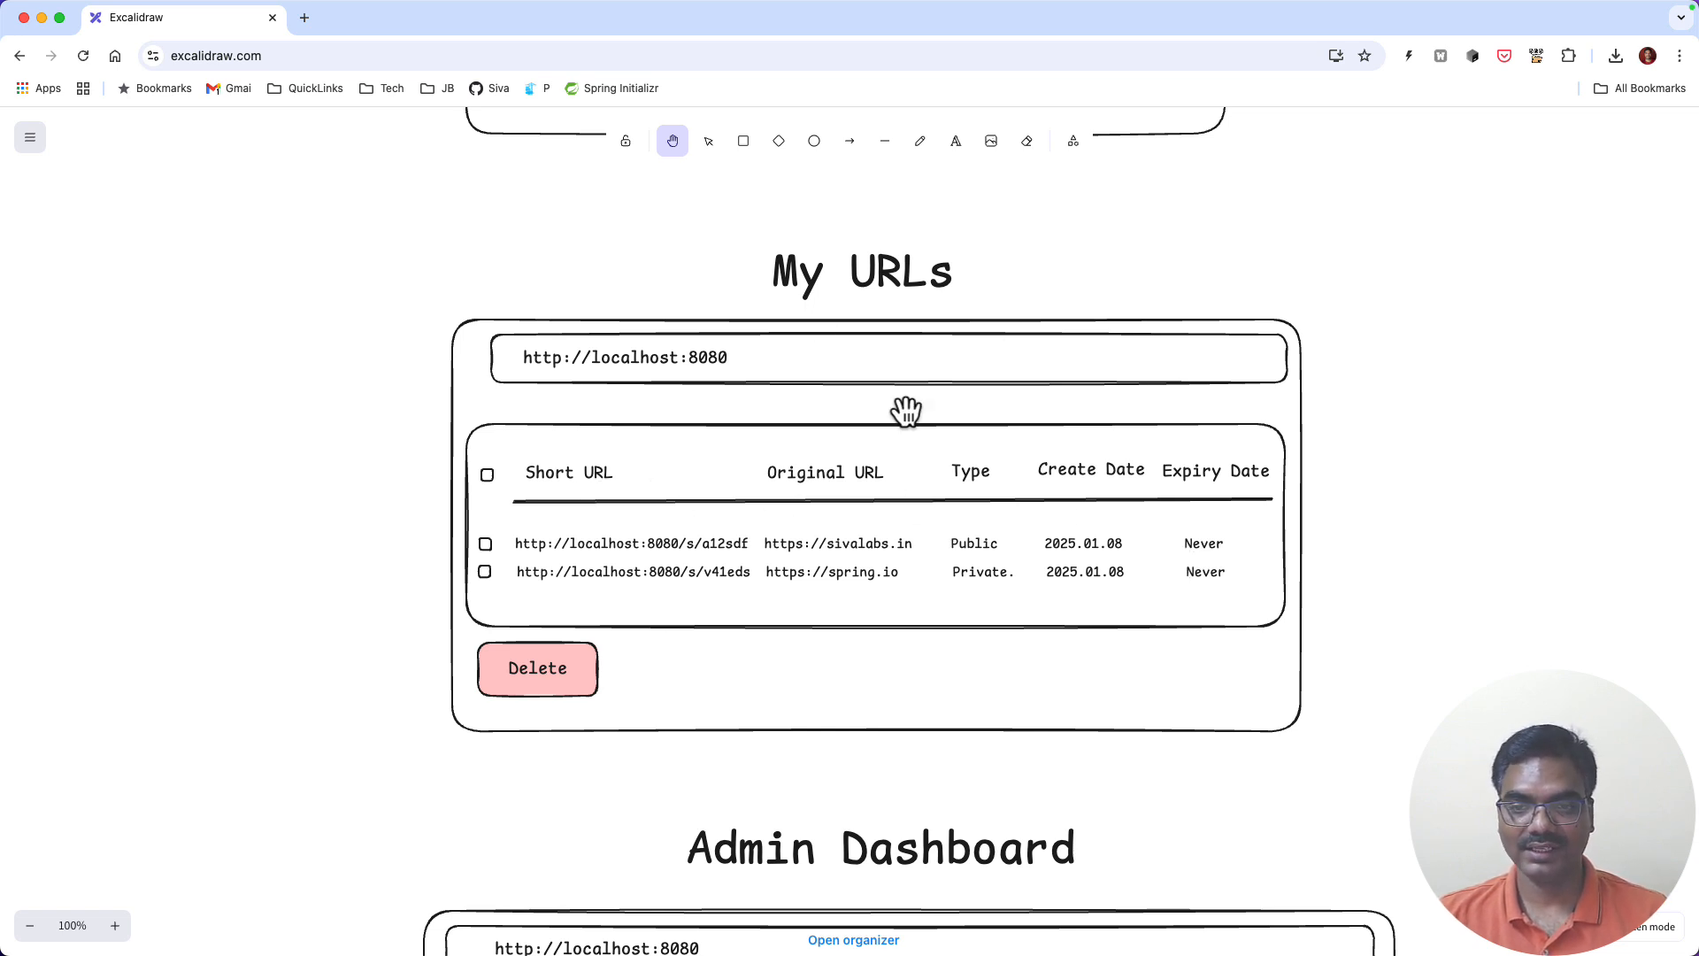
mouse_move(682, 459)
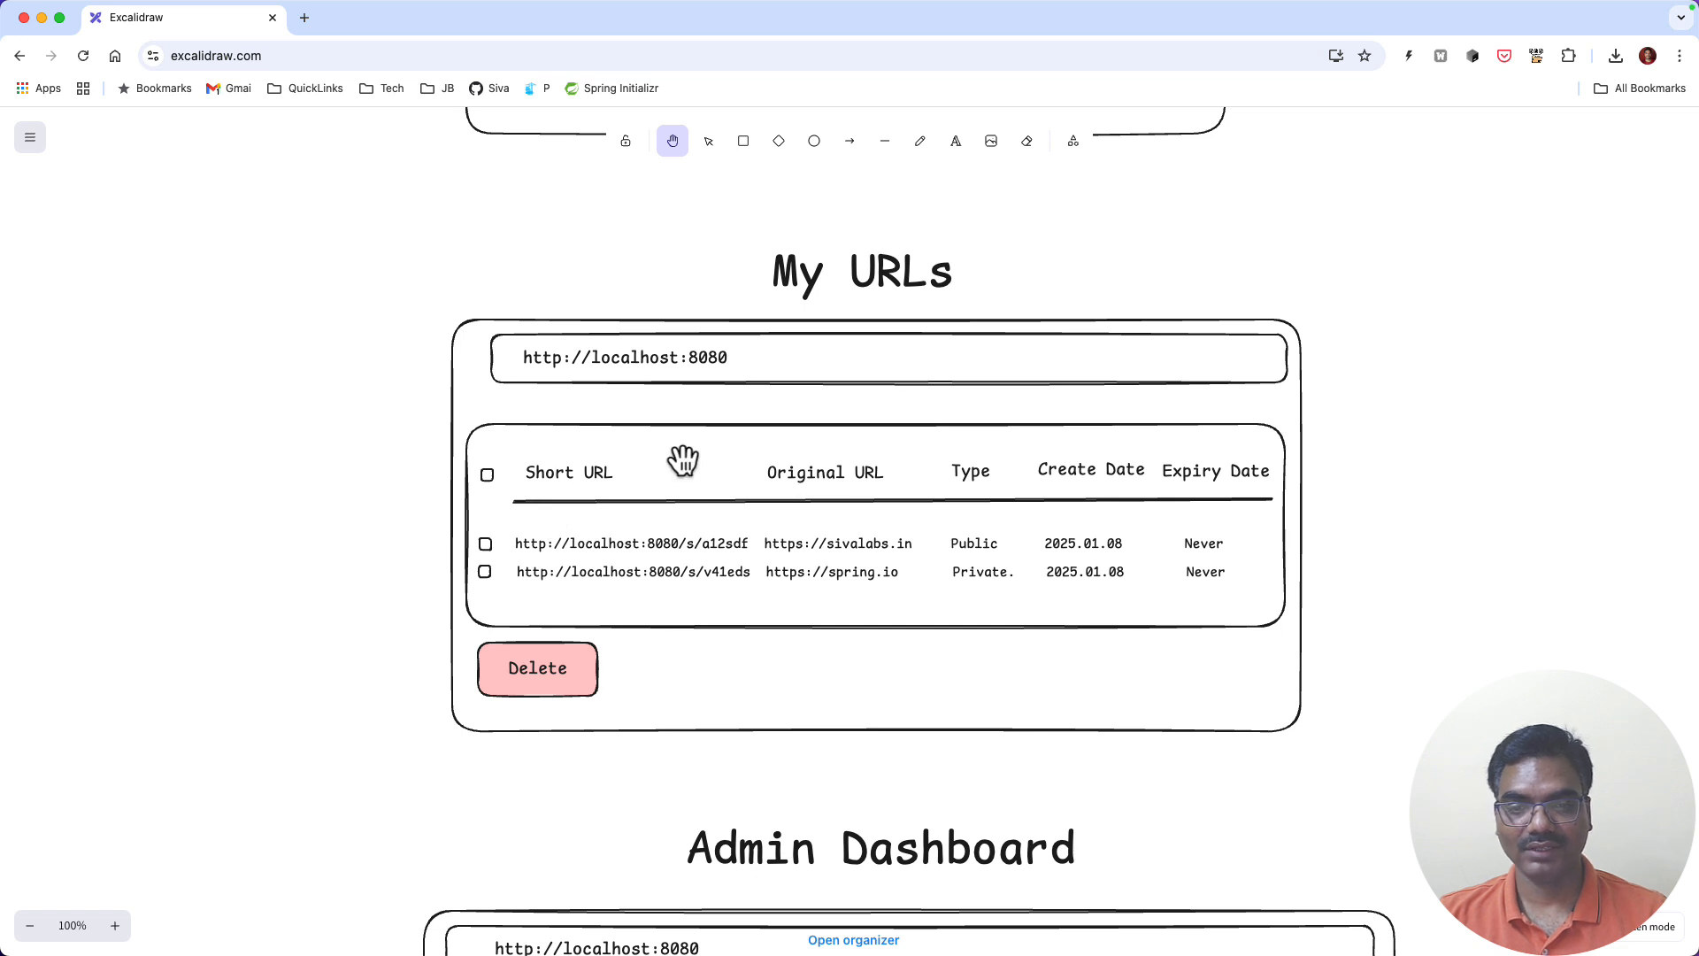
mouse_move(1033, 571)
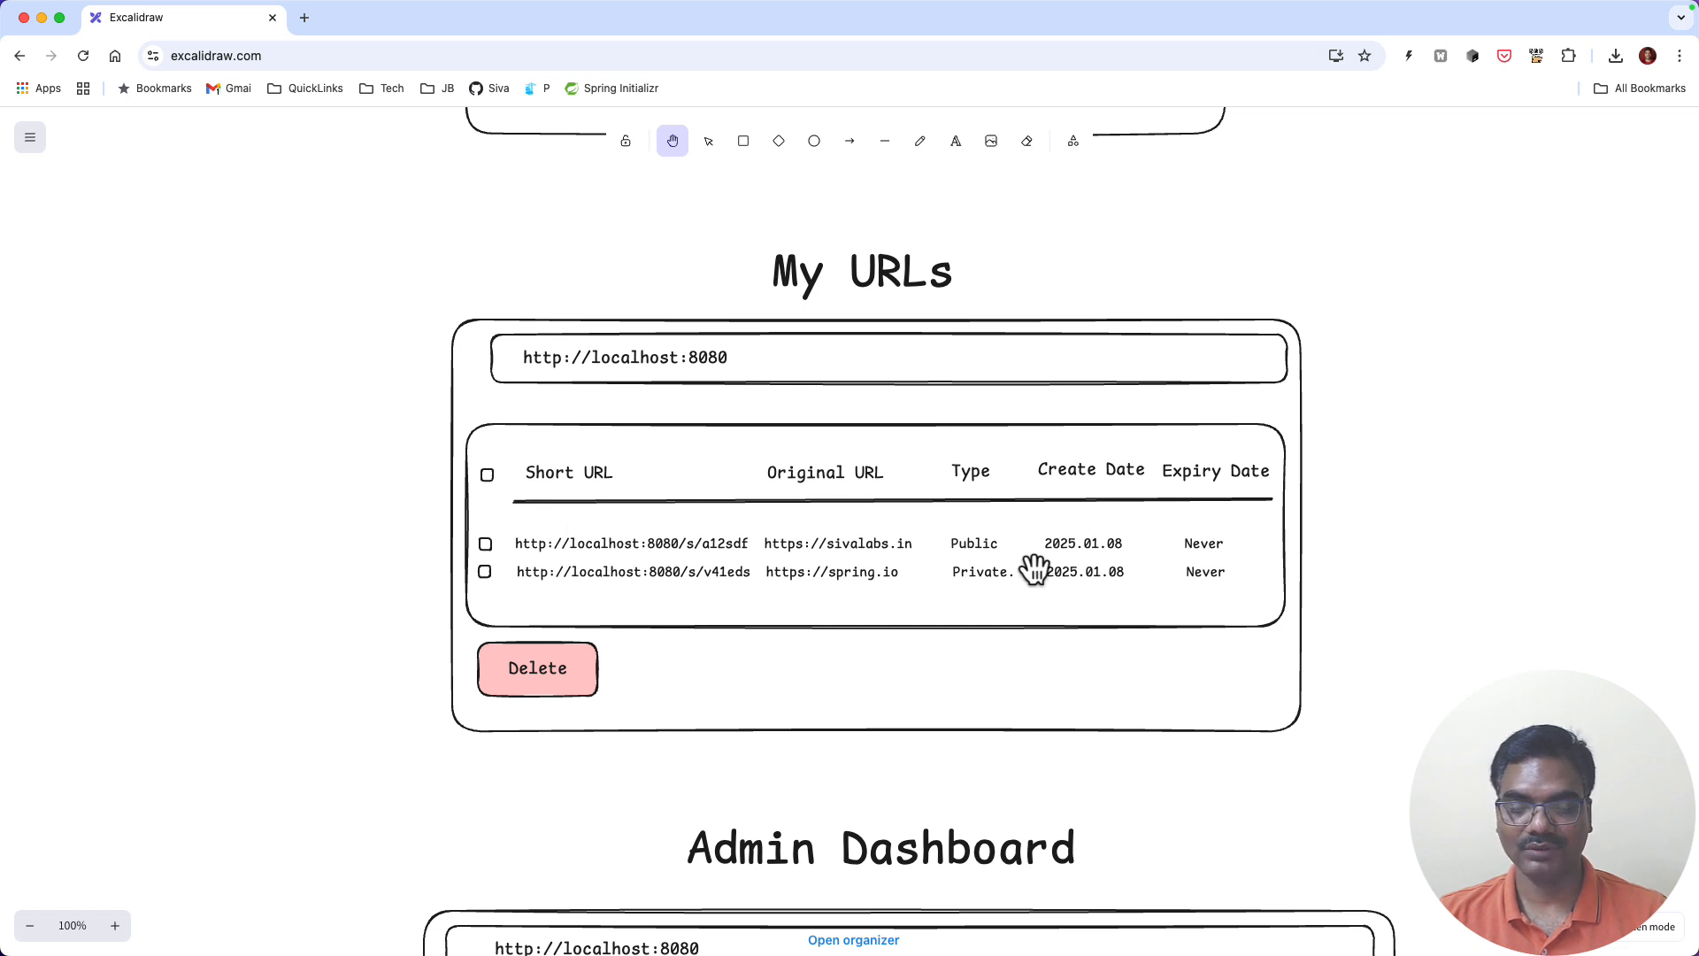
mouse_move(1198, 605)
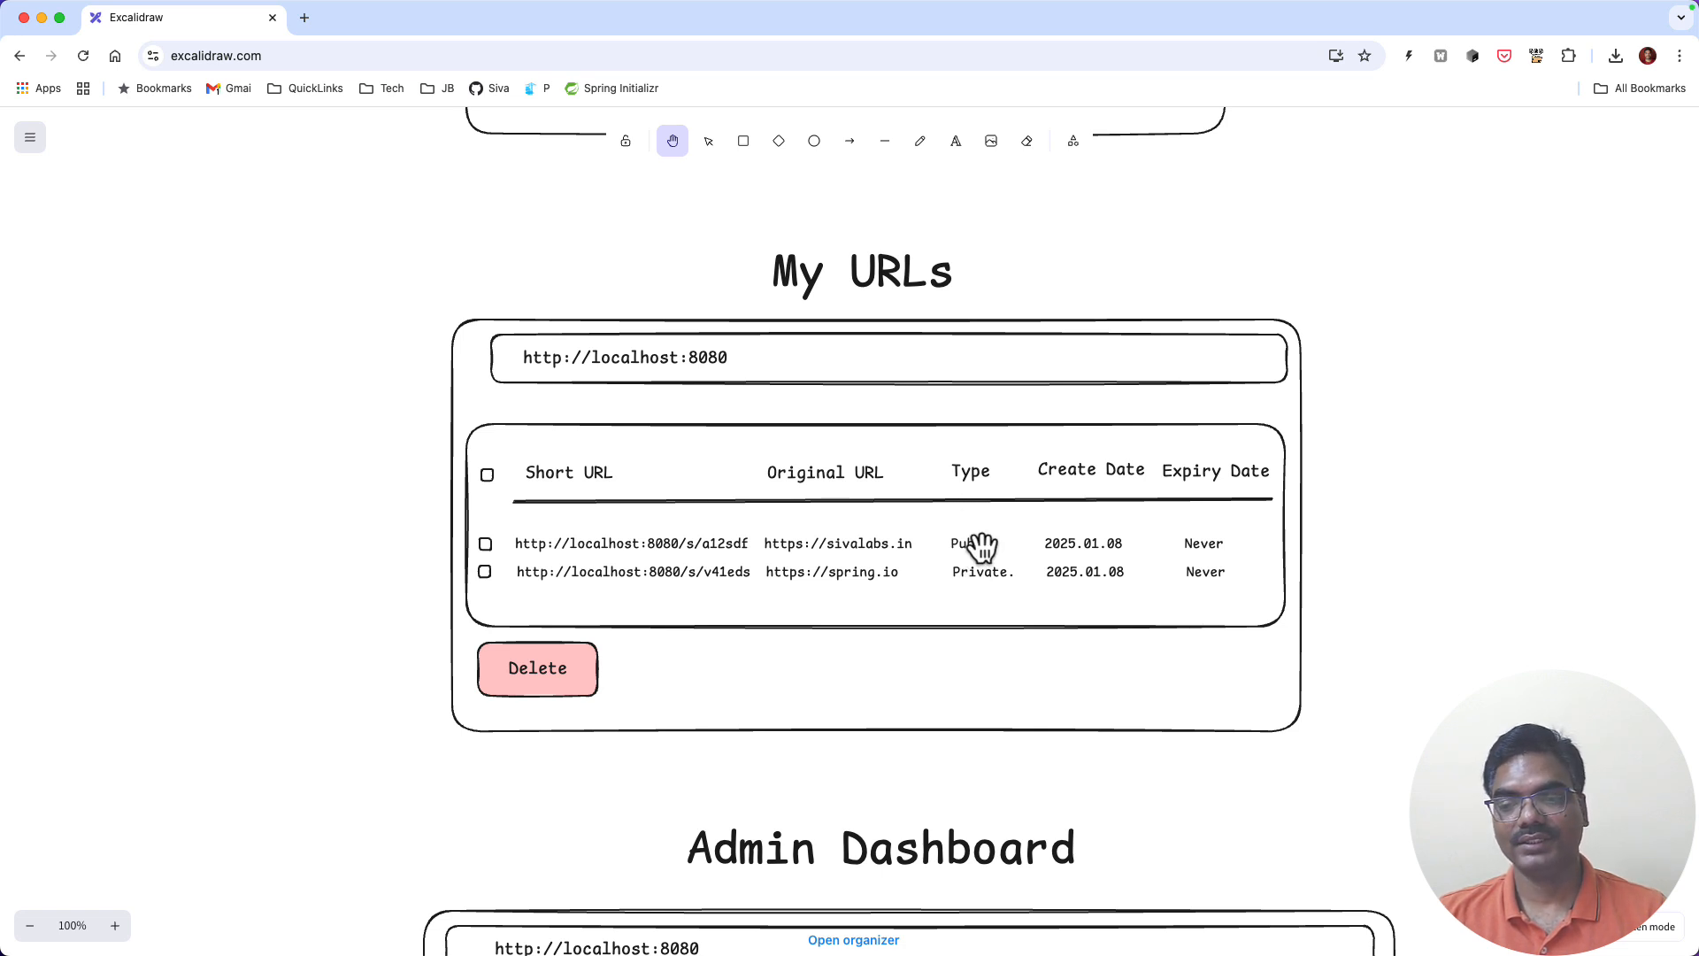
mouse_move(1202, 559)
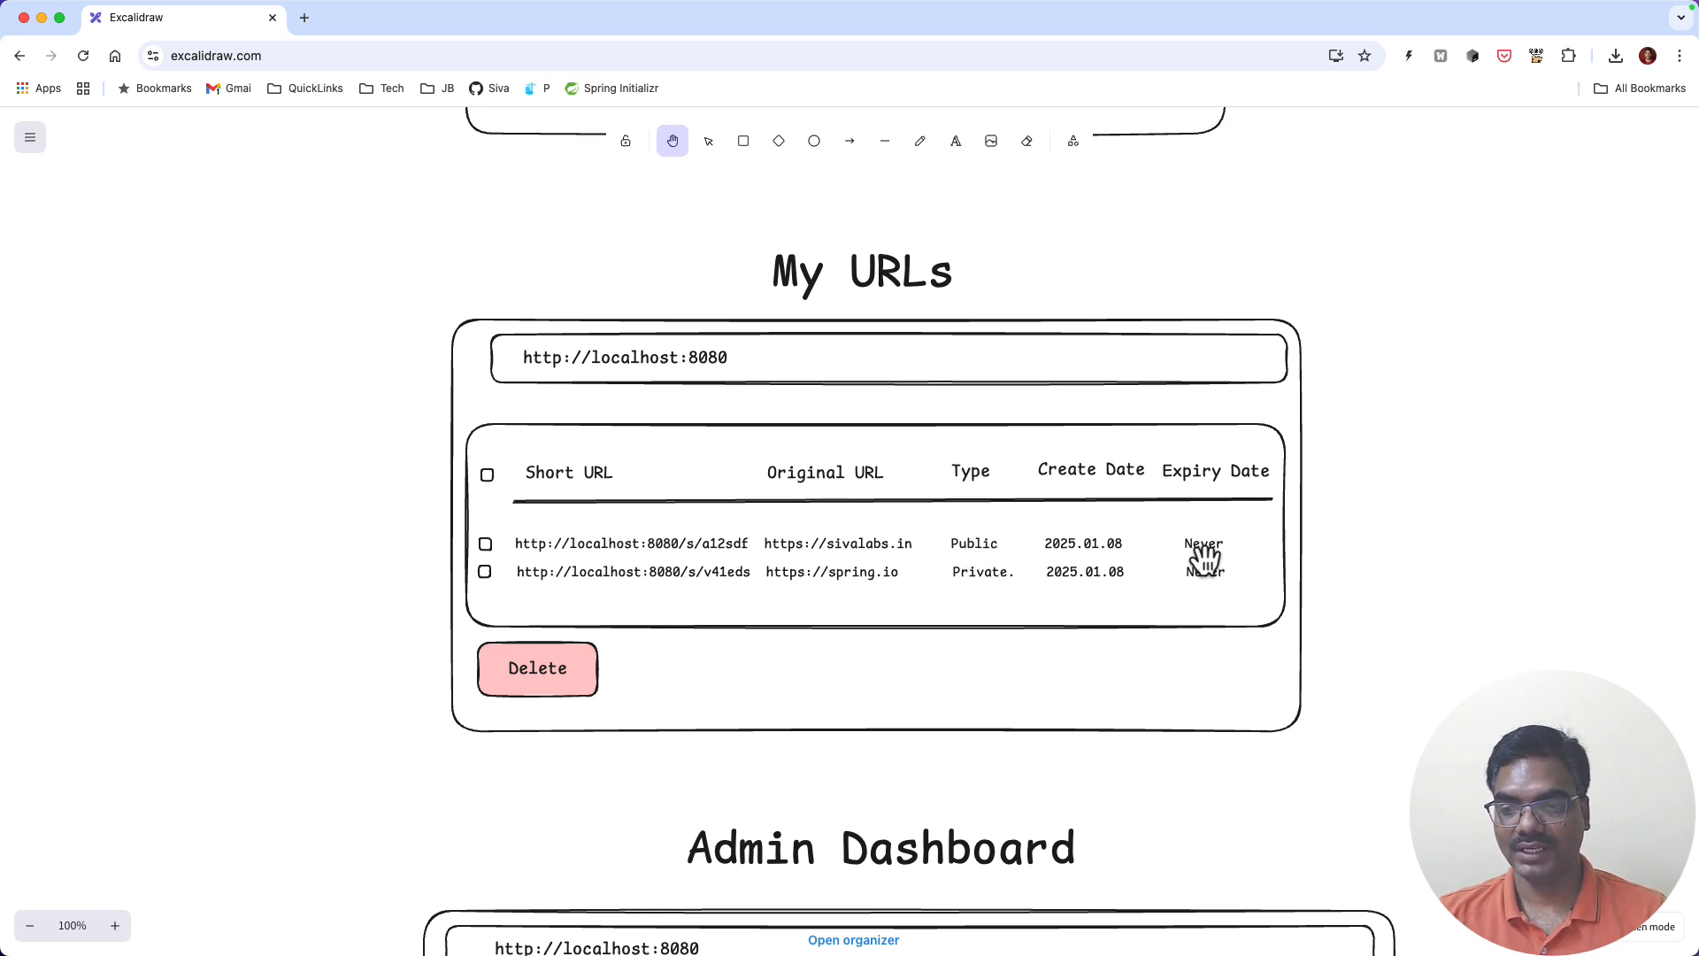
mouse_move(1002, 582)
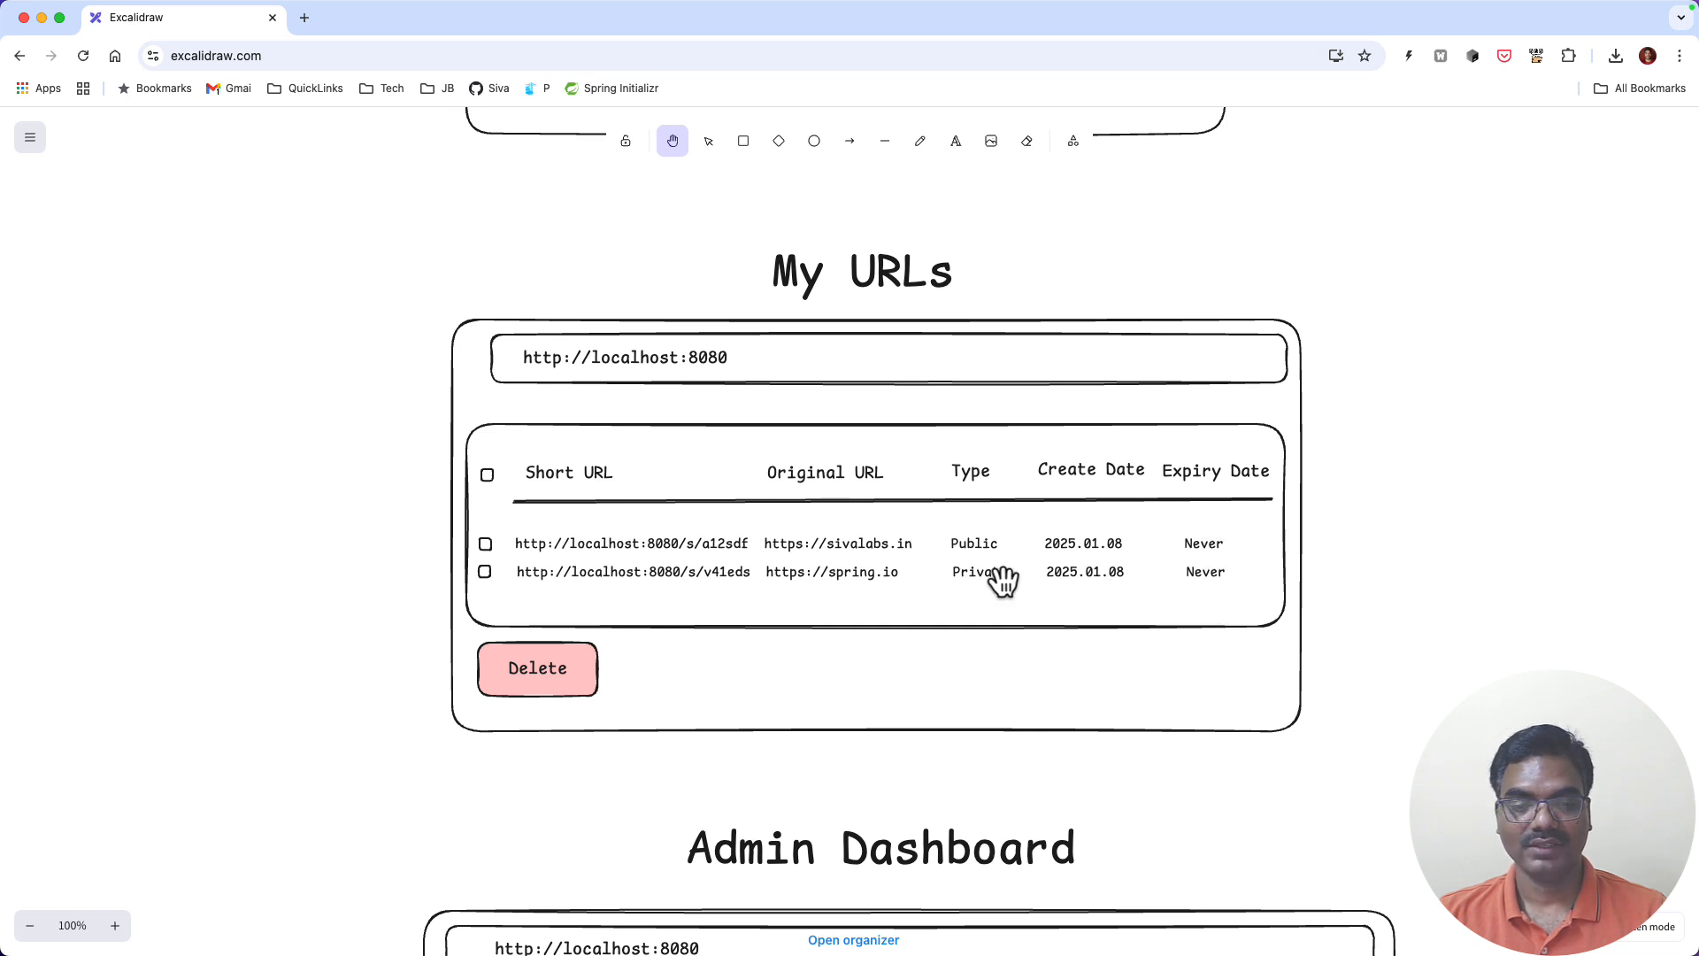
mouse_move(887, 480)
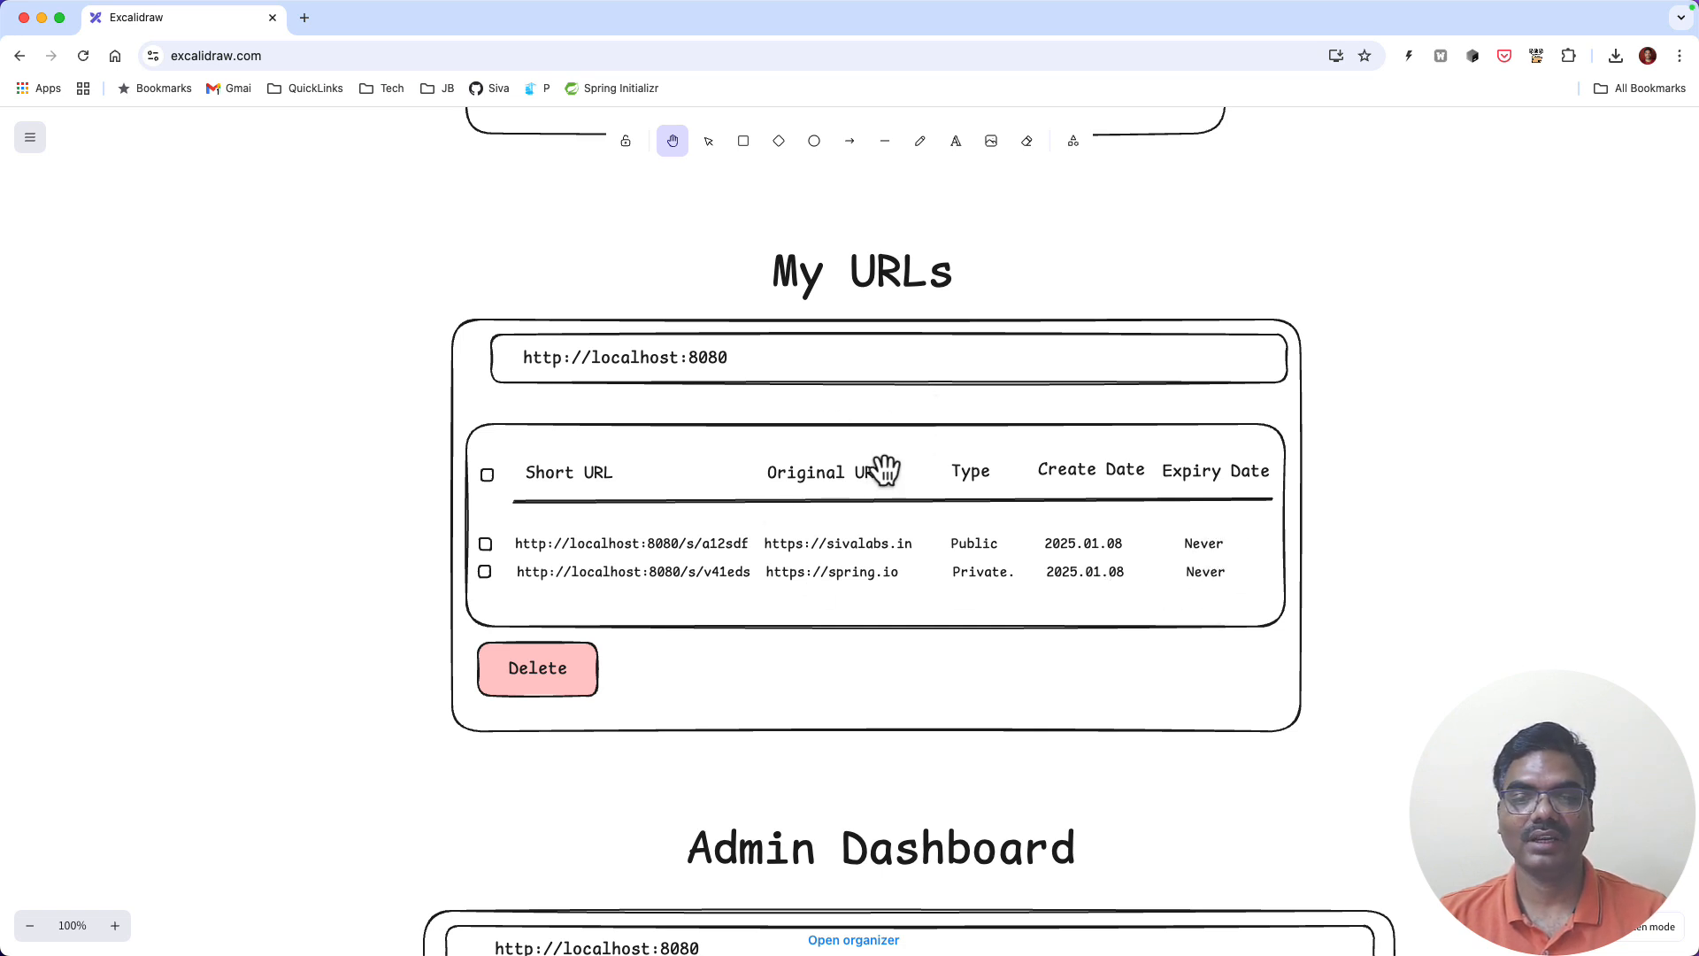
scroll("down", 3)
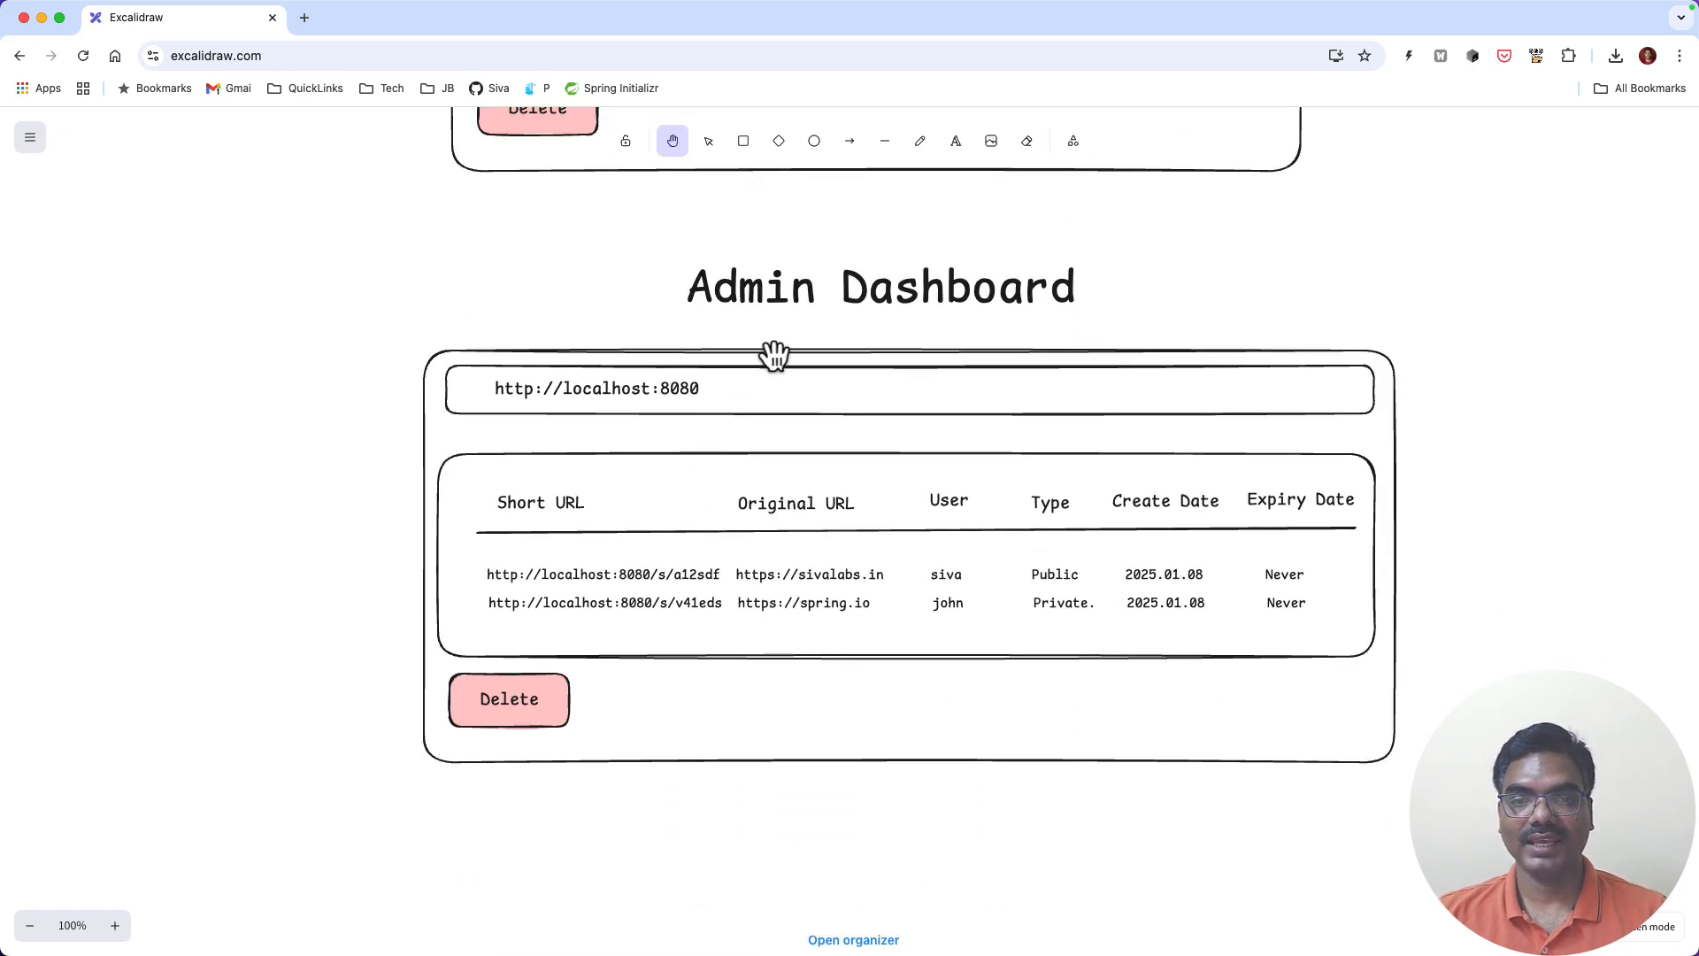
mouse_move(734, 539)
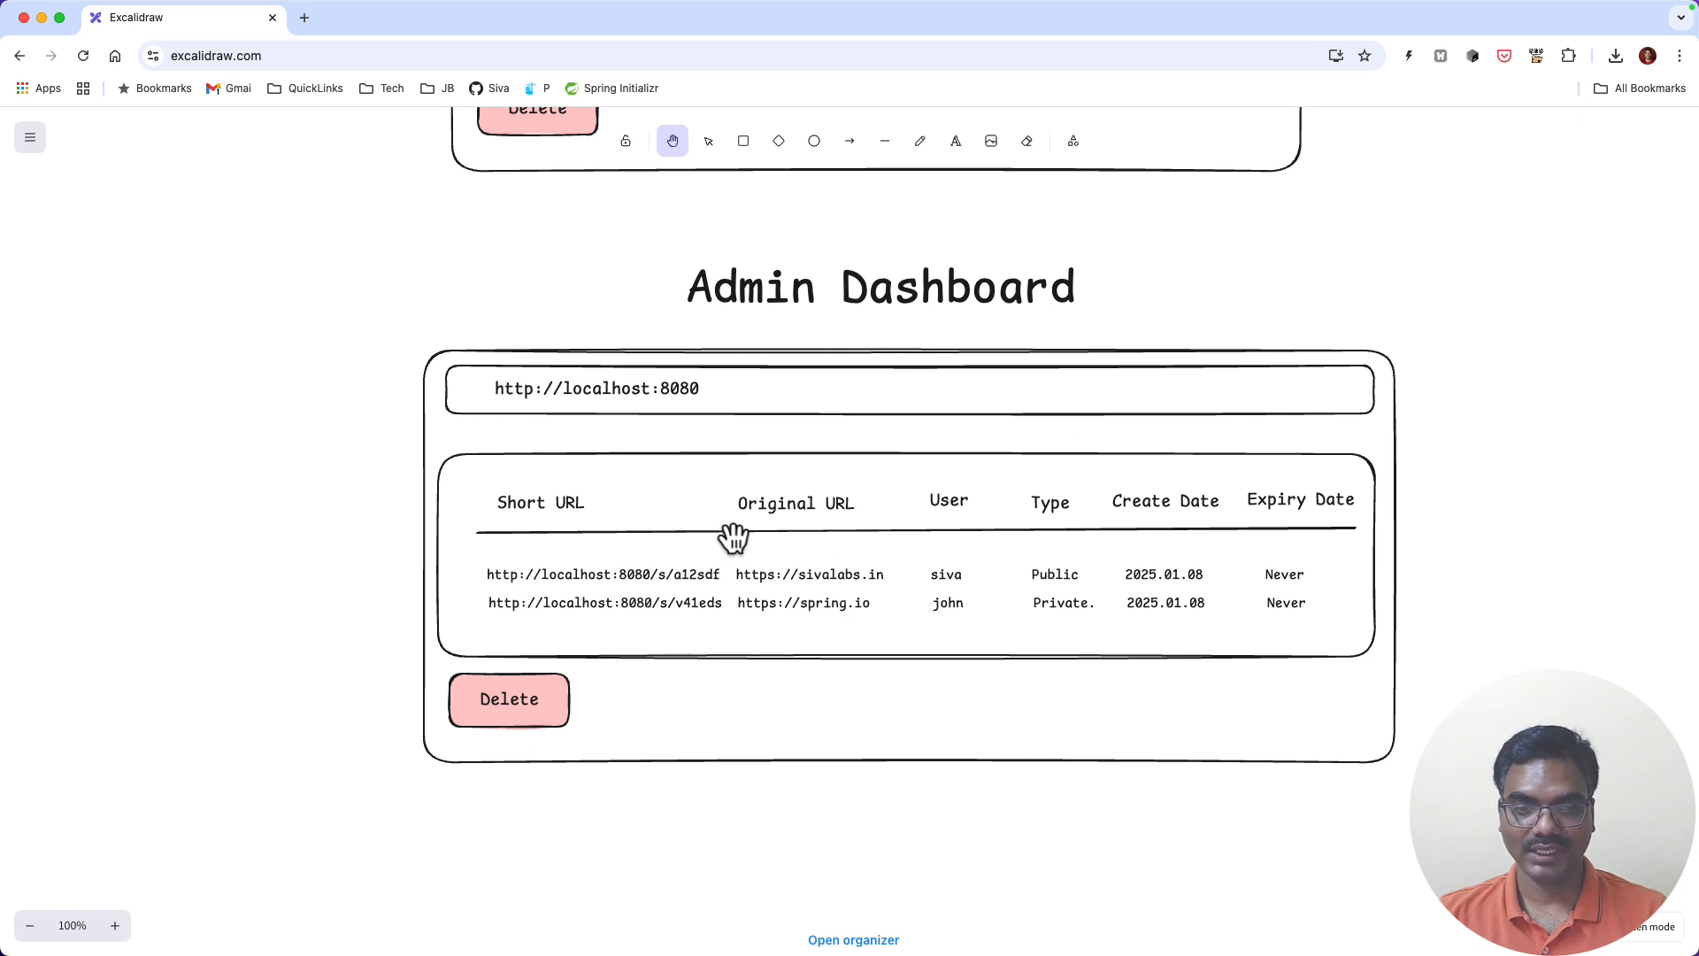
mouse_move(1357, 443)
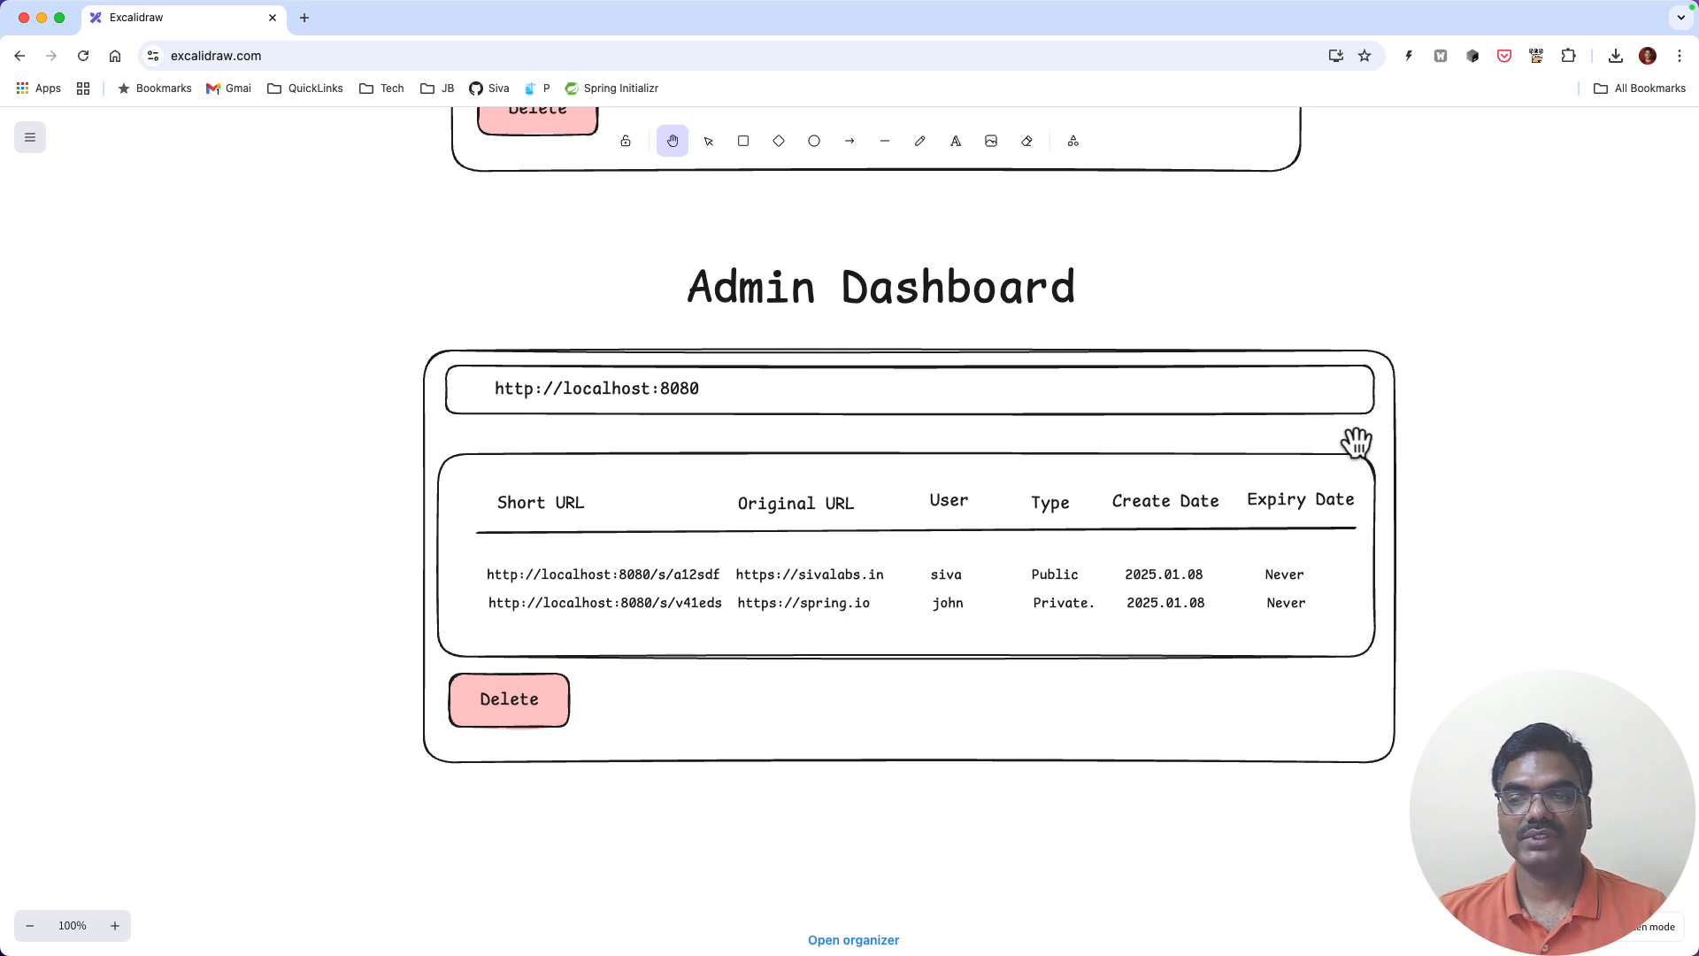
mouse_move(997, 539)
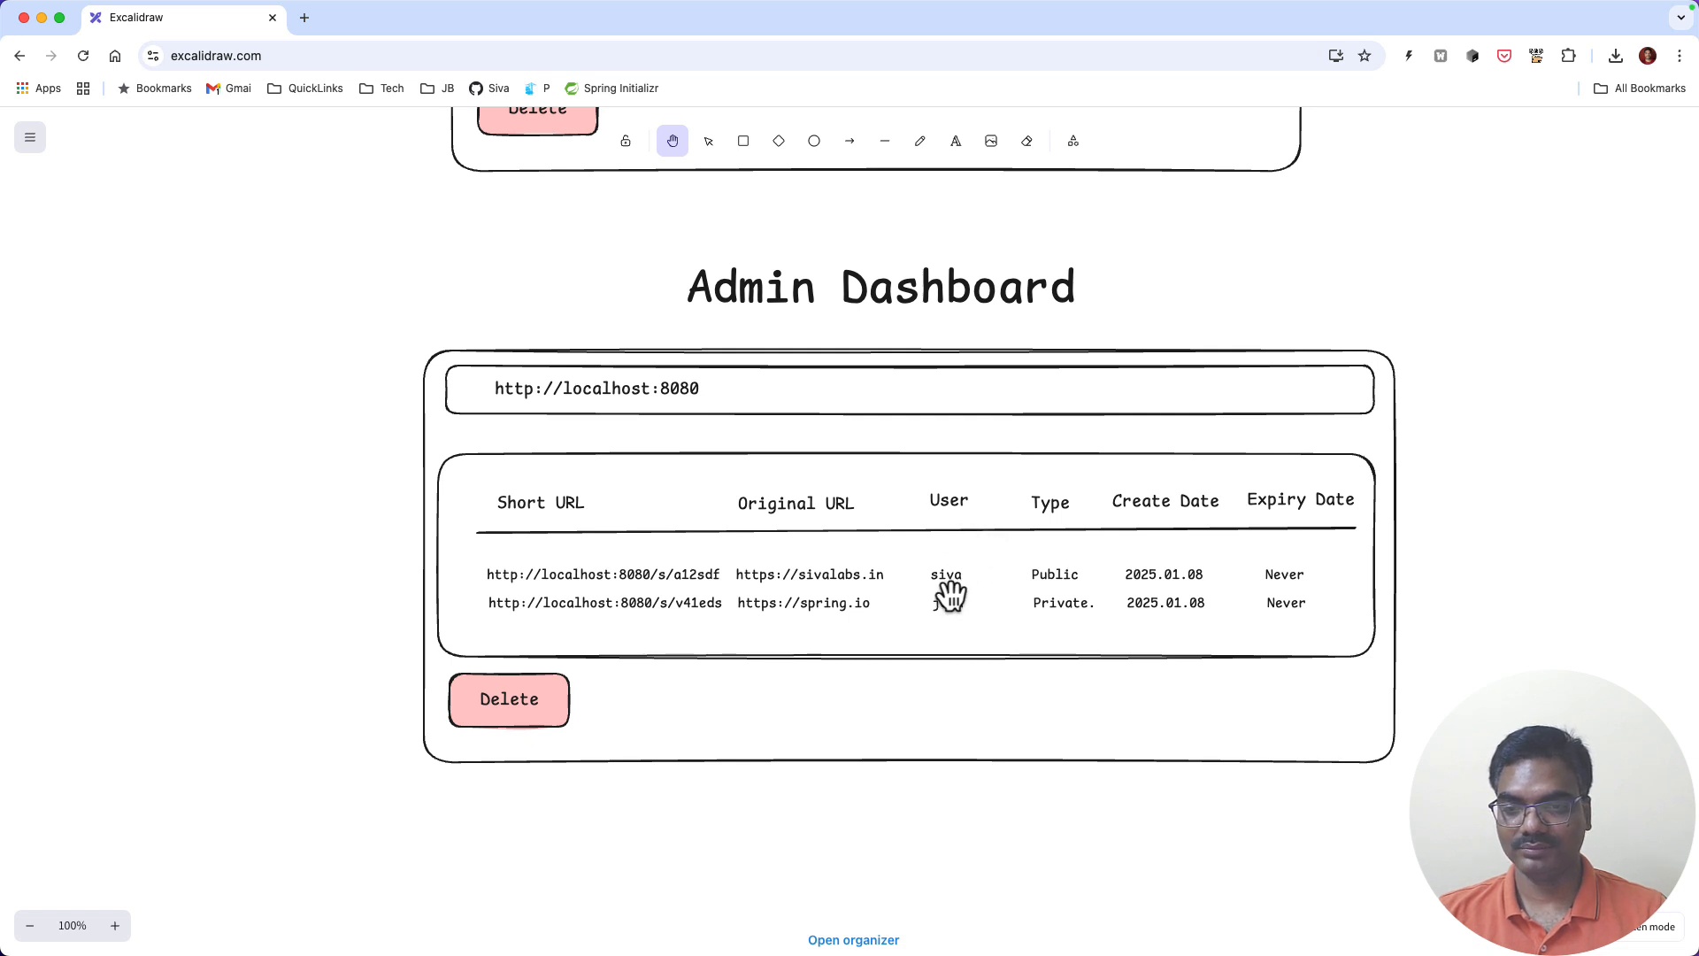
mouse_move(972, 614)
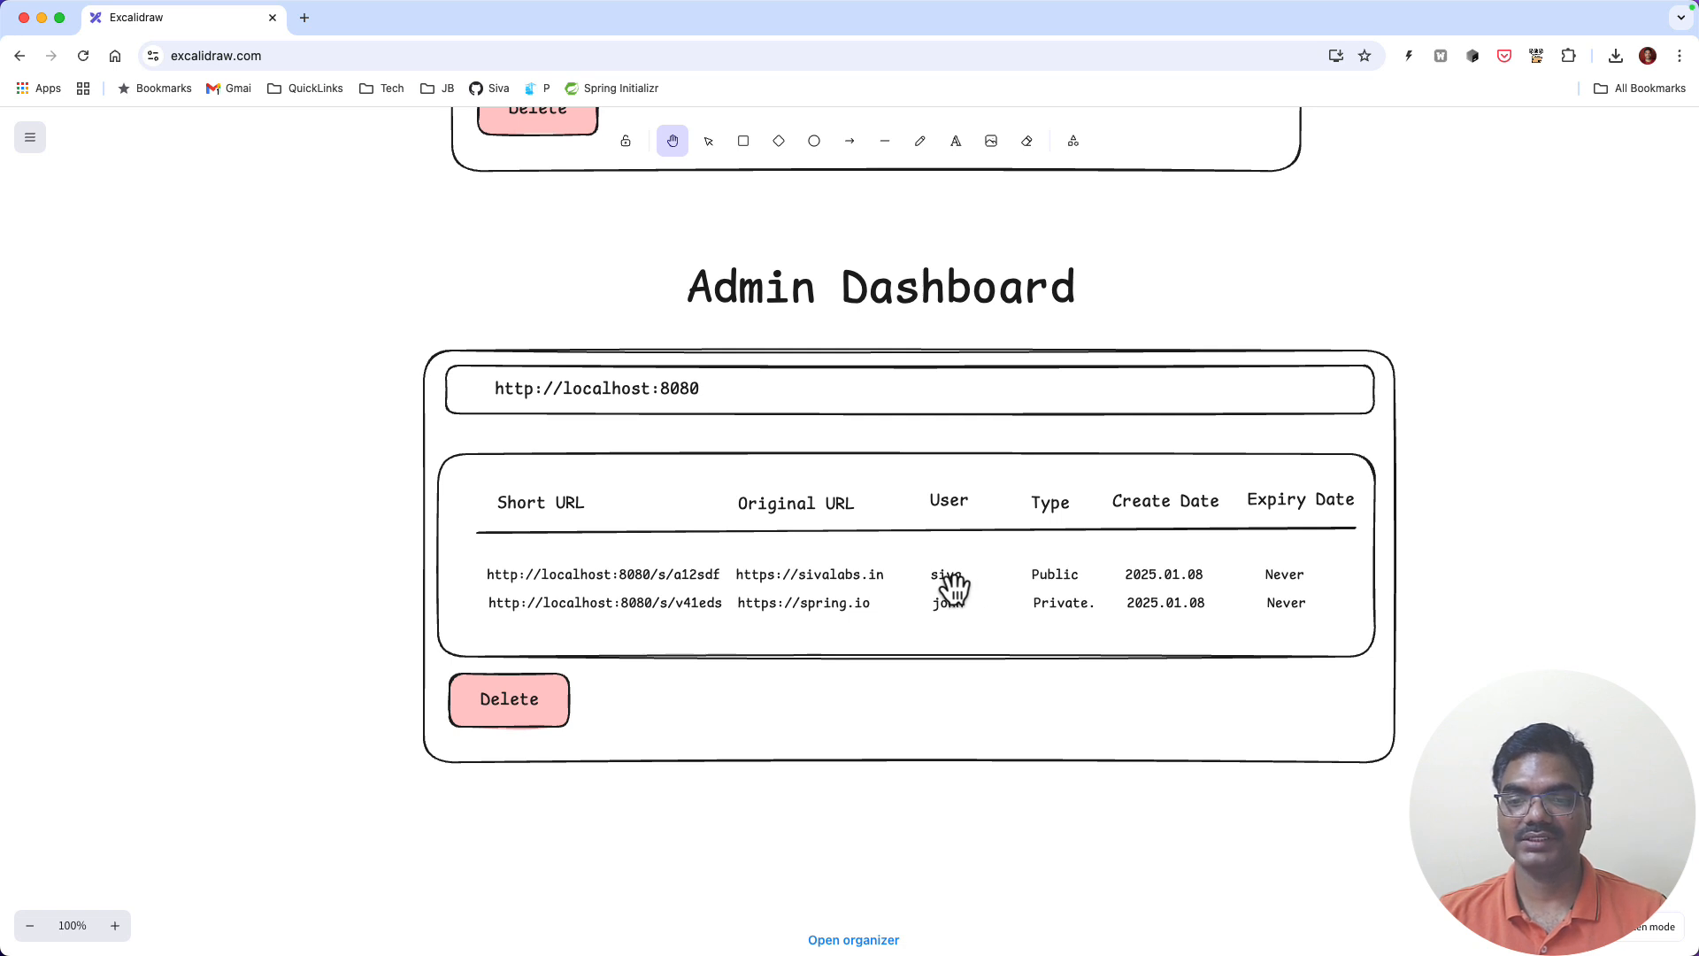
mouse_move(1068, 497)
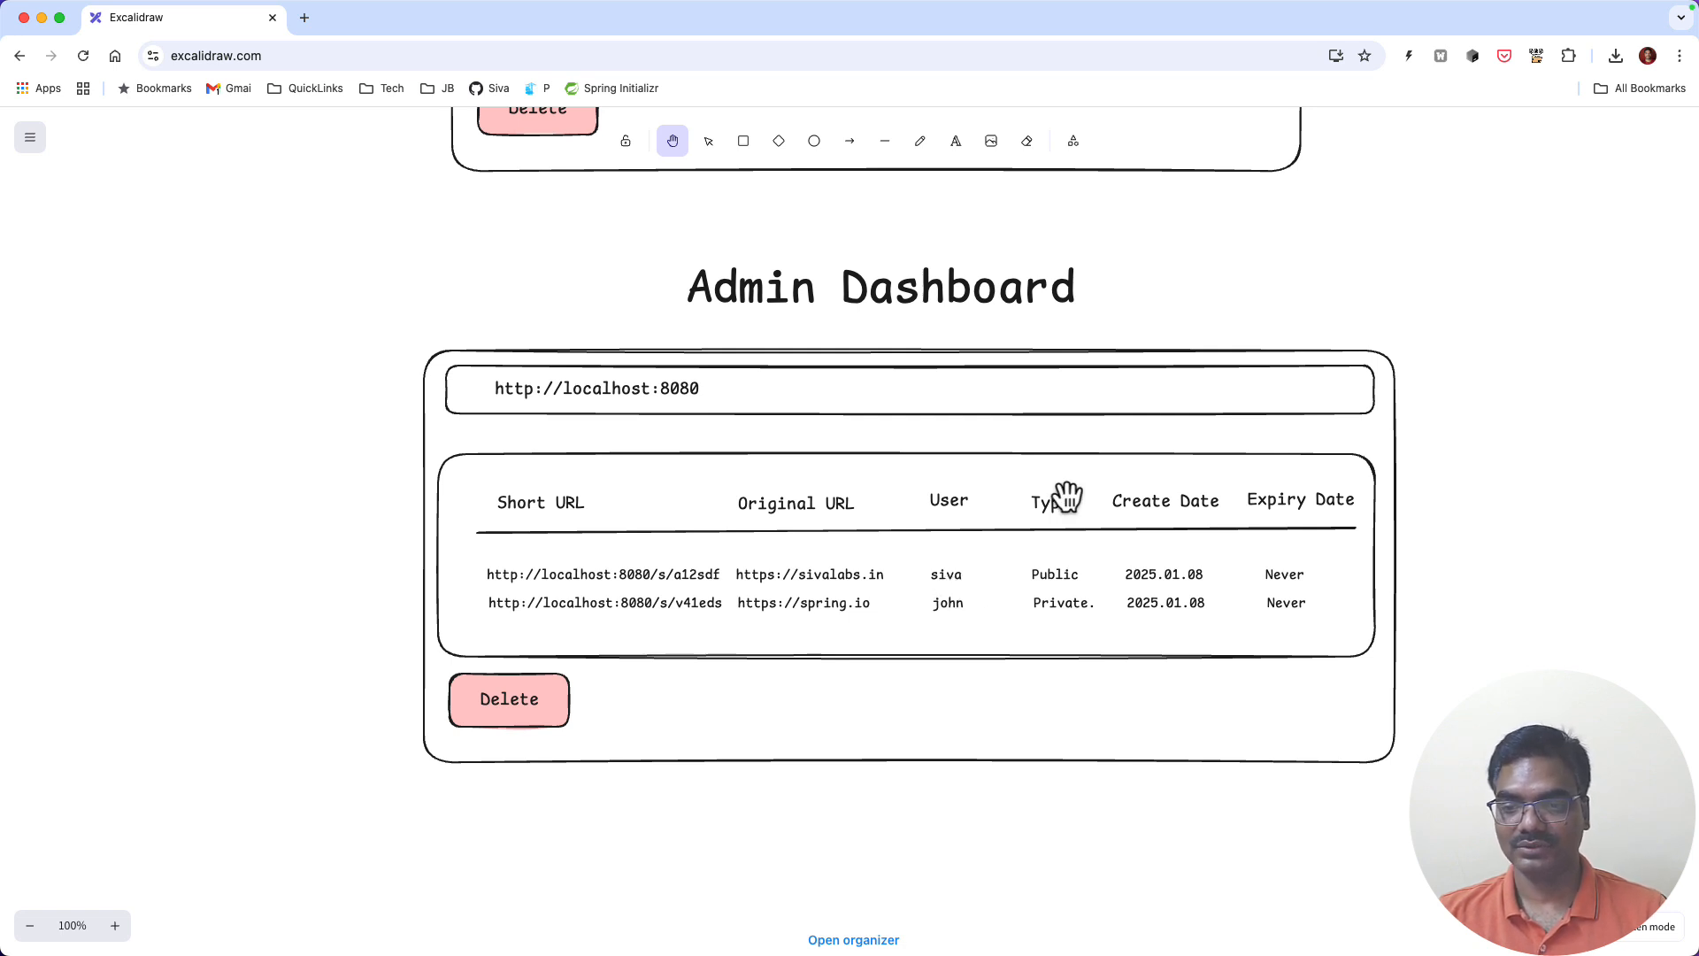
mouse_move(957, 510)
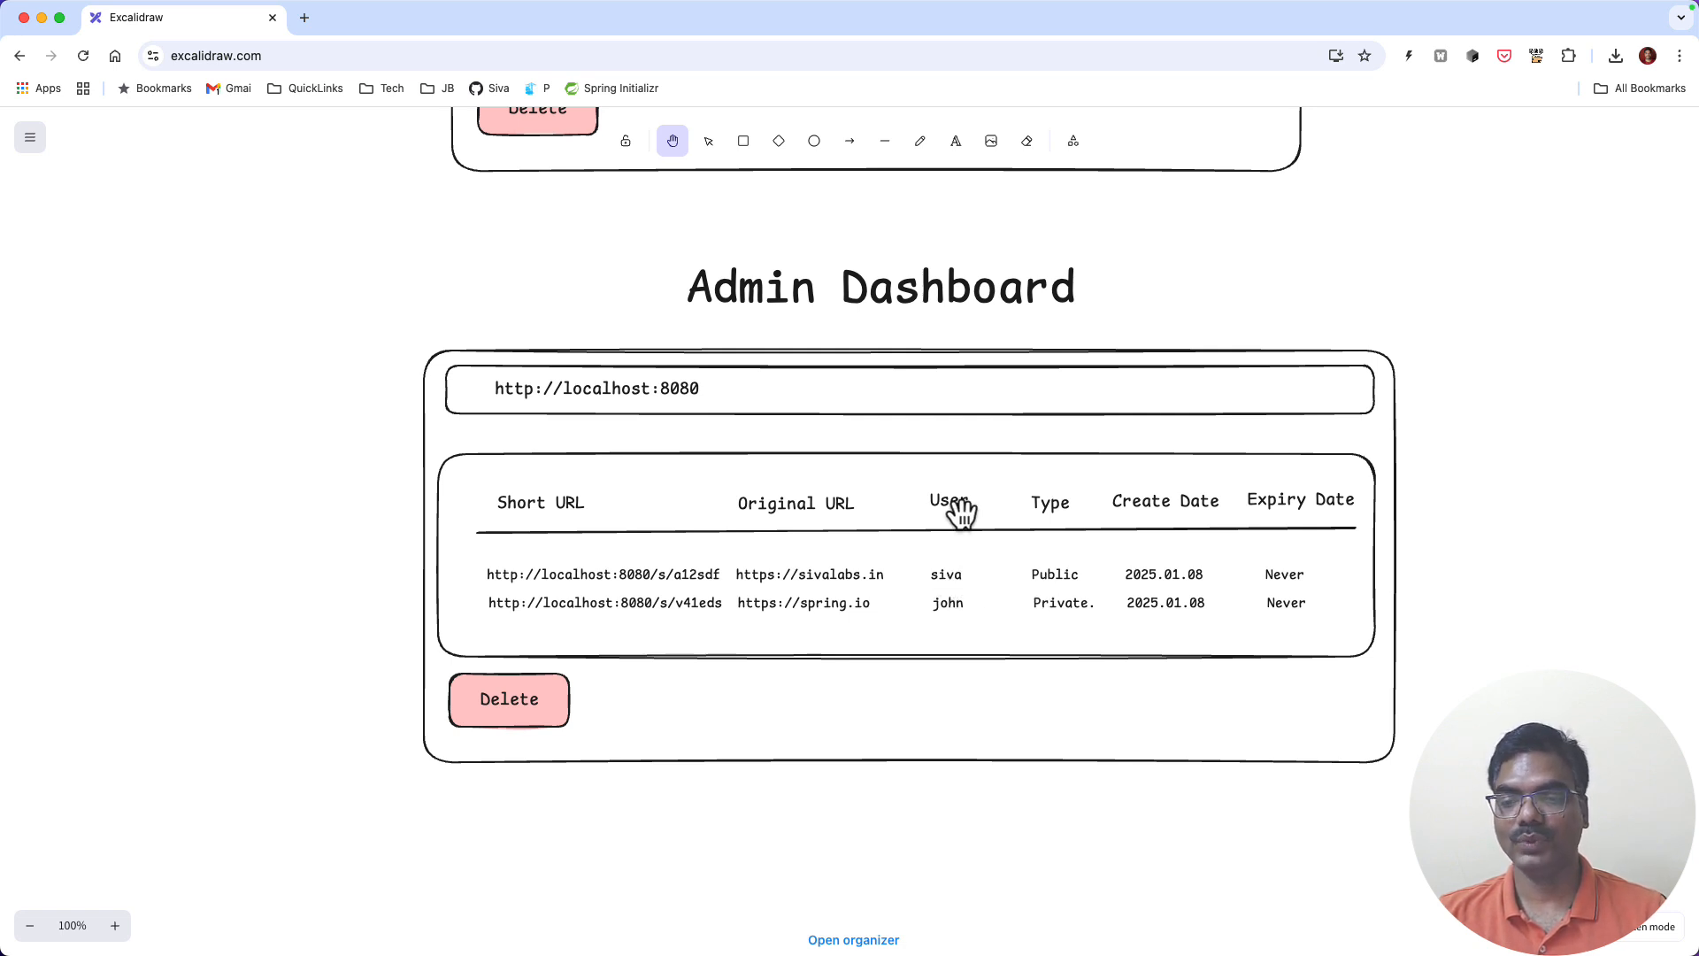
mouse_move(1116, 528)
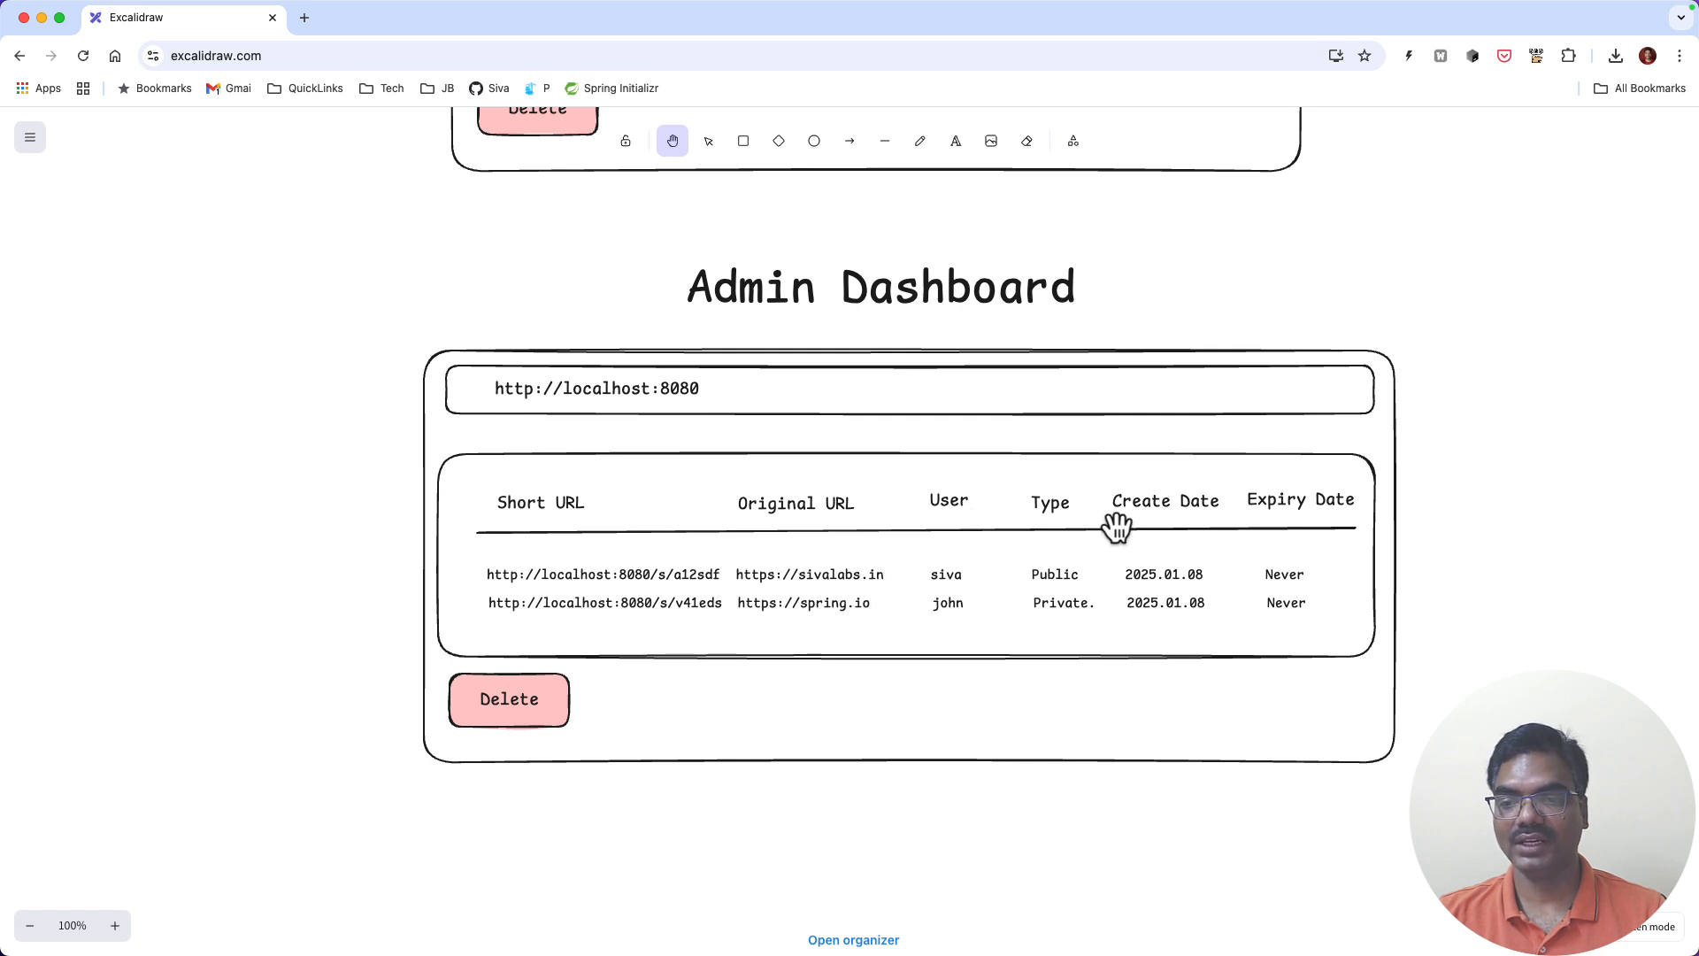
mouse_move(1062, 616)
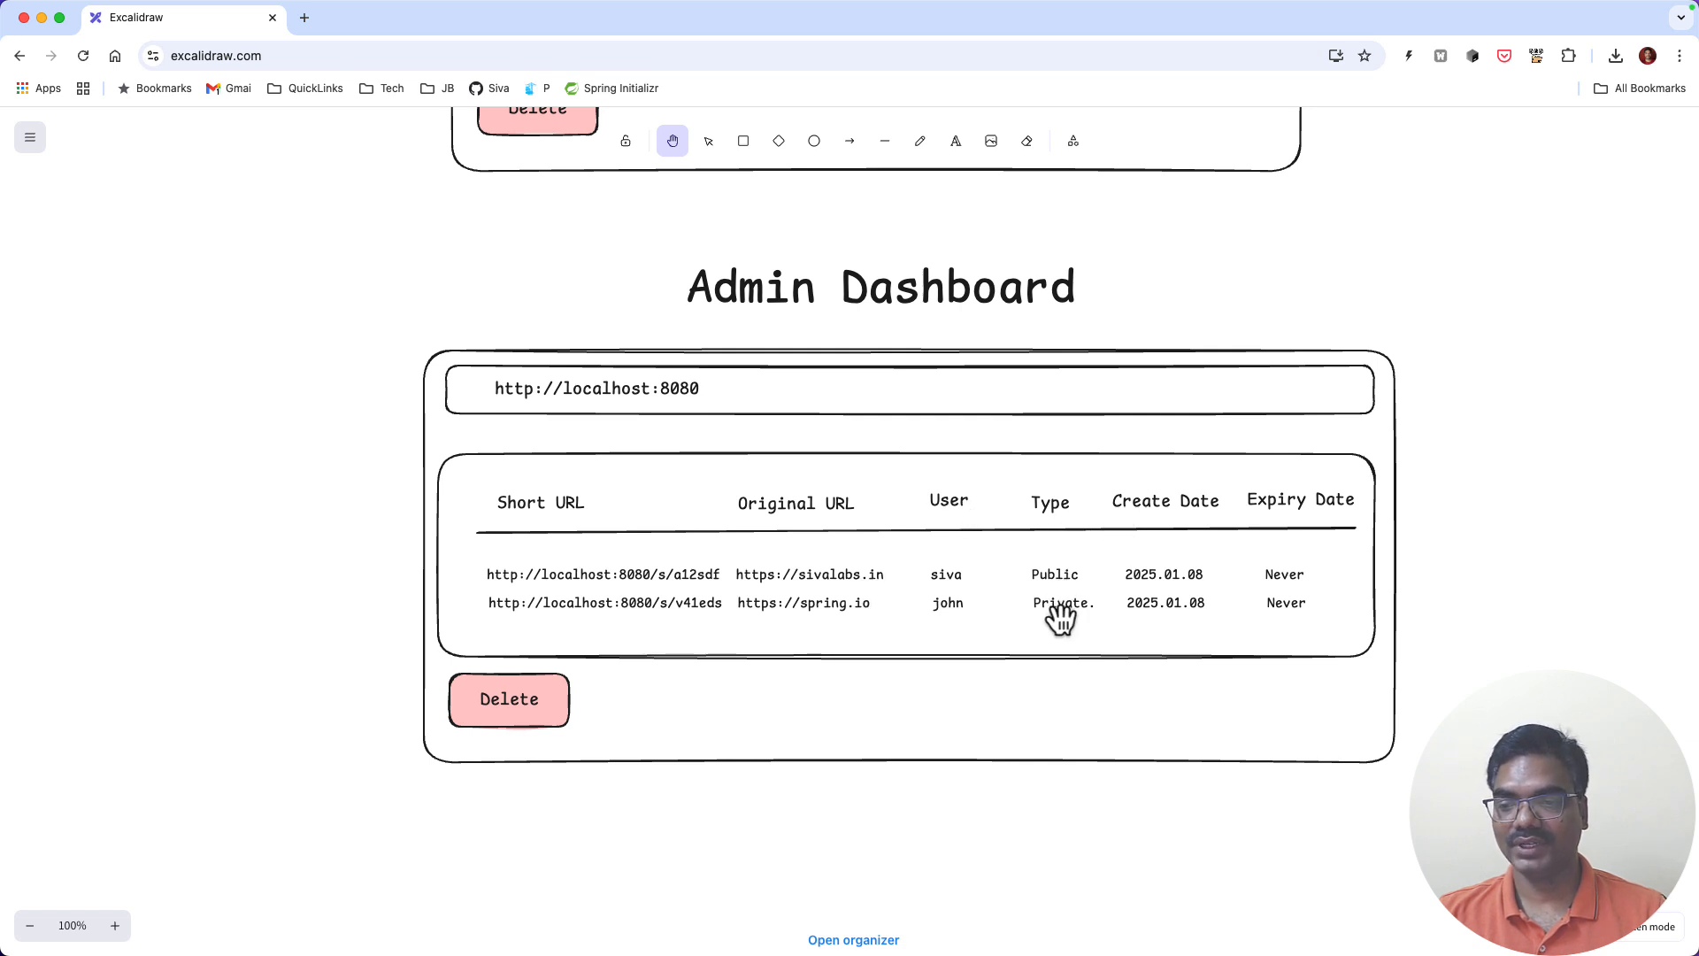
mouse_move(898, 510)
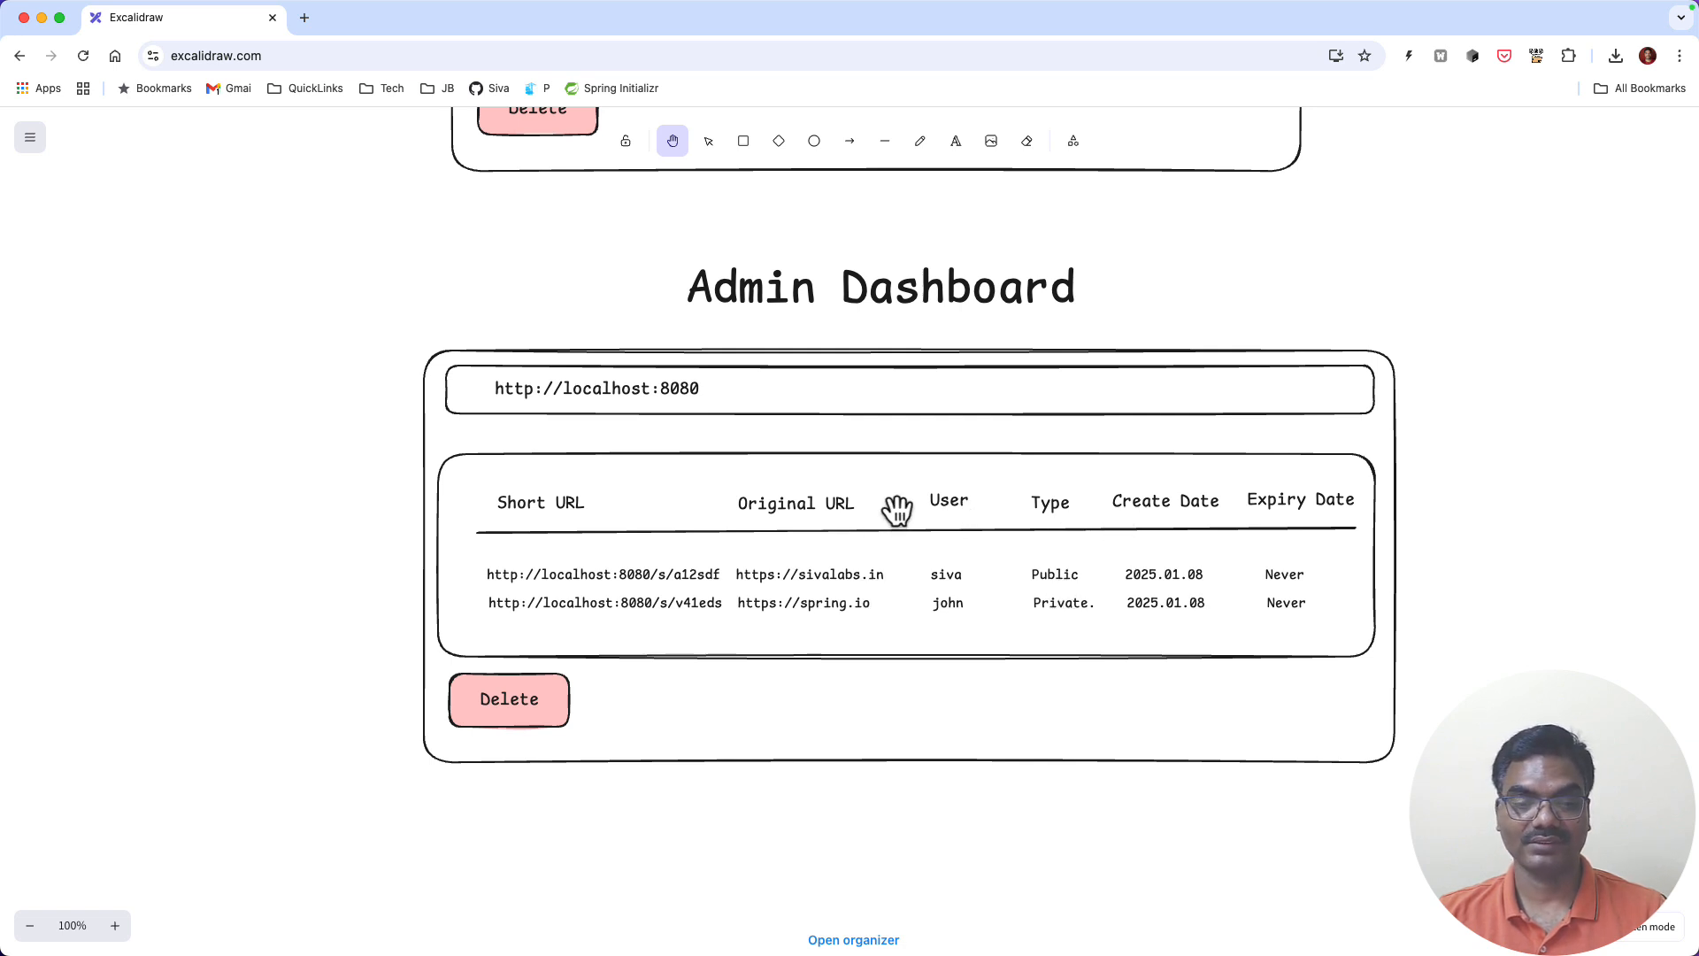
mouse_move(552, 624)
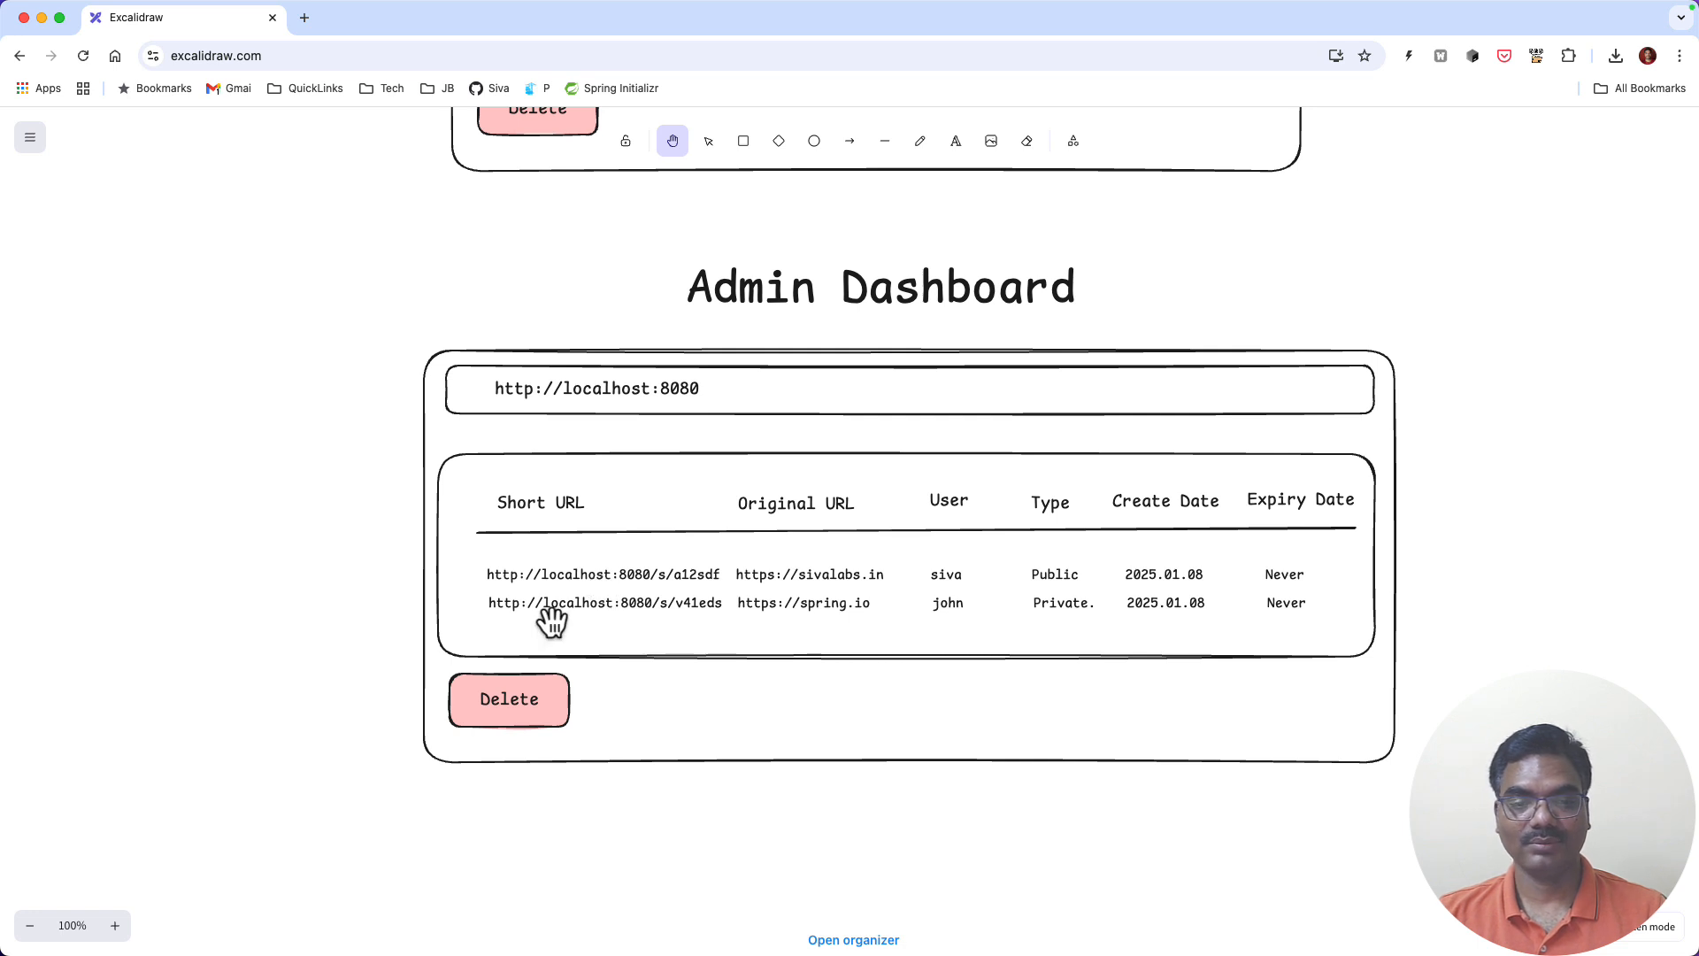
mouse_move(470, 547)
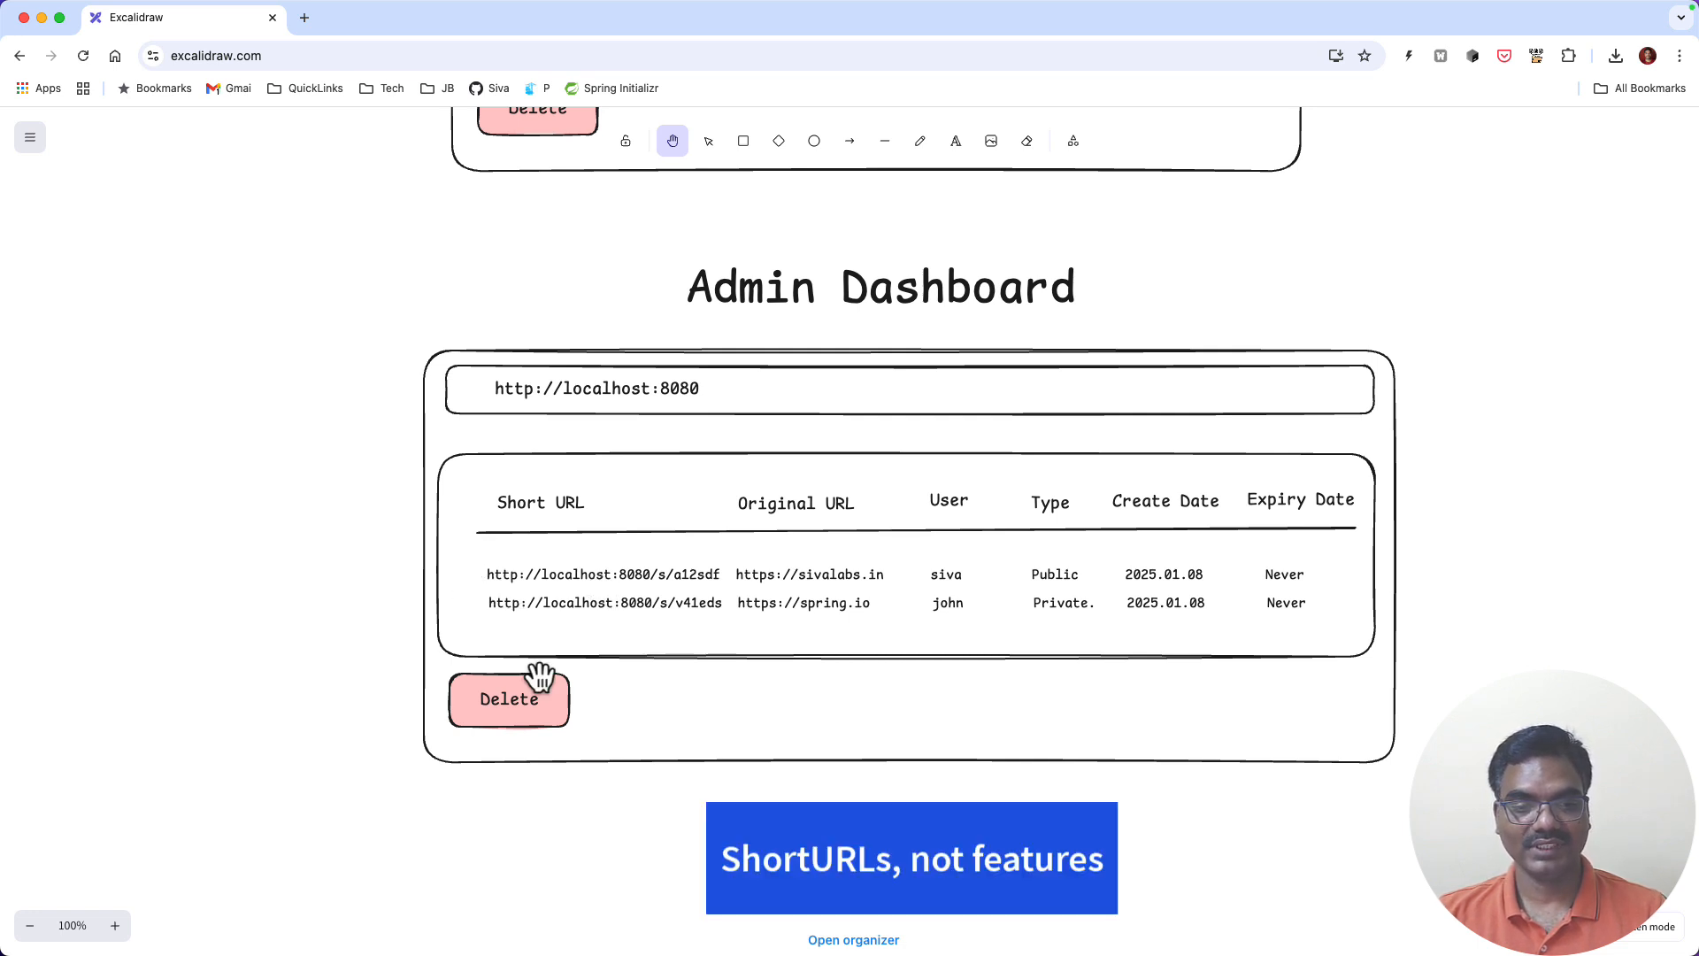
mouse_move(628, 727)
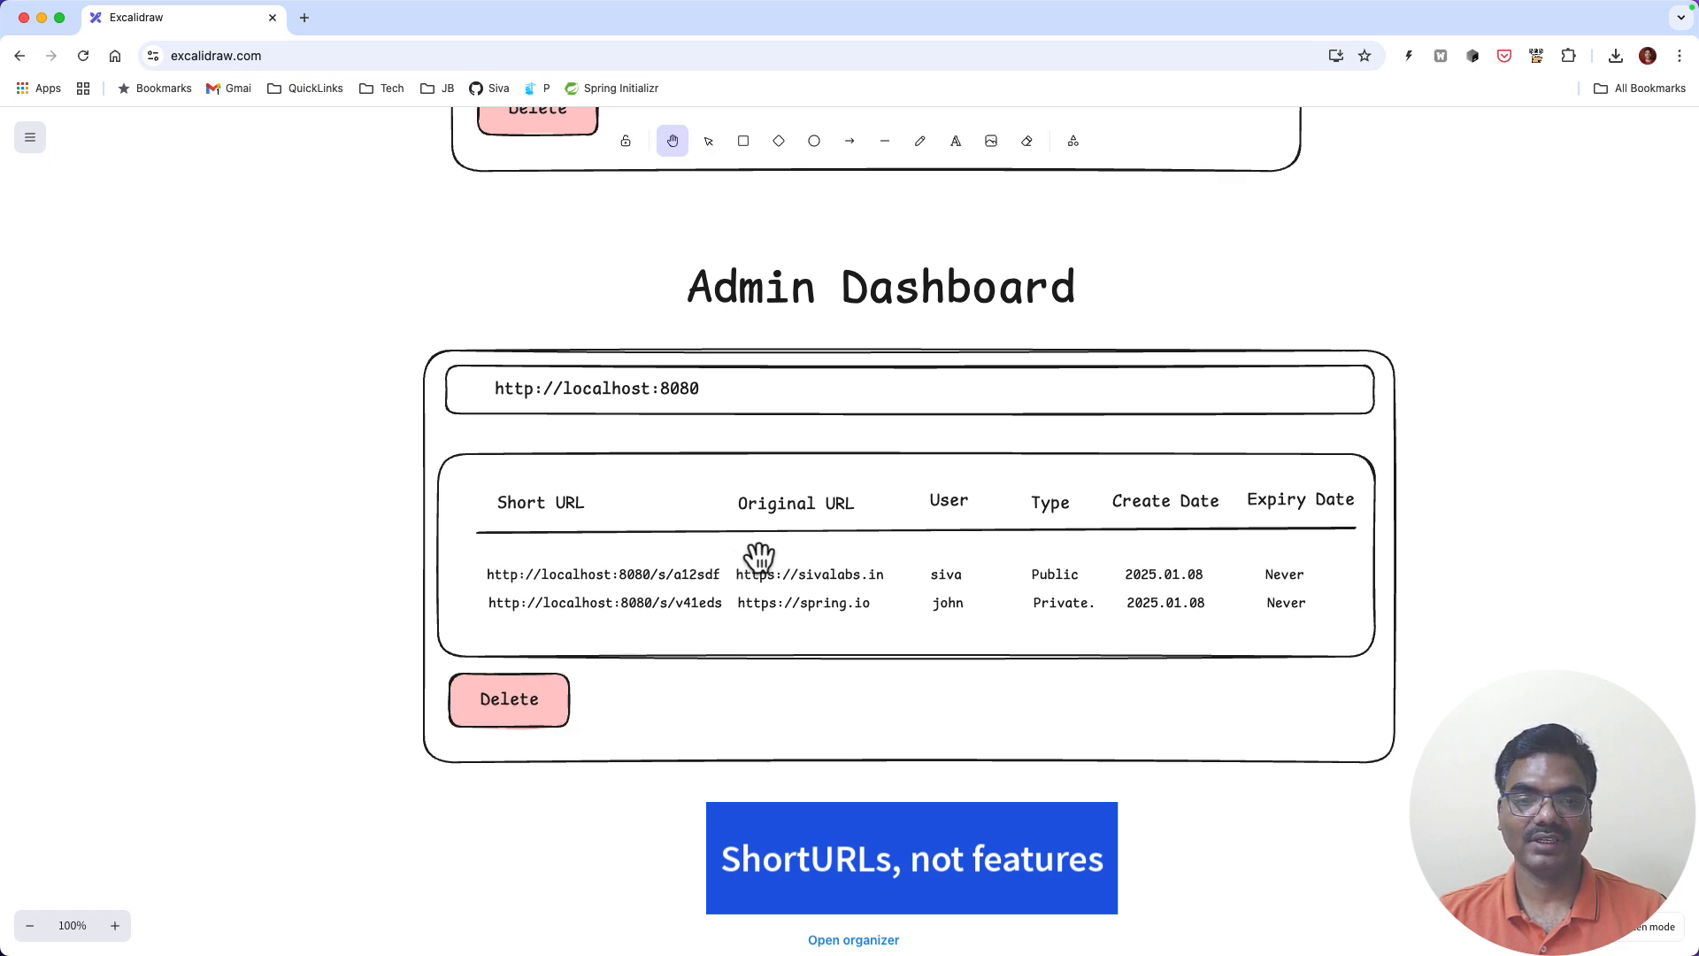
scroll("down", 3)
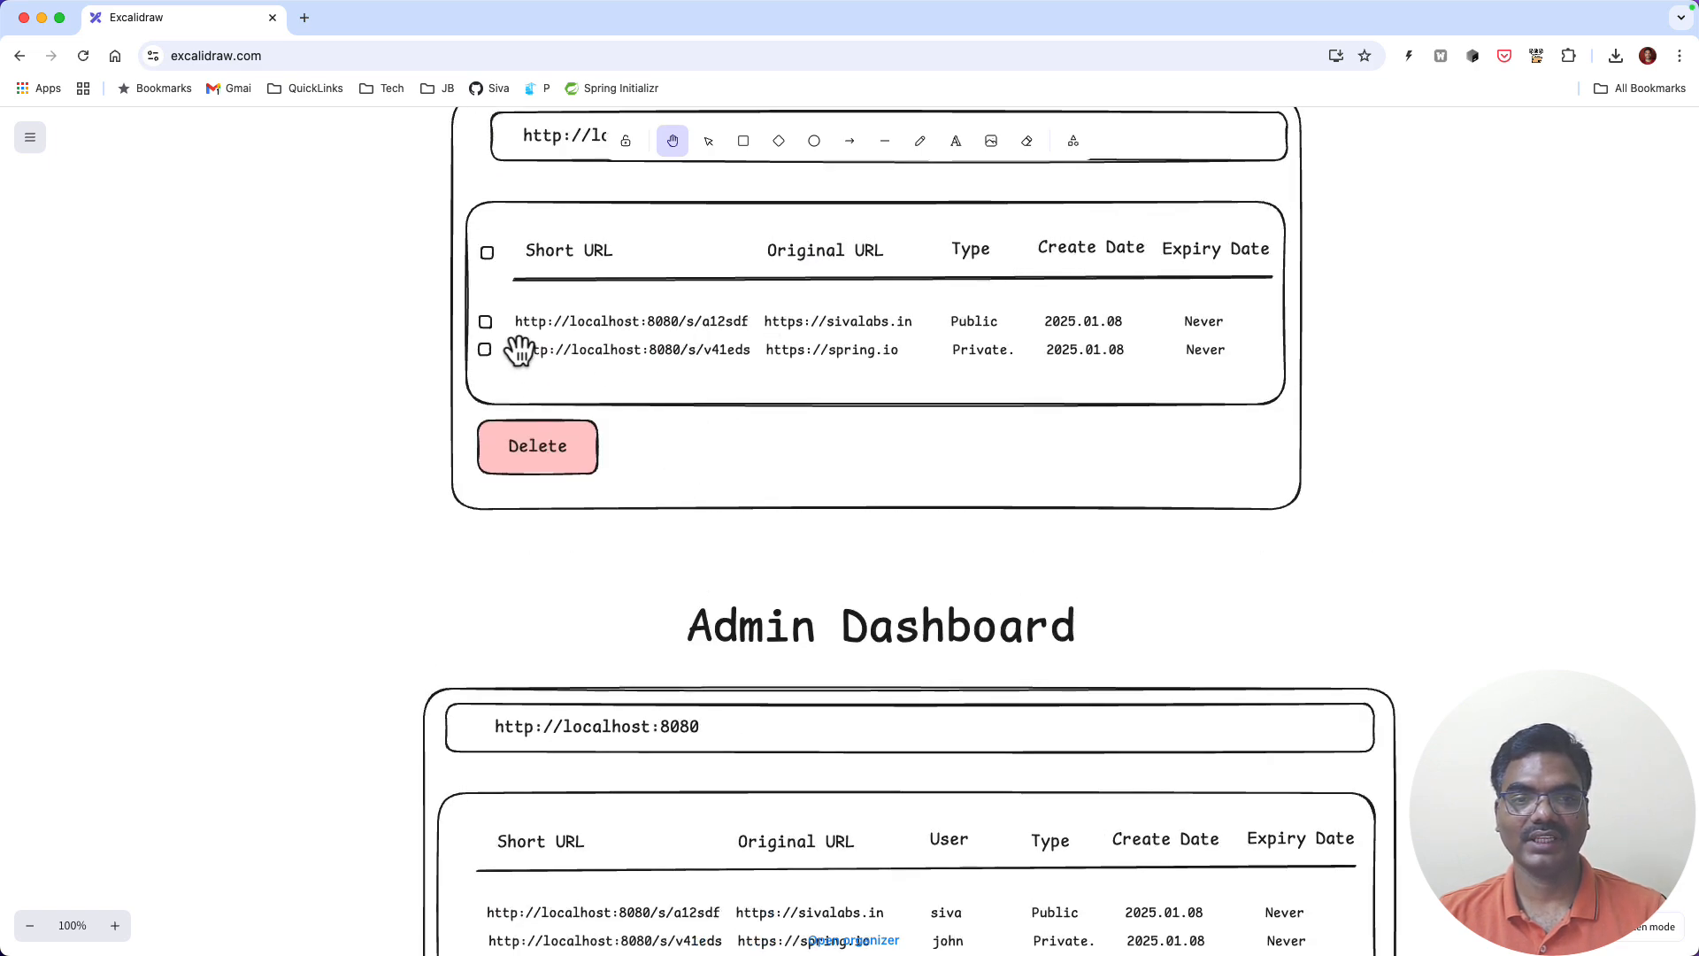
scroll("down", 3)
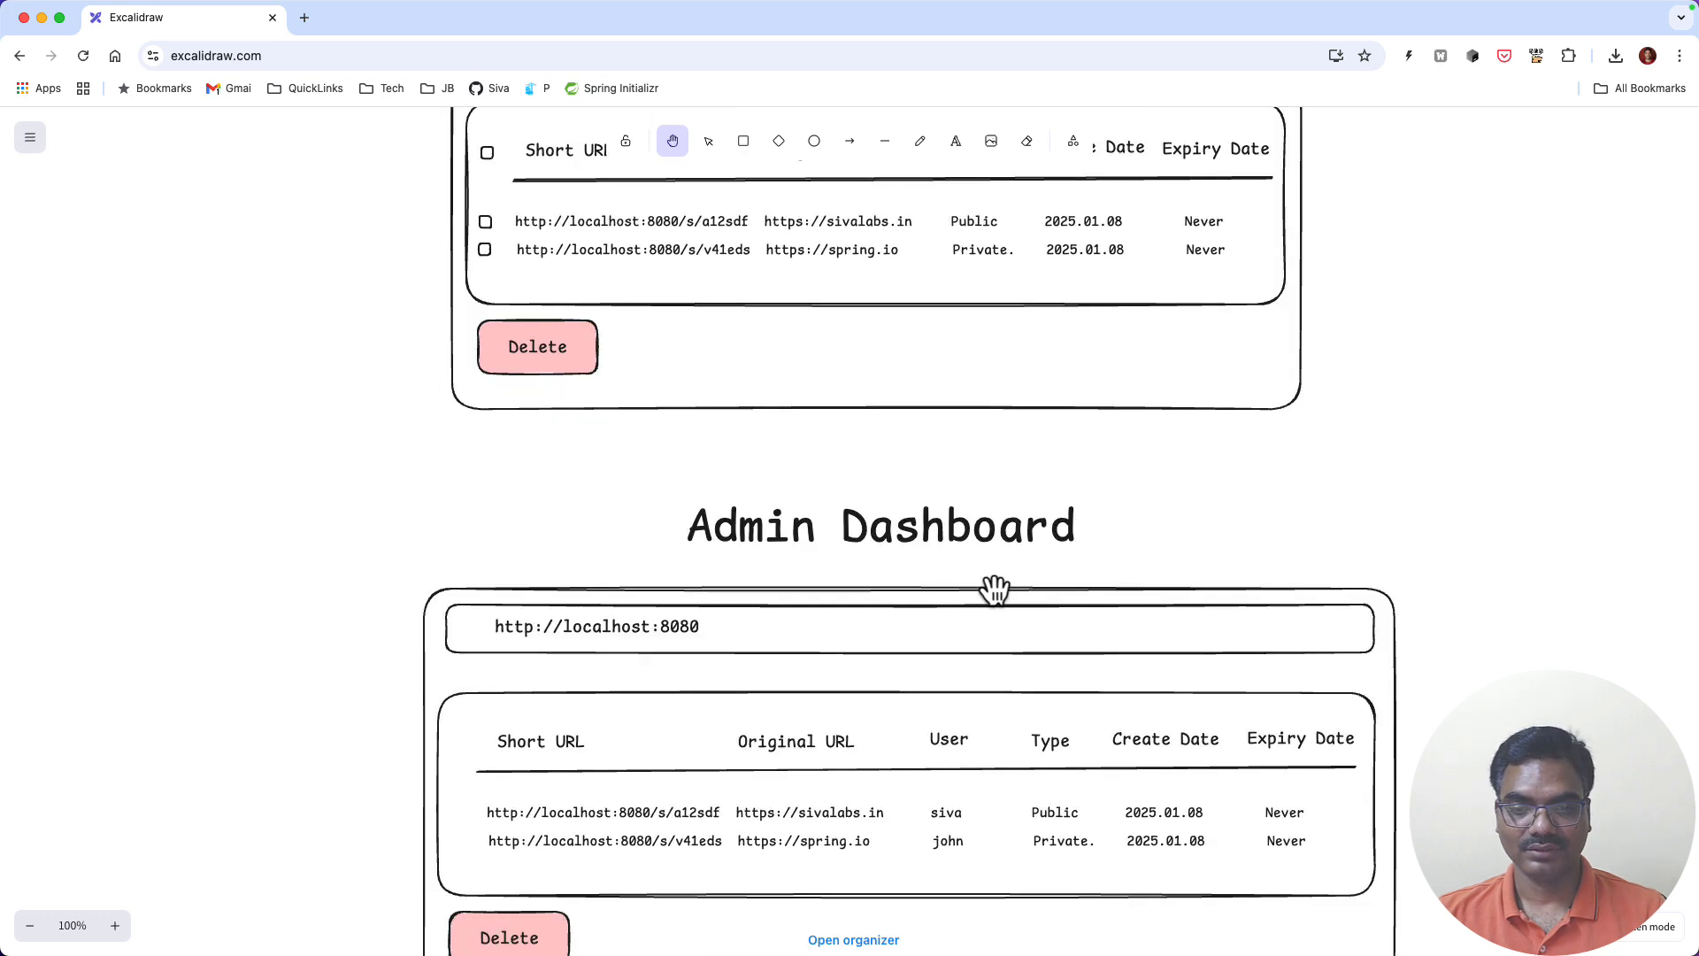
scroll("down", 3)
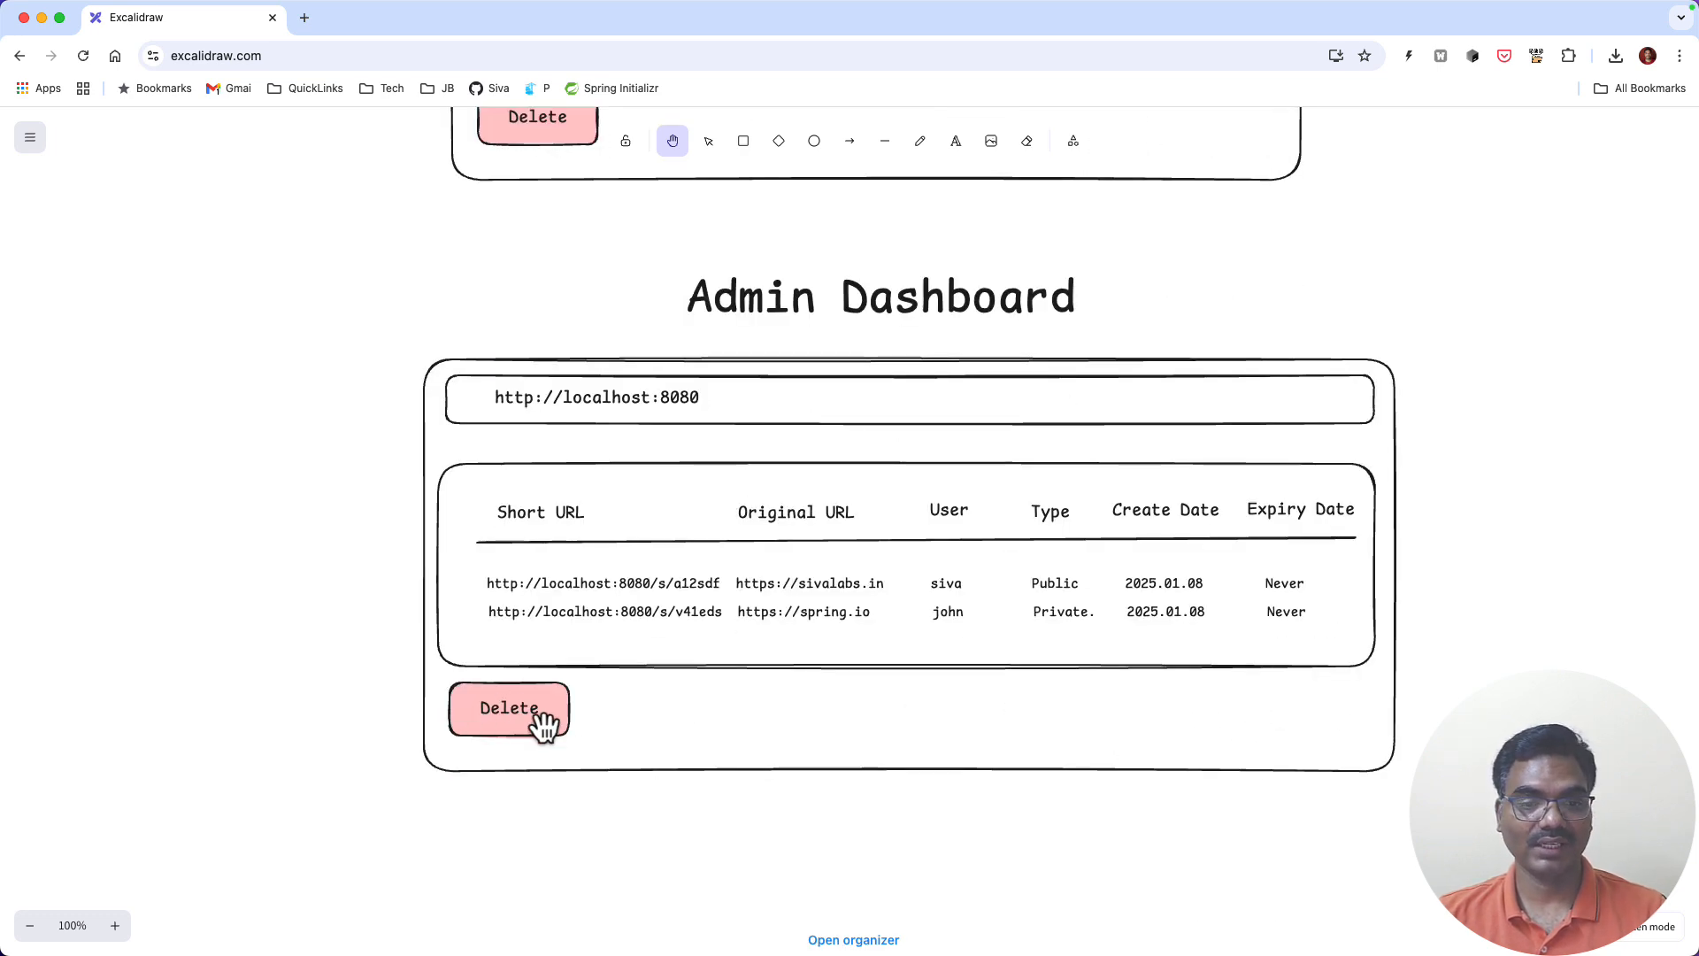
scroll("down", 3)
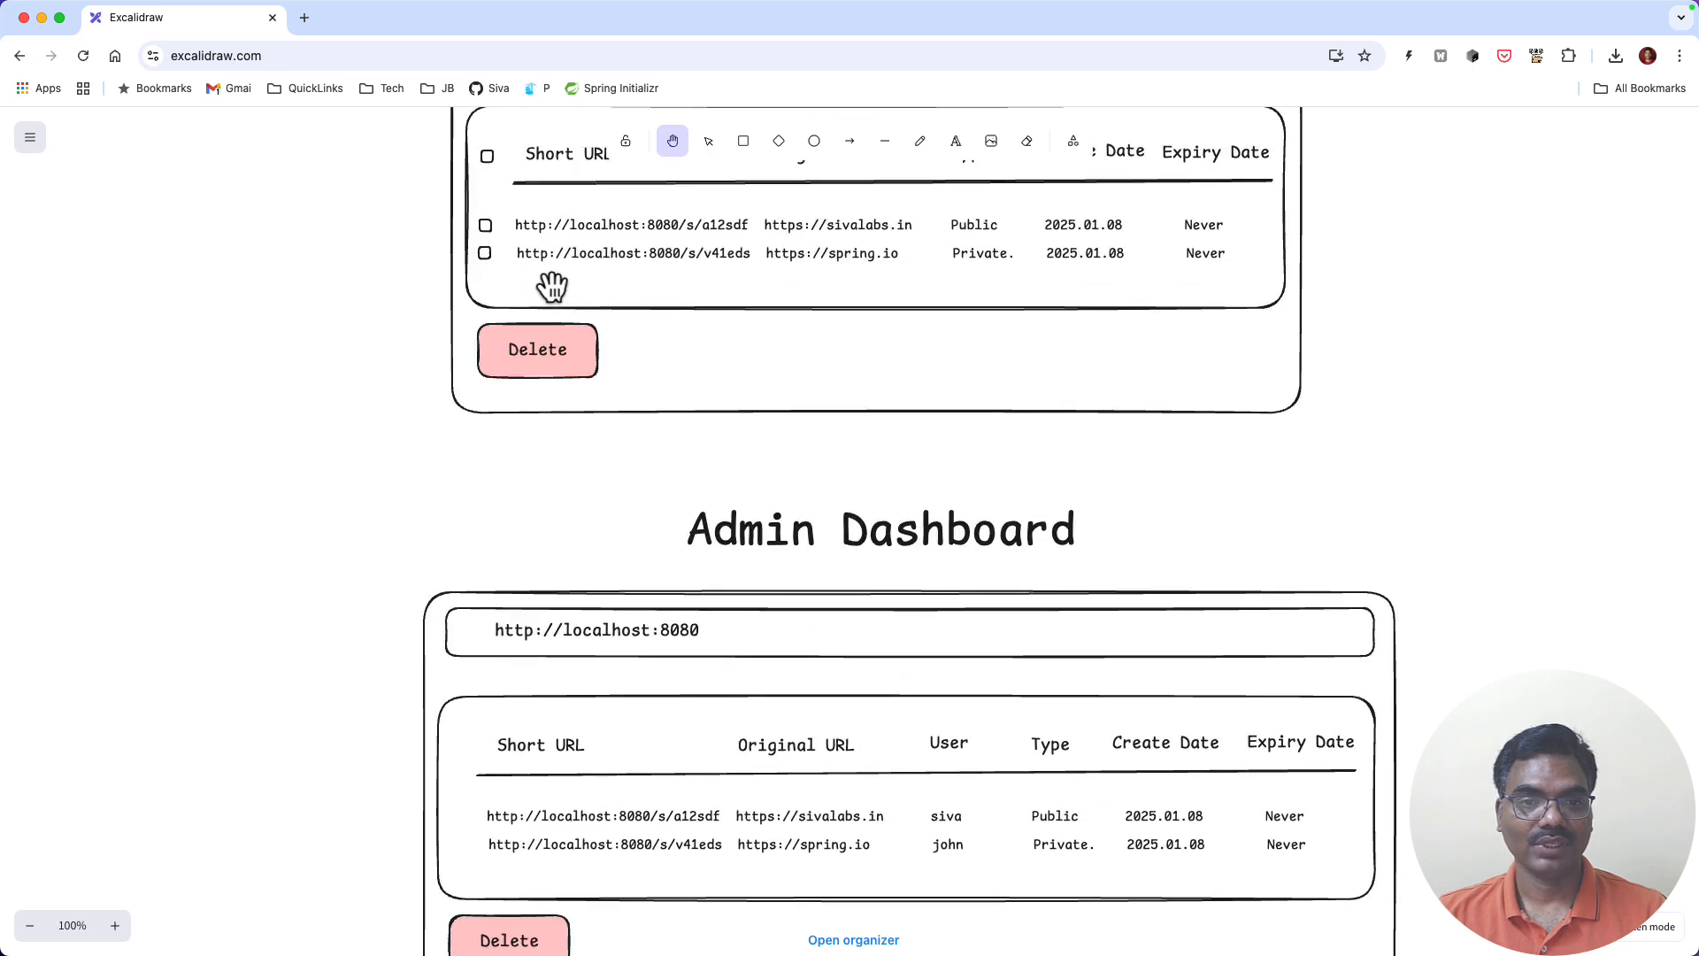
scroll("down", 3)
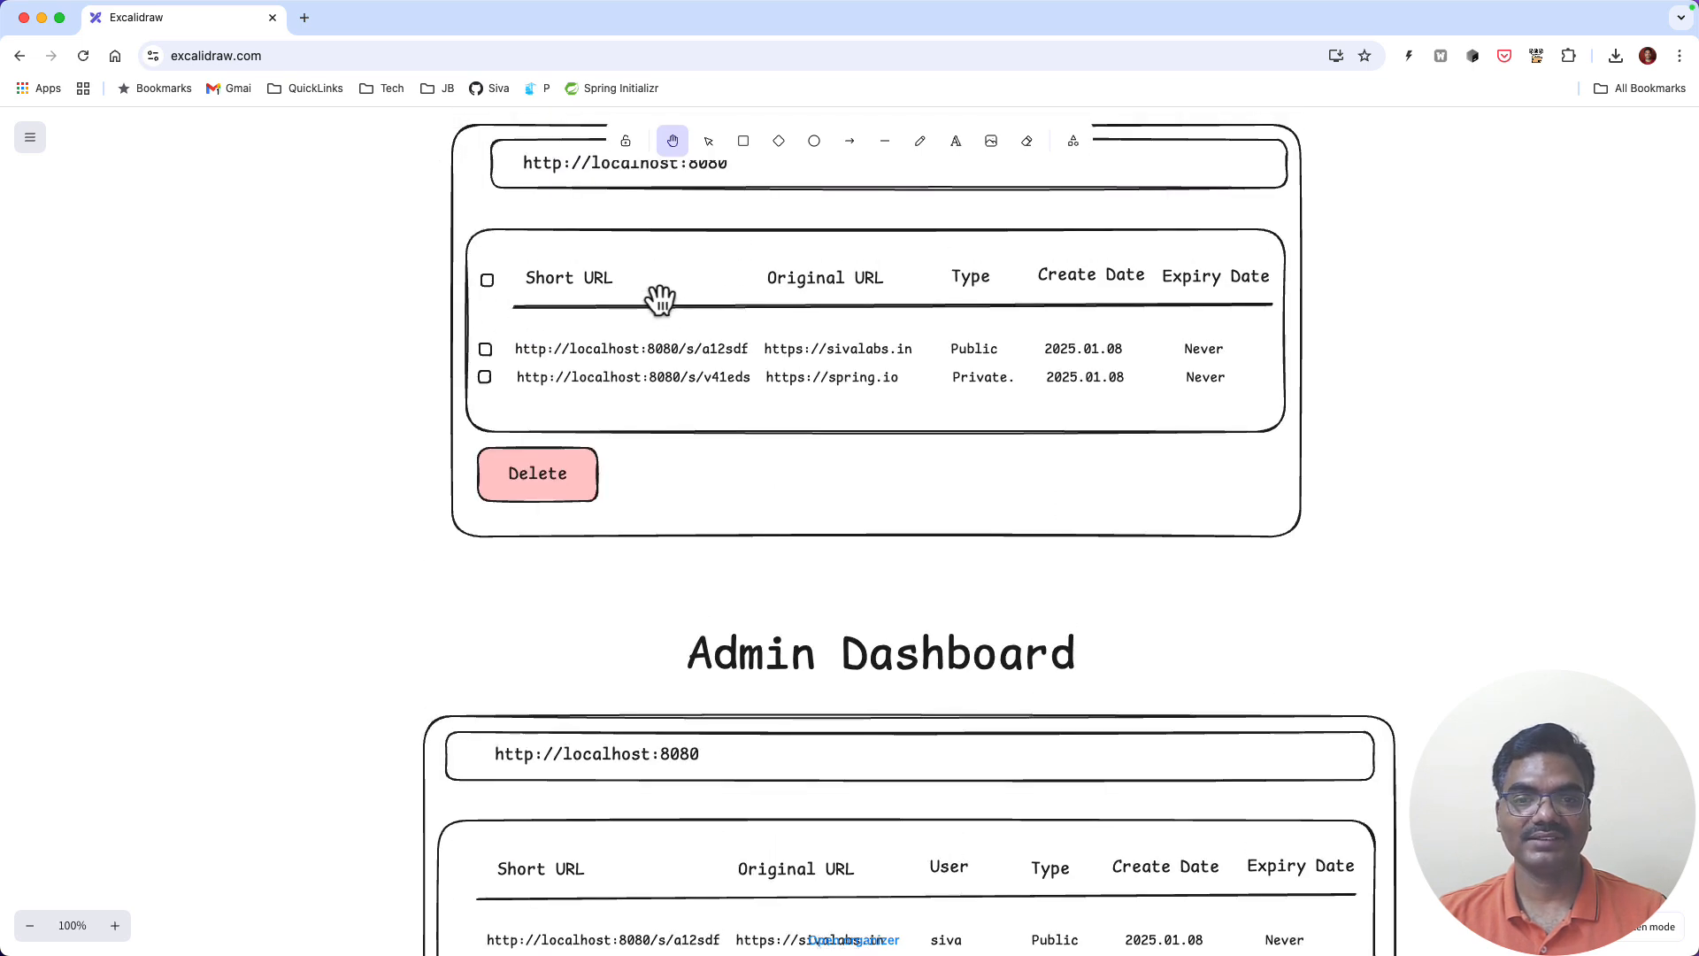
scroll("down", 3)
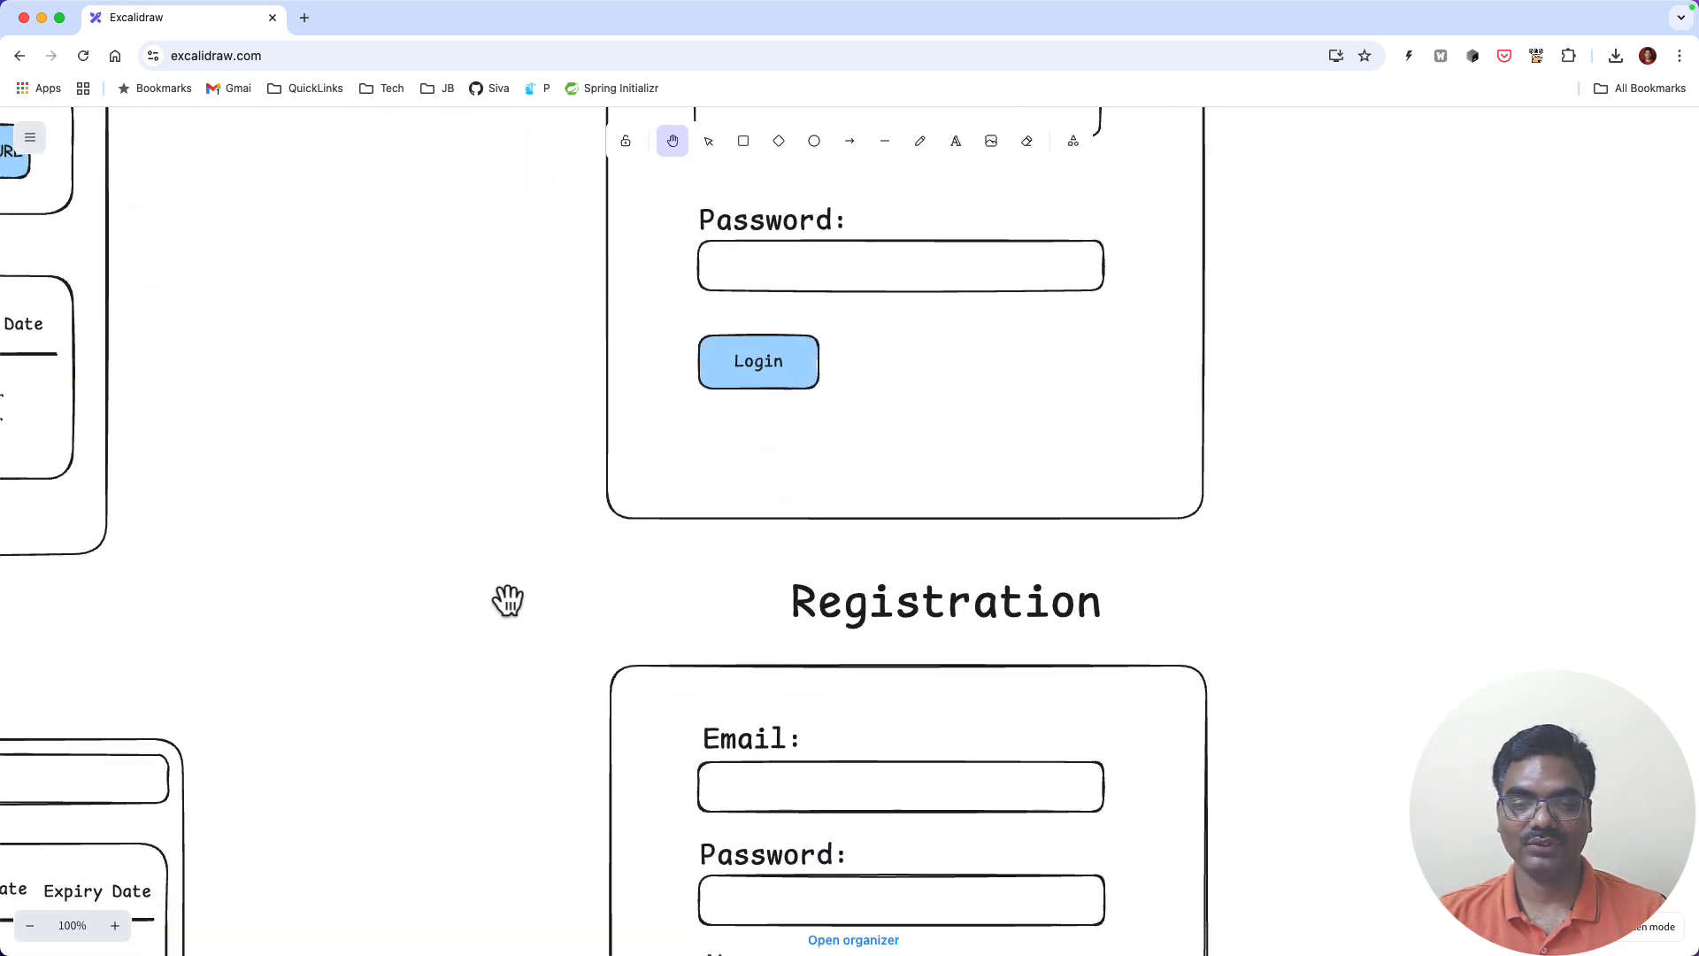
scroll("down", 3)
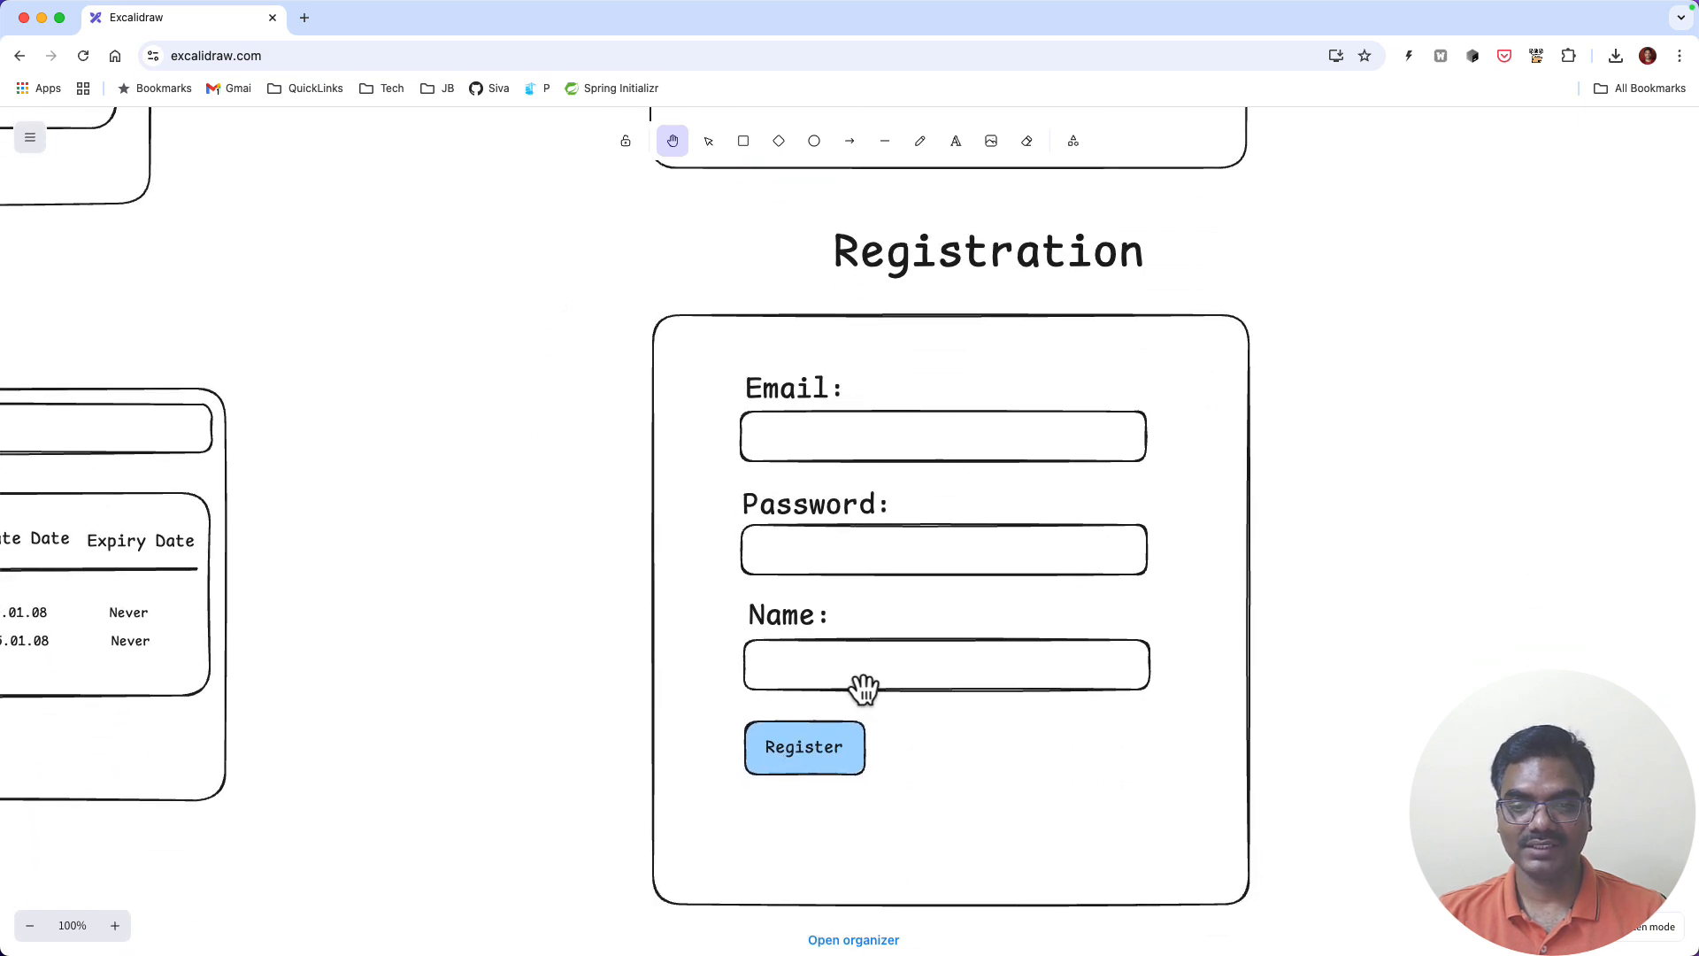
mouse_move(822, 414)
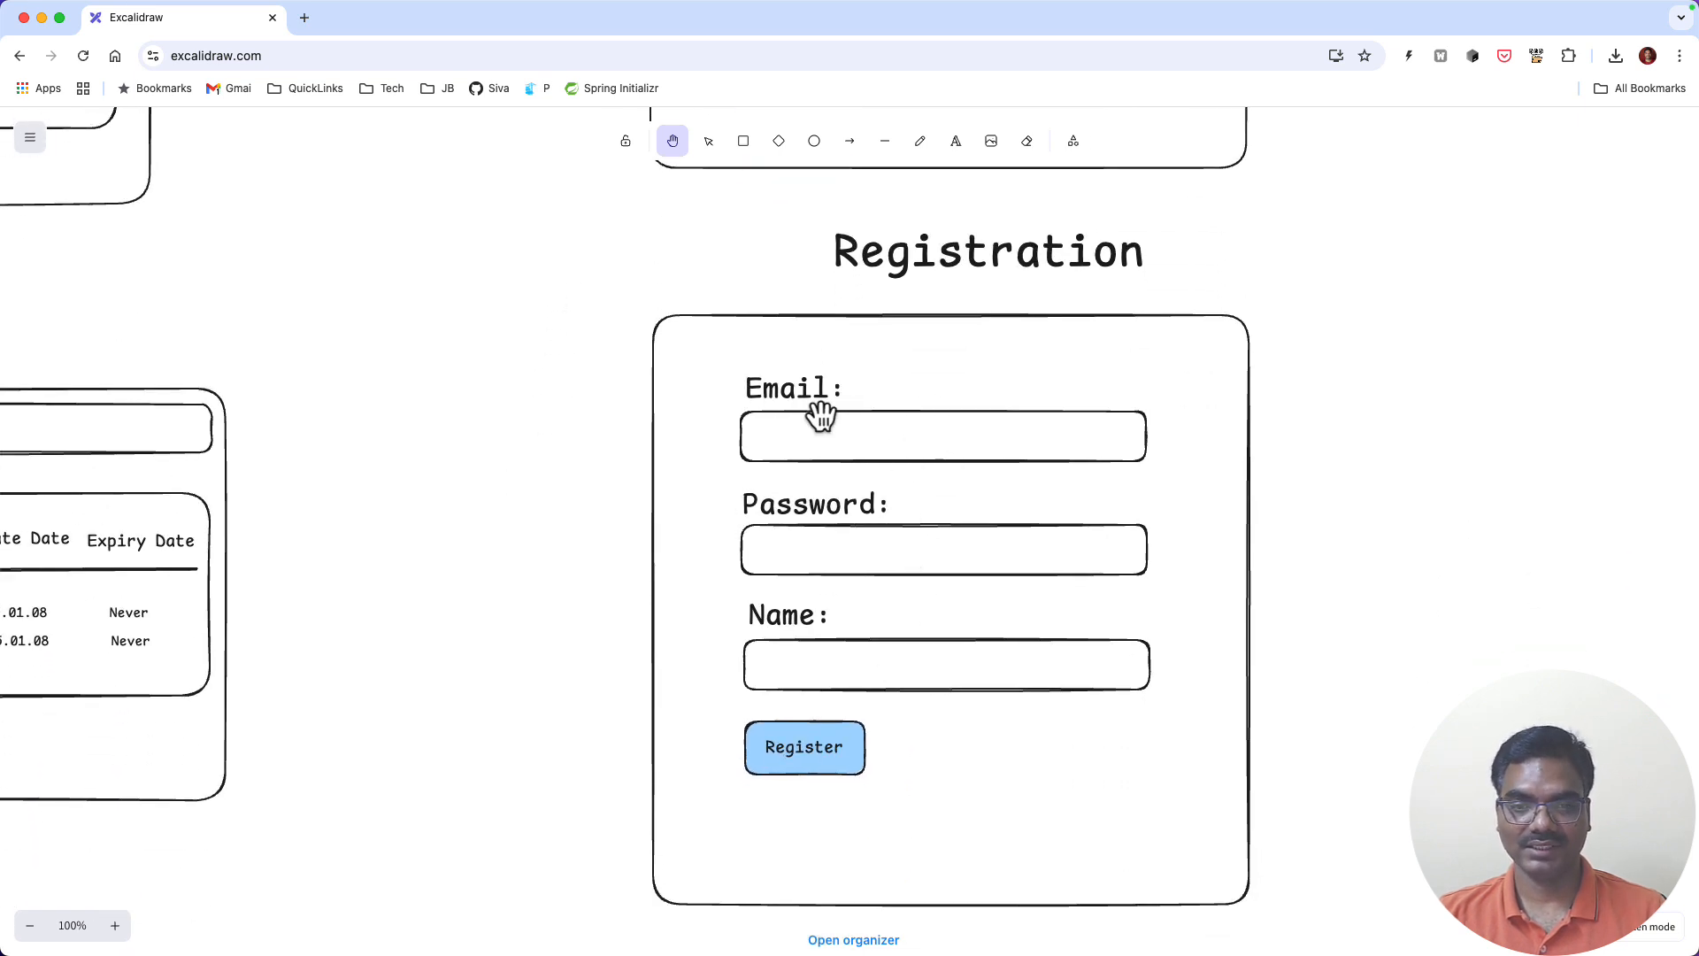
mouse_move(867, 583)
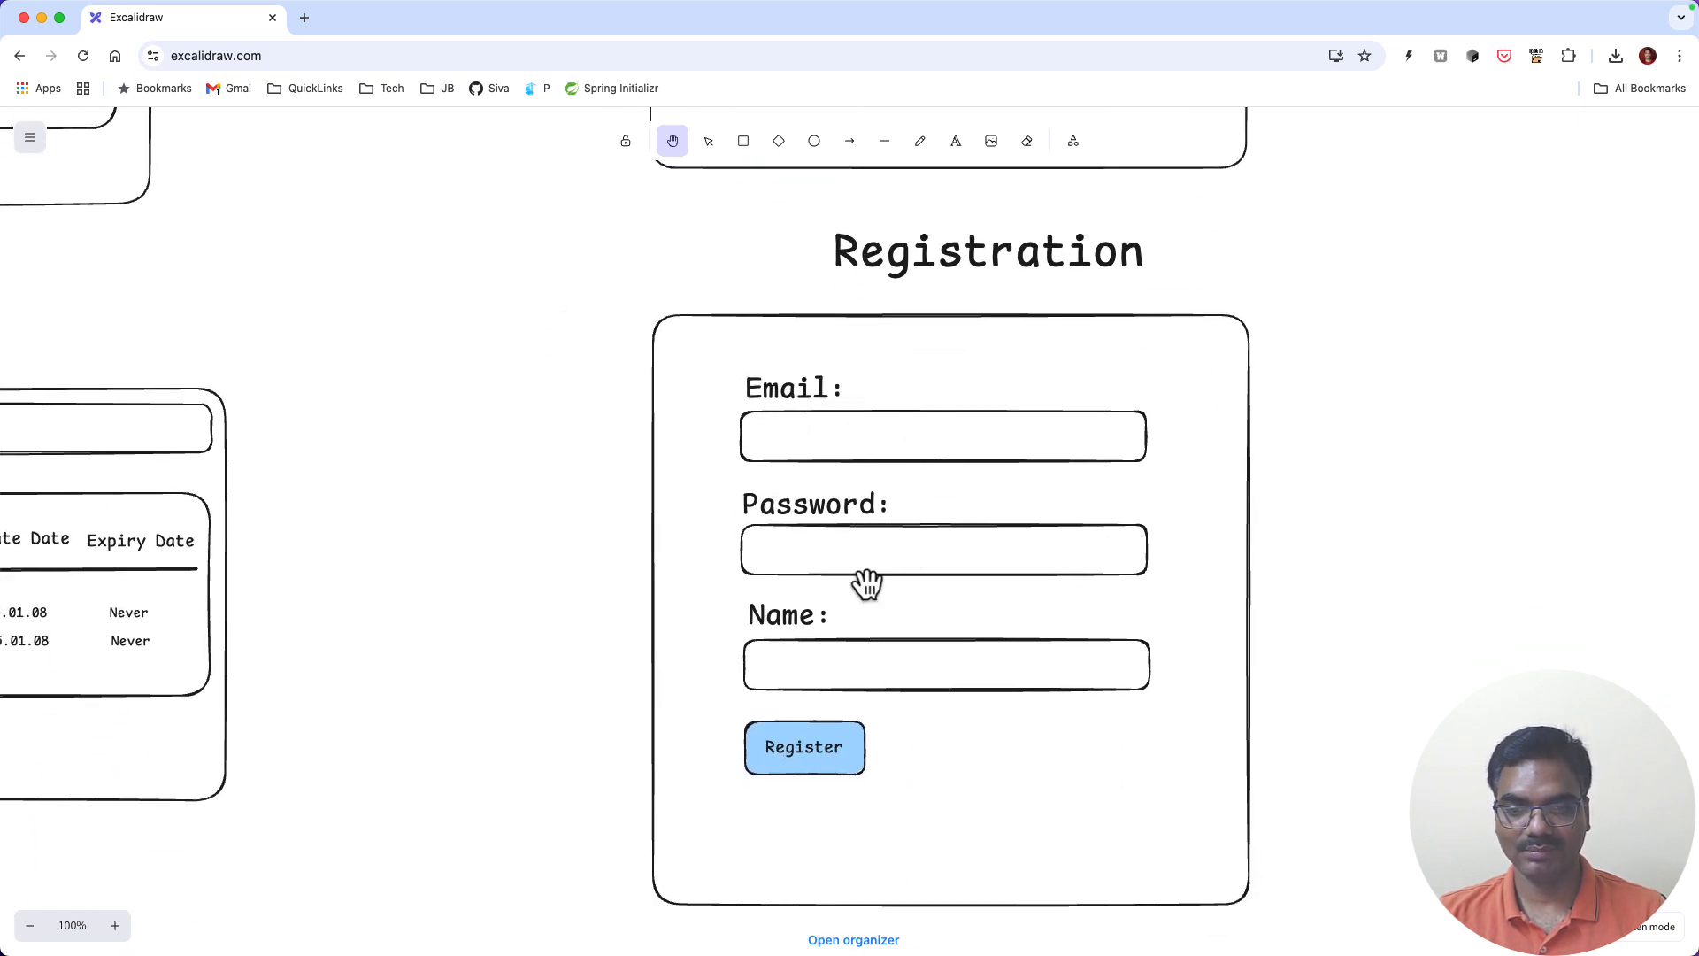
mouse_move(929, 677)
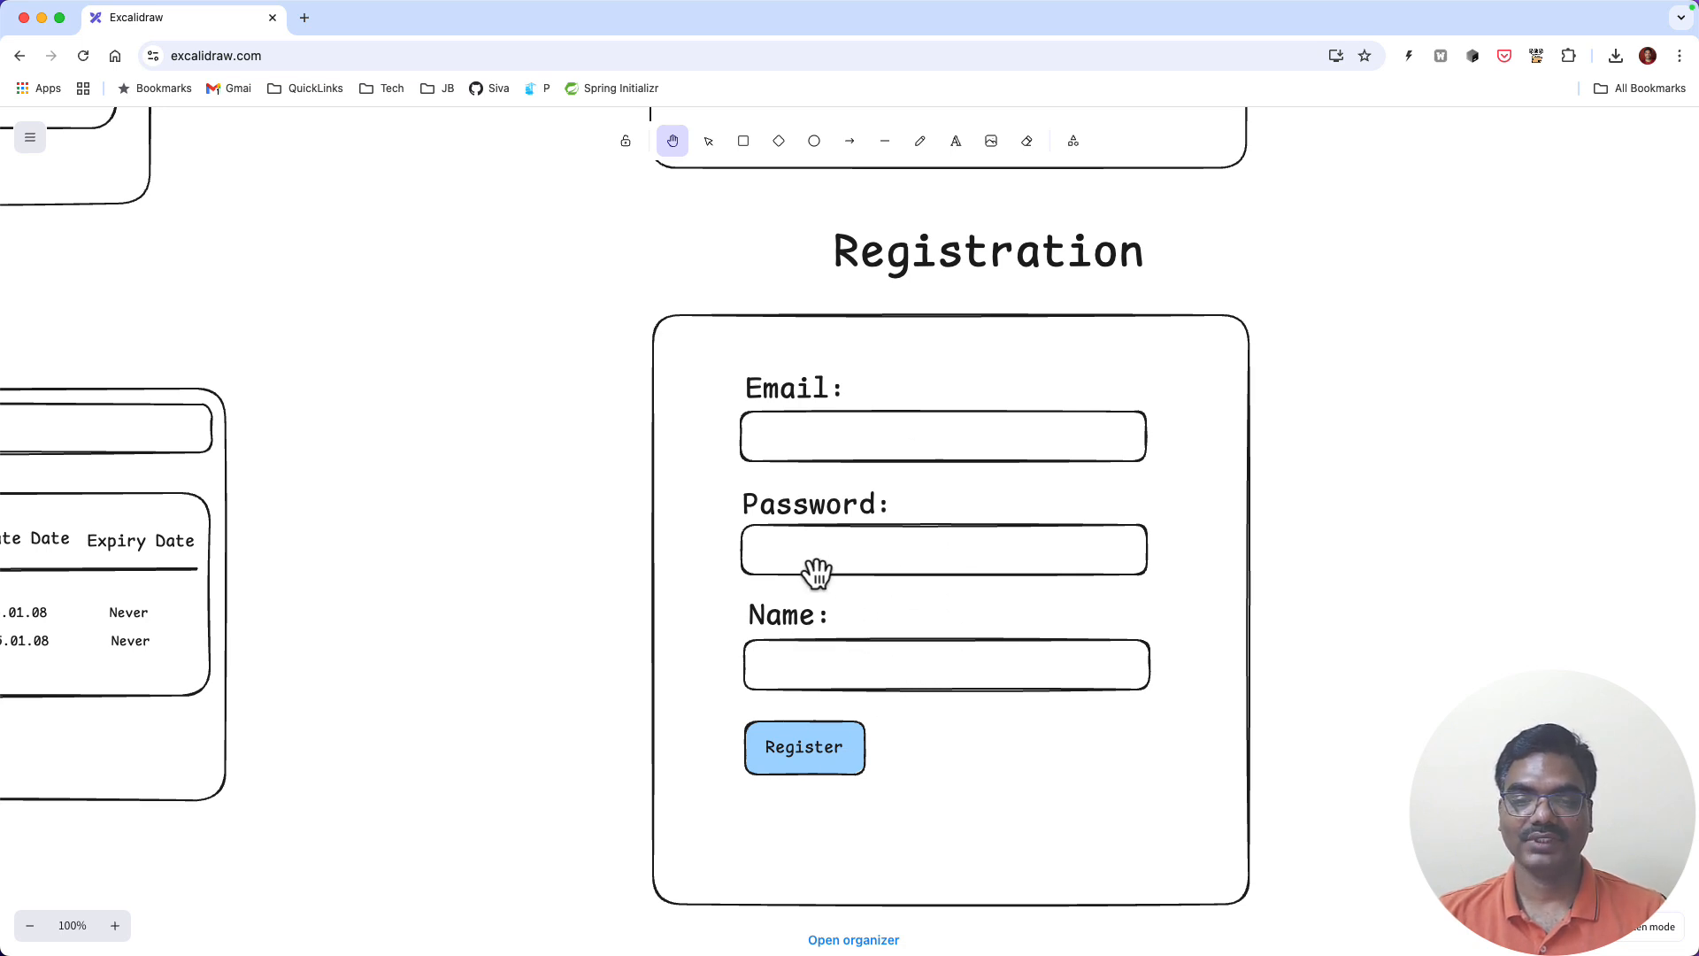
mouse_move(811, 692)
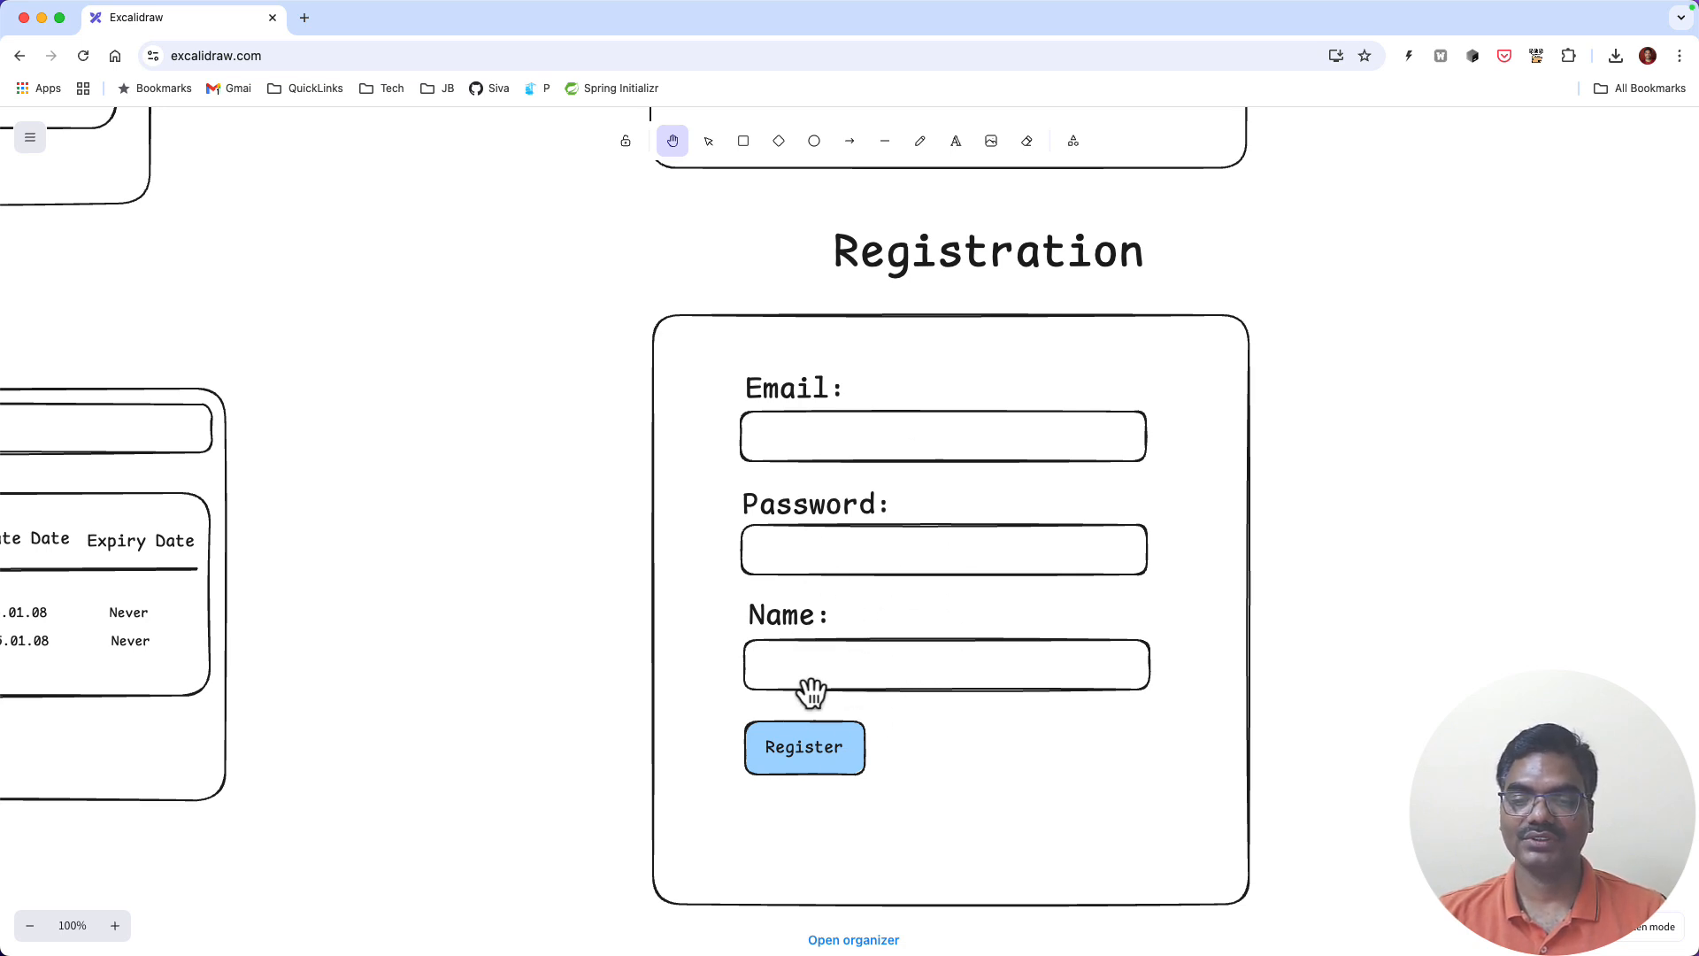
mouse_move(1334, 284)
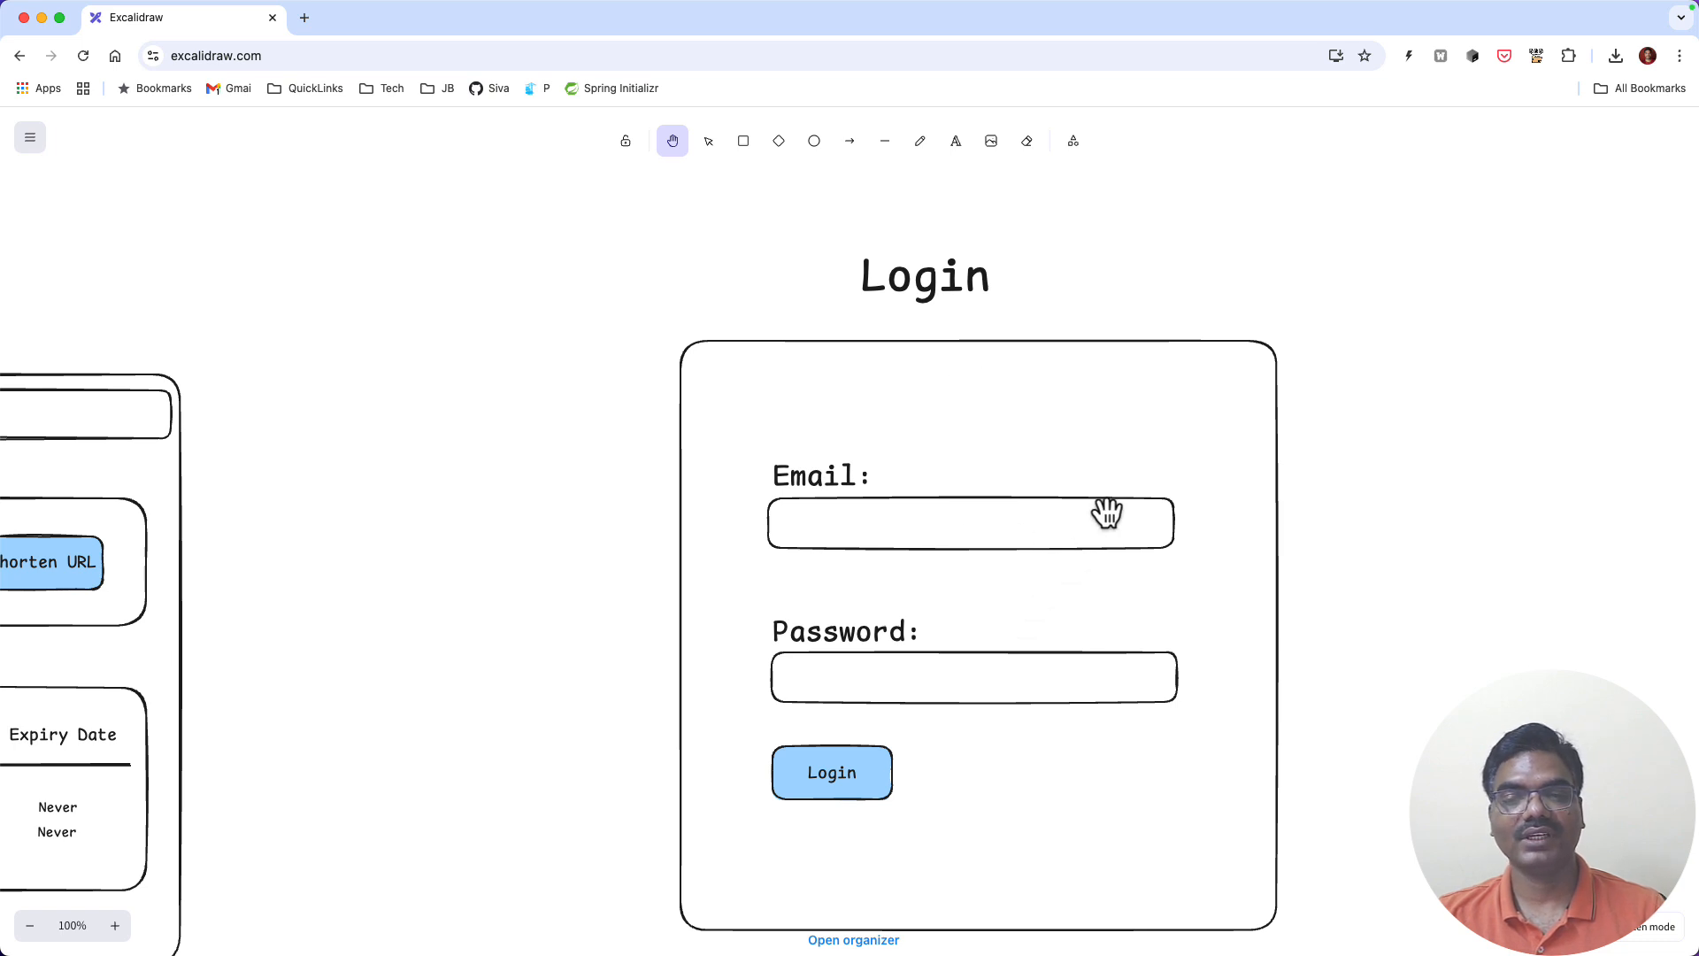
mouse_move(1273, 306)
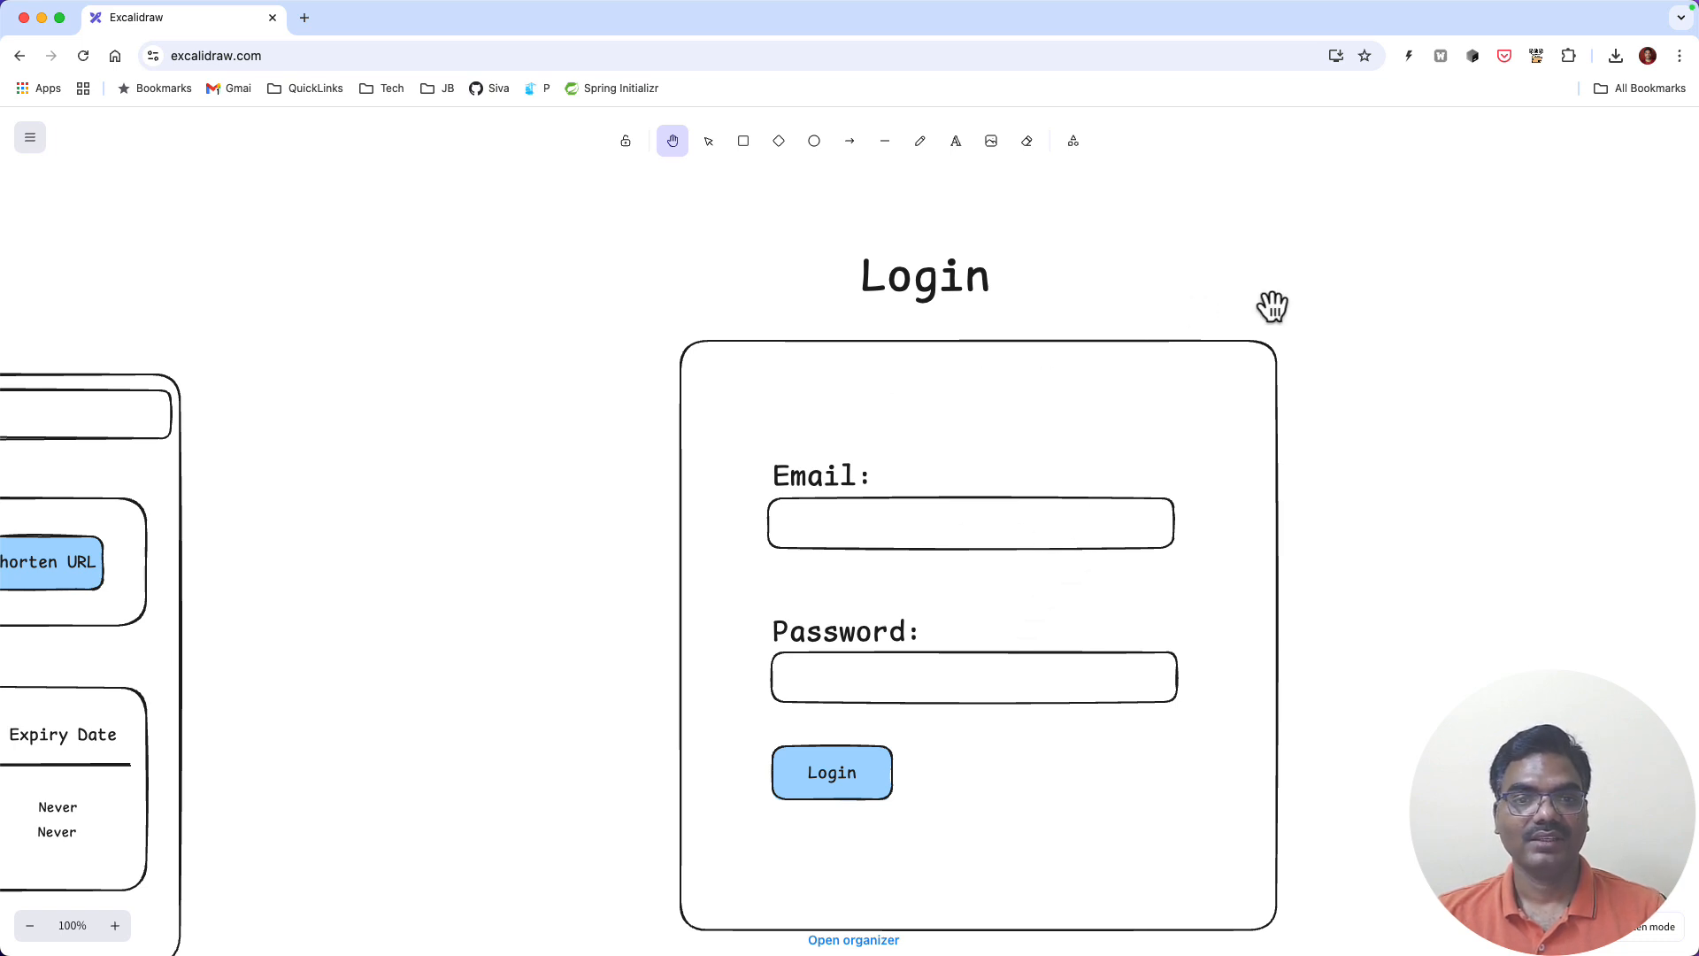